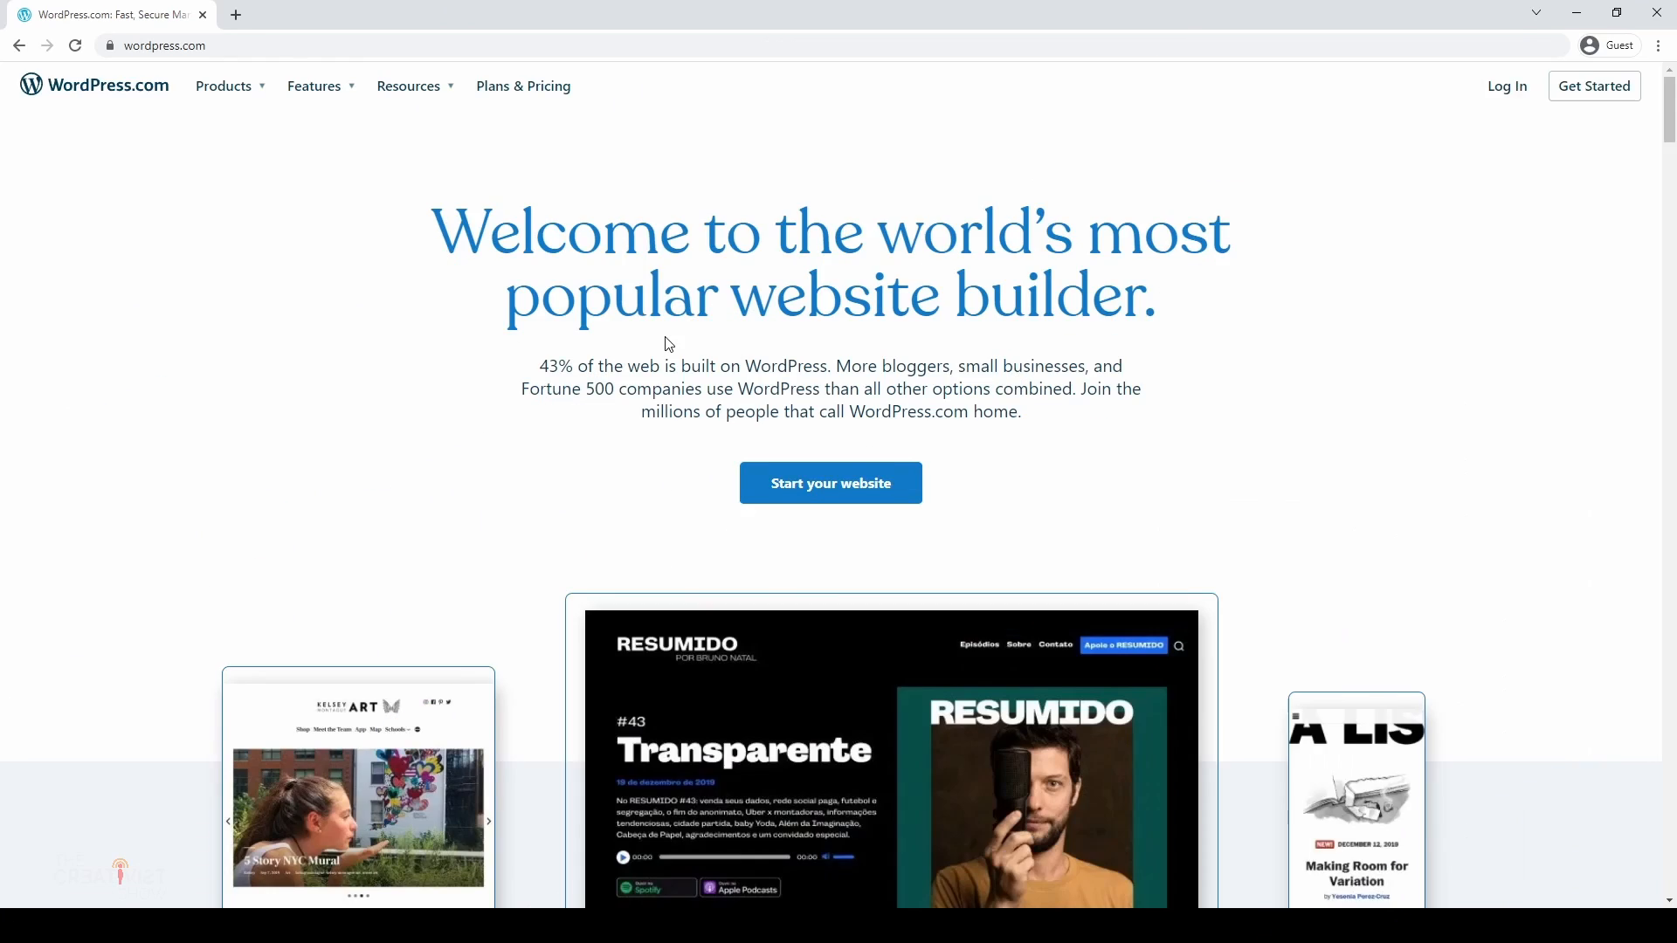
# Step: Navigate from weebly.com/in over to the Wix homepage
pyautogui.write('weebly.com/in')
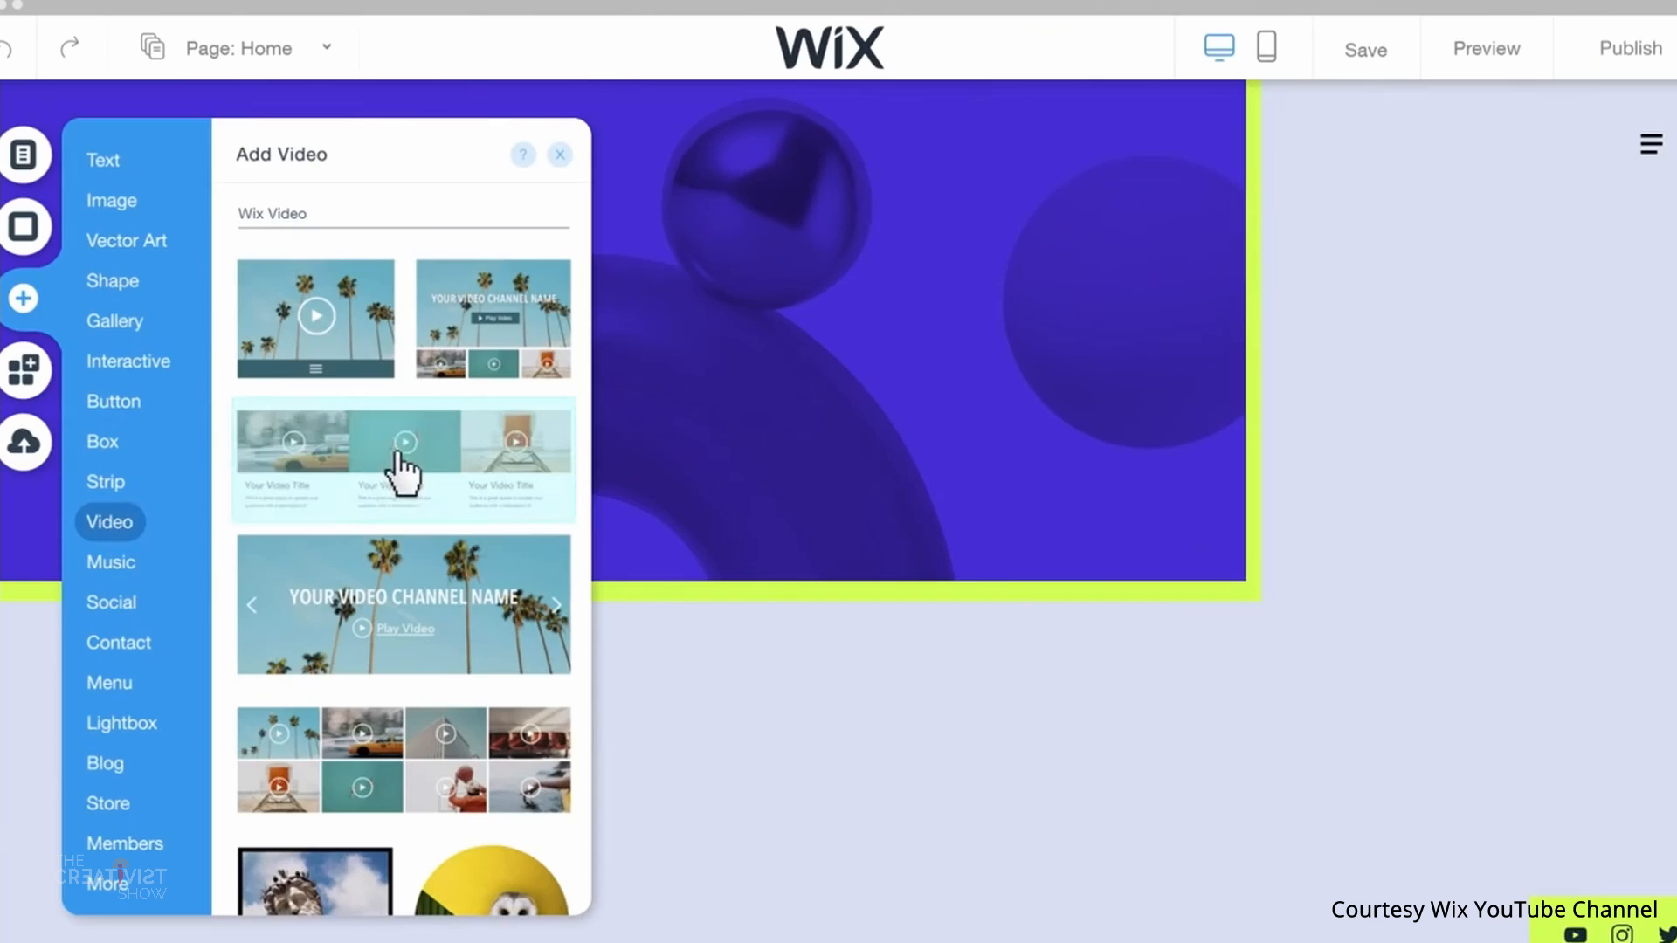
pyautogui.click(558, 154)
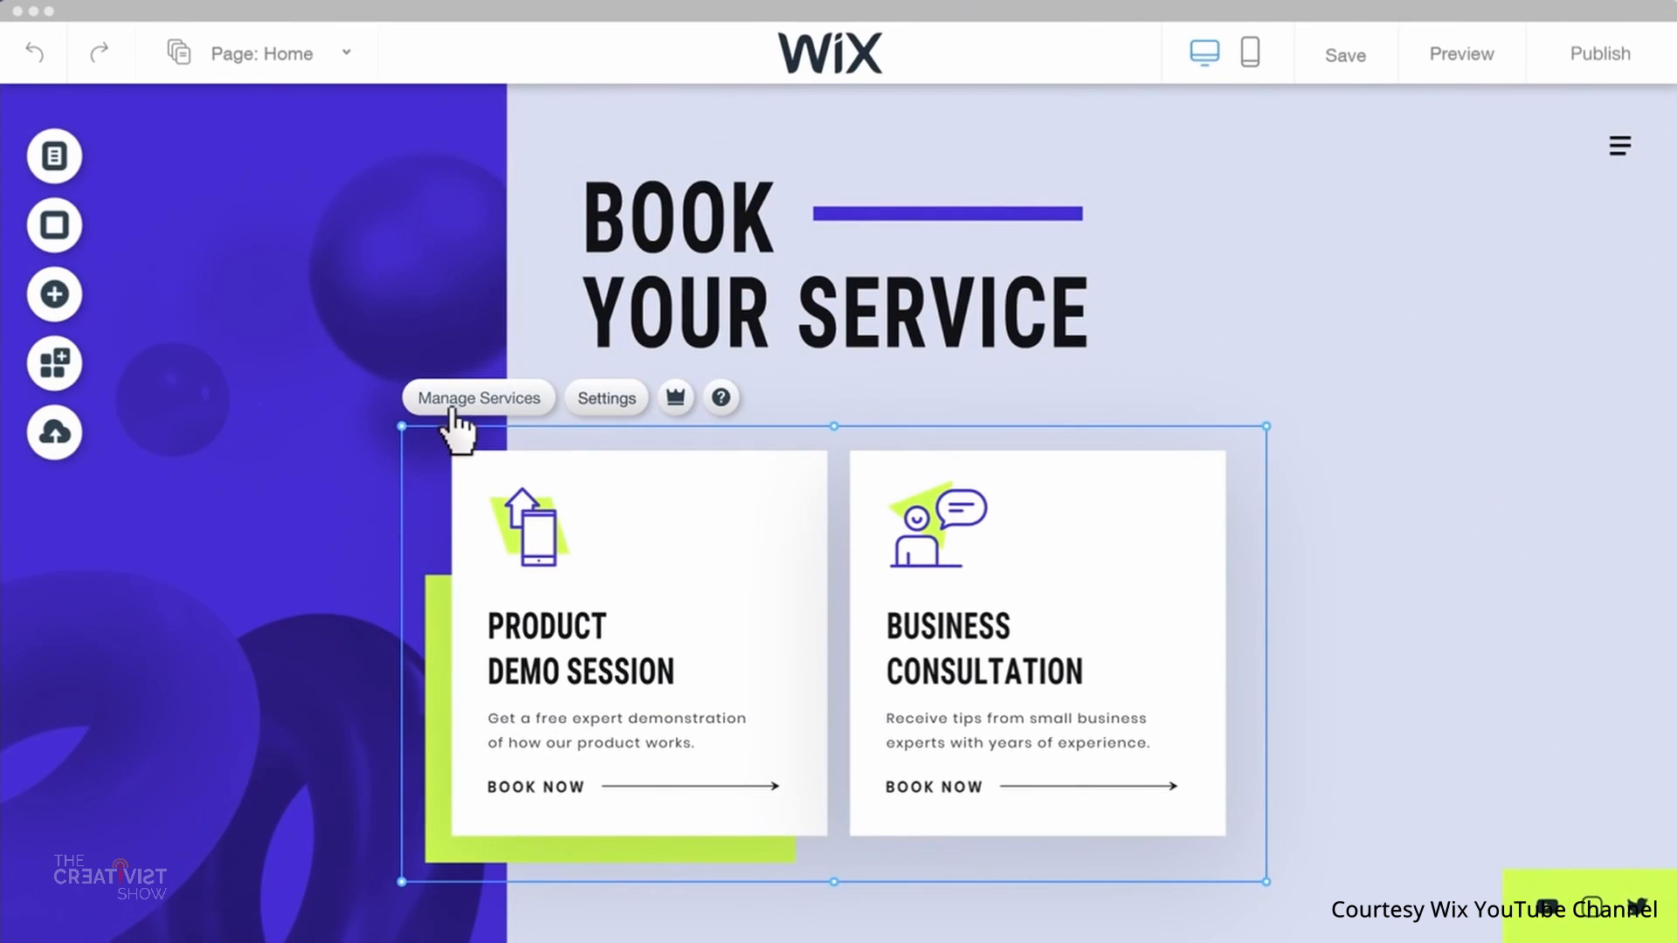
pyautogui.click(478, 398)
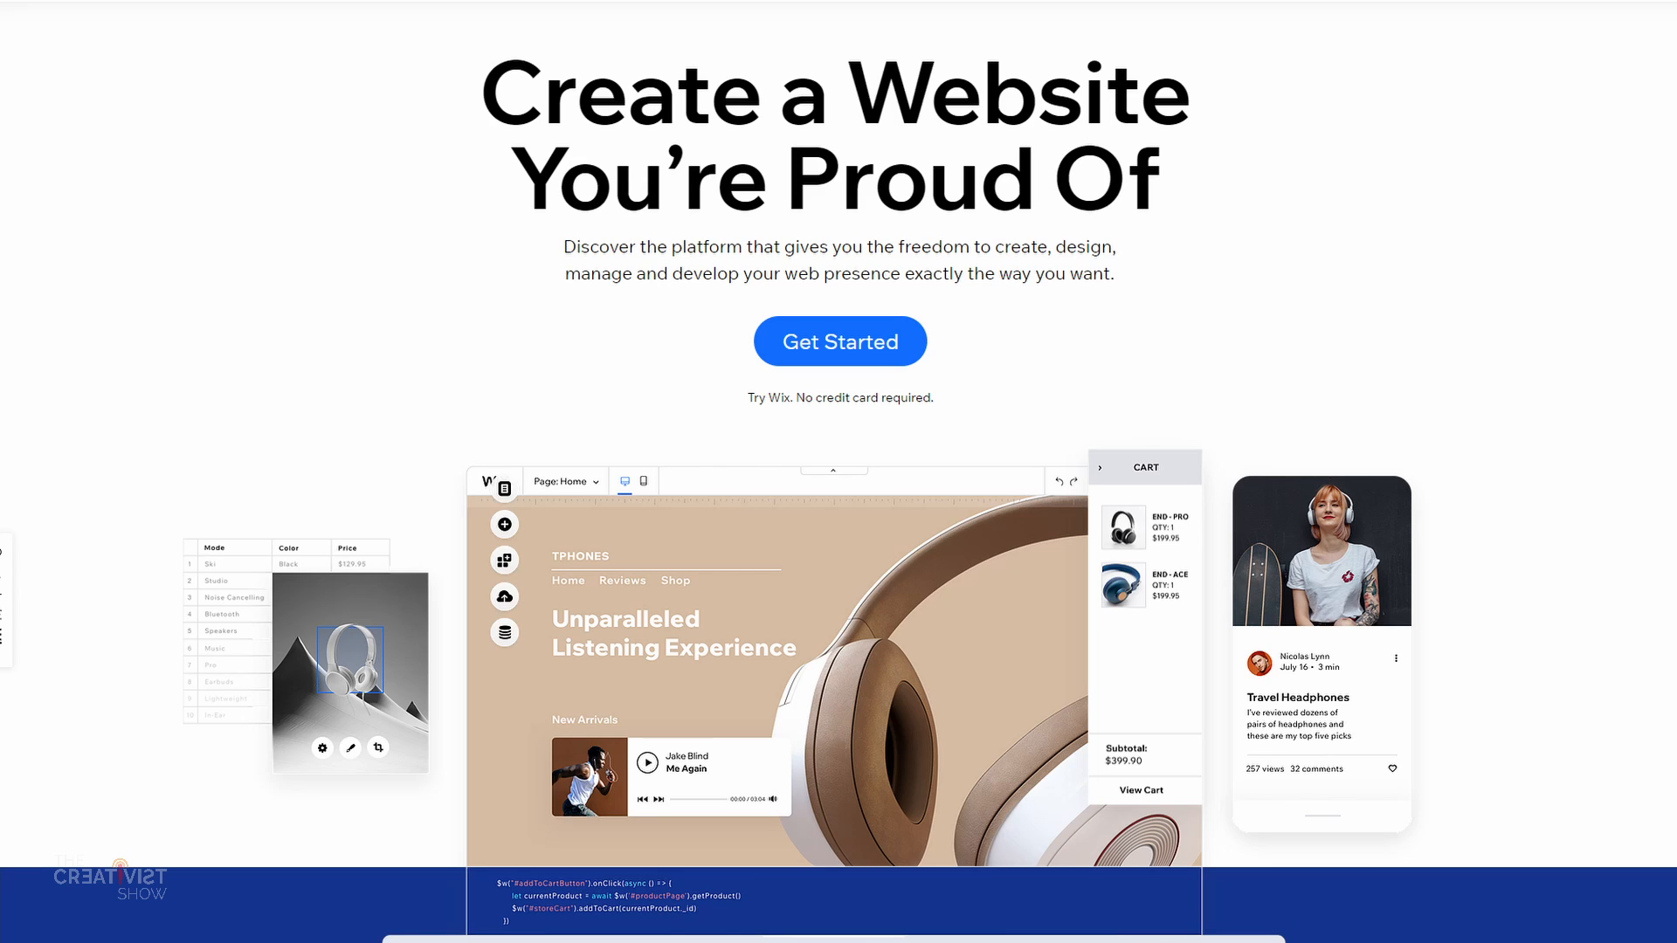
# Step: Scroll down to Professionally Designed Website Templates and the Online Store category
pyautogui.scroll(-3)
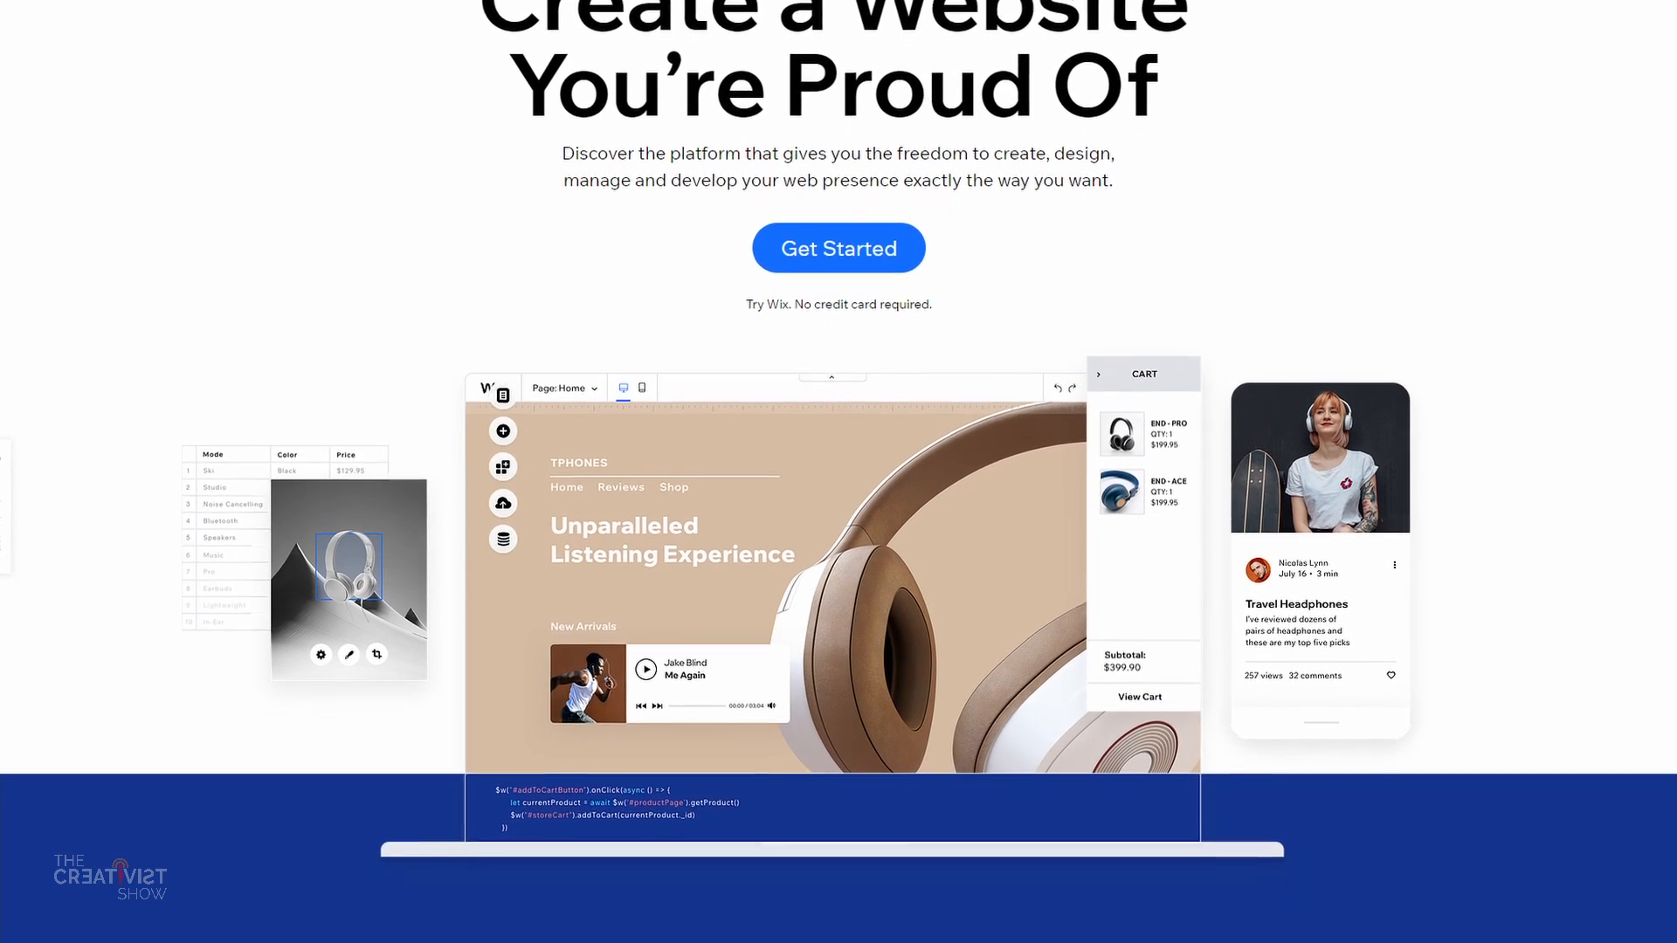
pyautogui.scroll(-3)
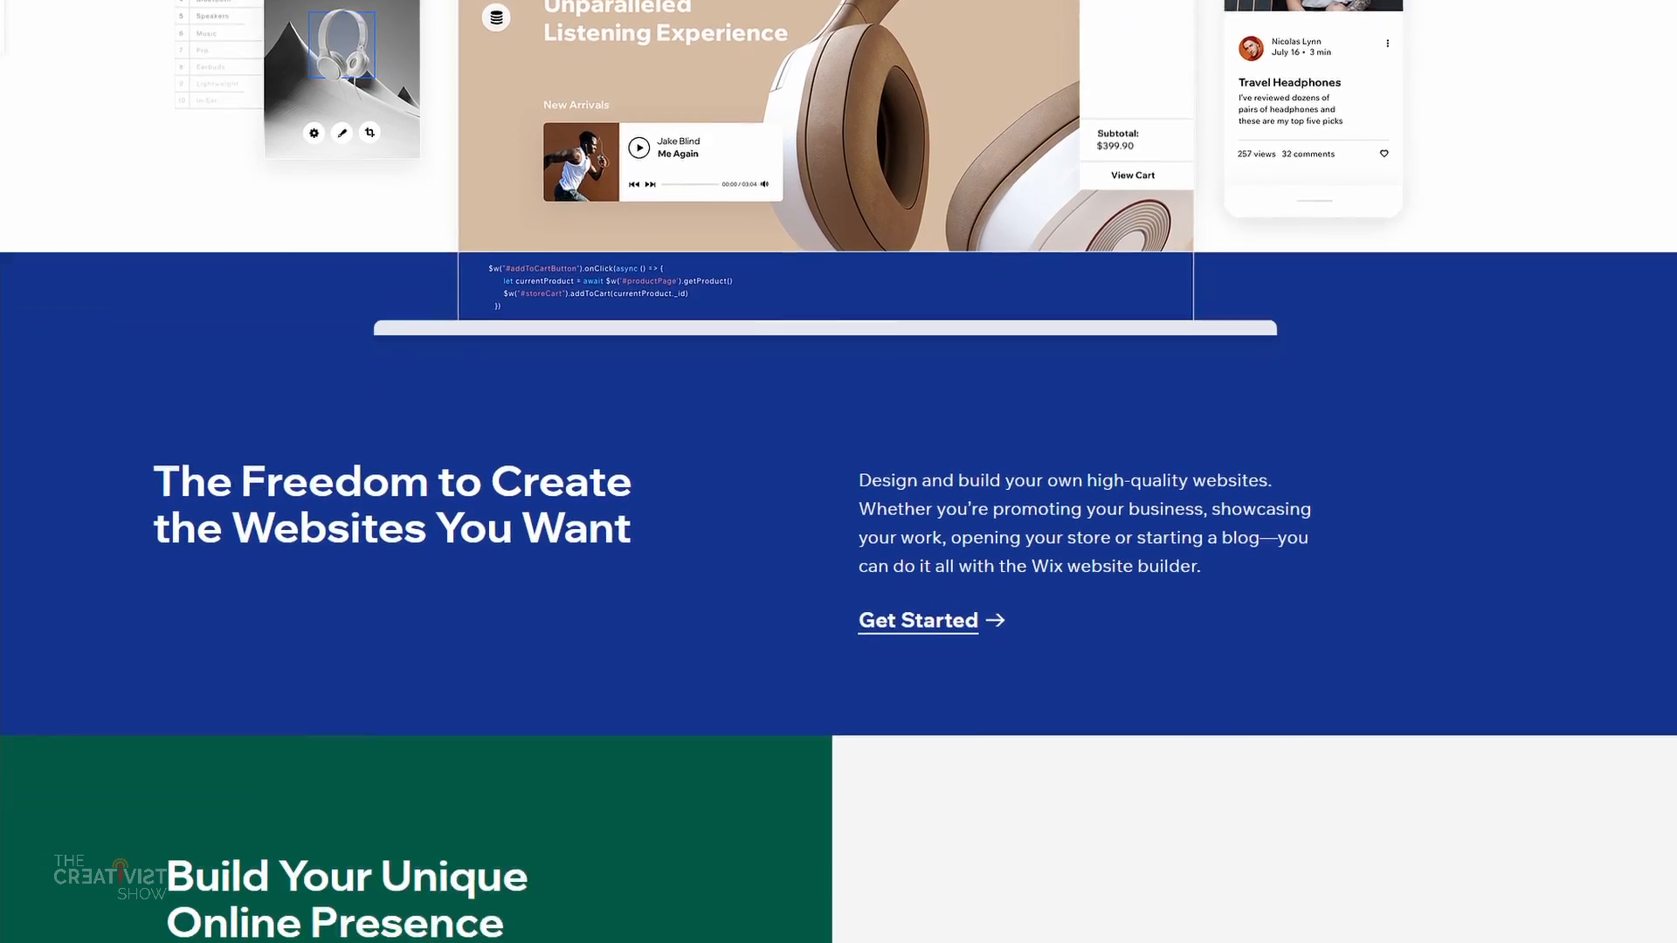
pyautogui.scroll(-3)
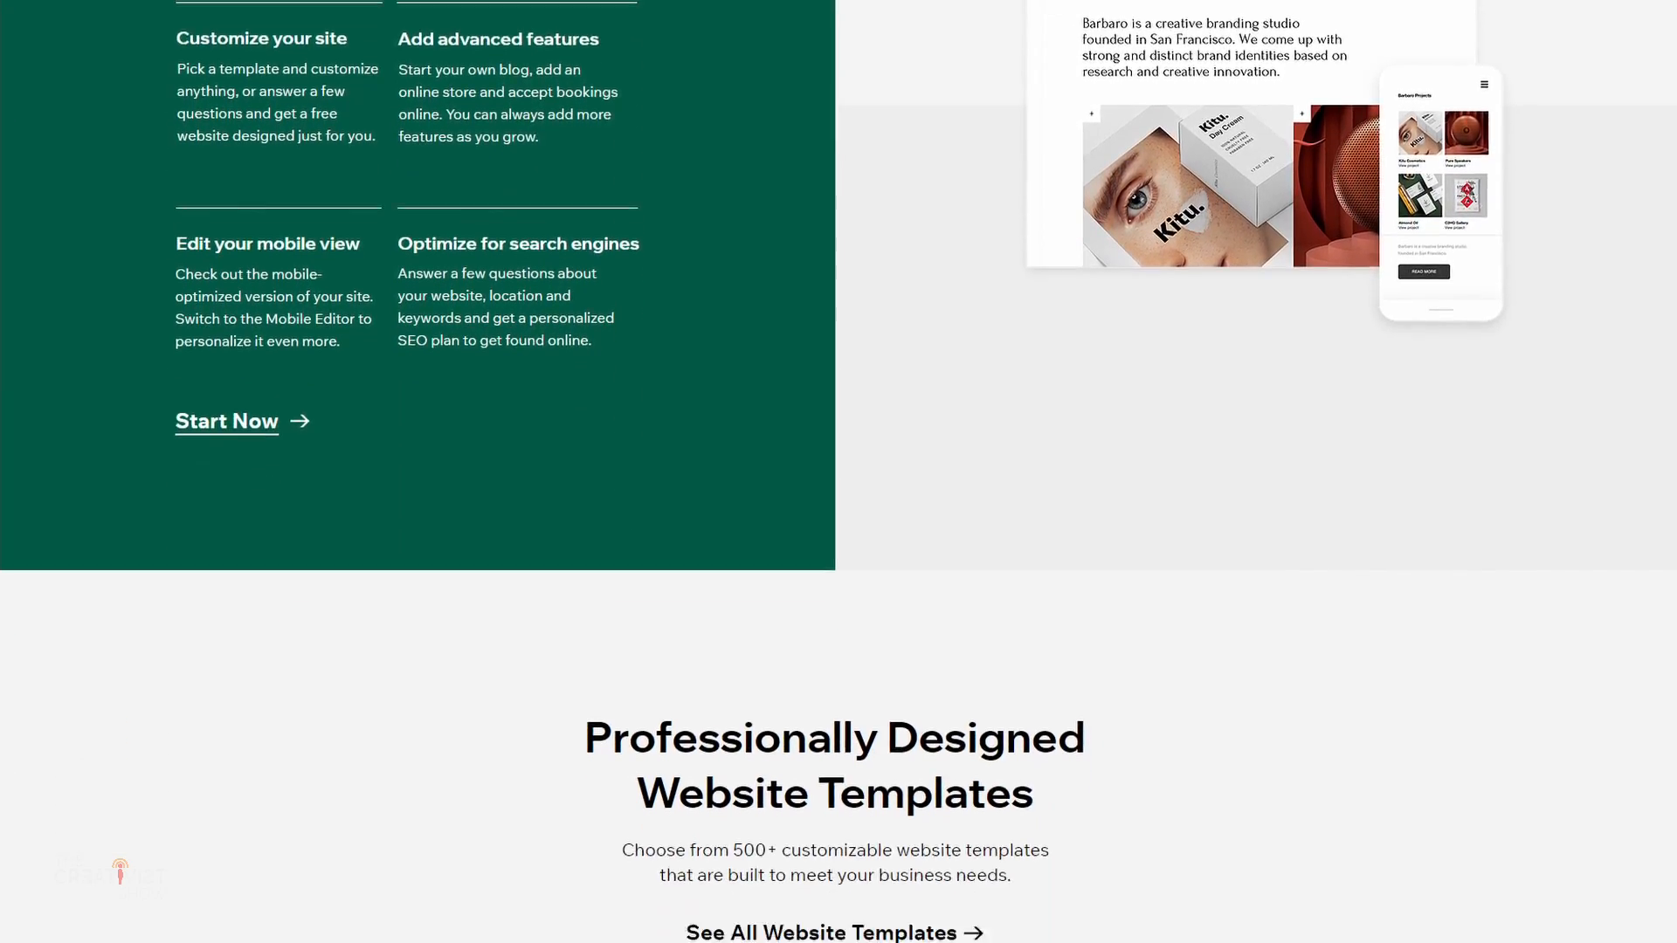
pyautogui.scroll(-3)
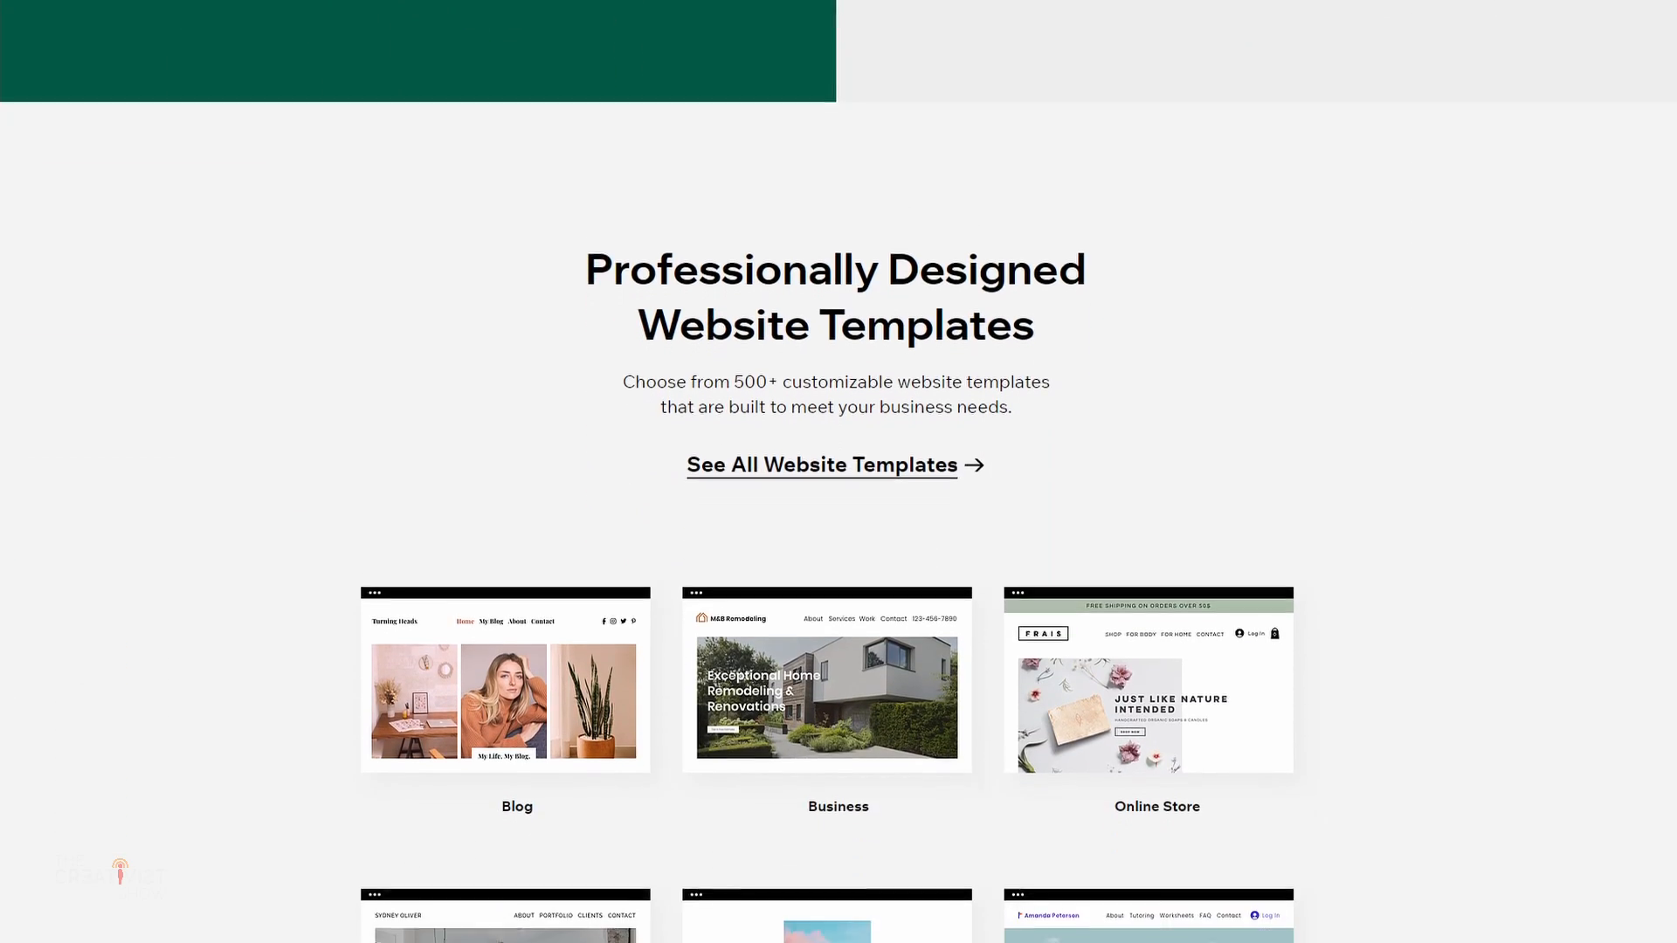
pyautogui.scroll(-3)
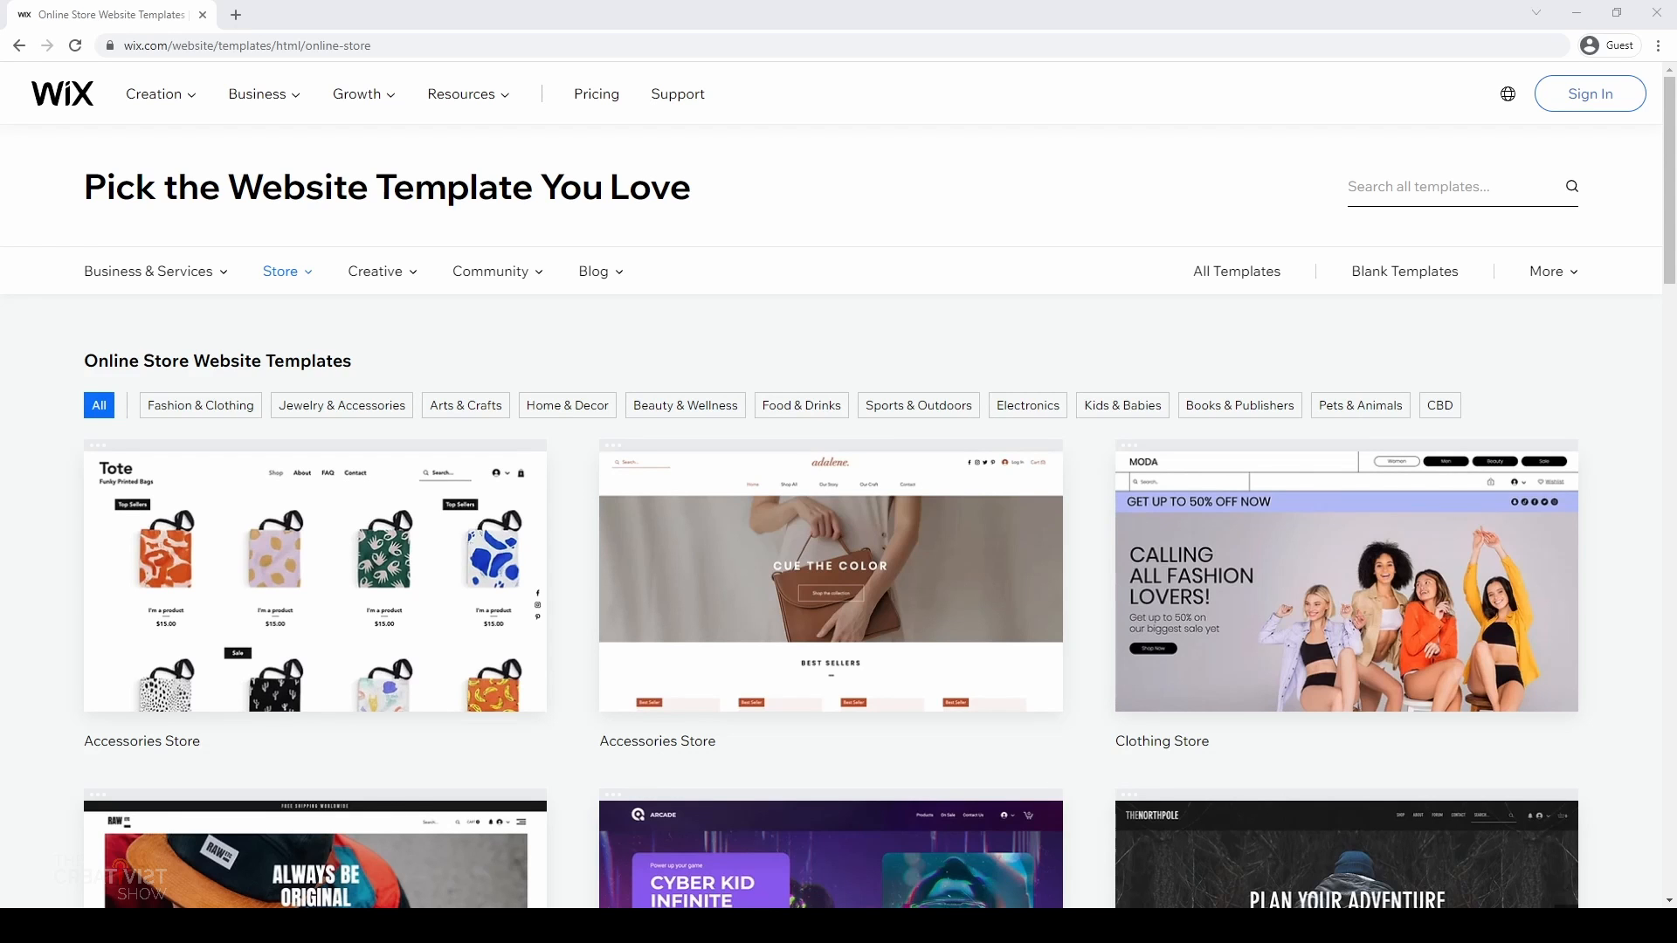
# Step: Browse the Store and Creative template category dropdowns
pyautogui.scroll(-3)
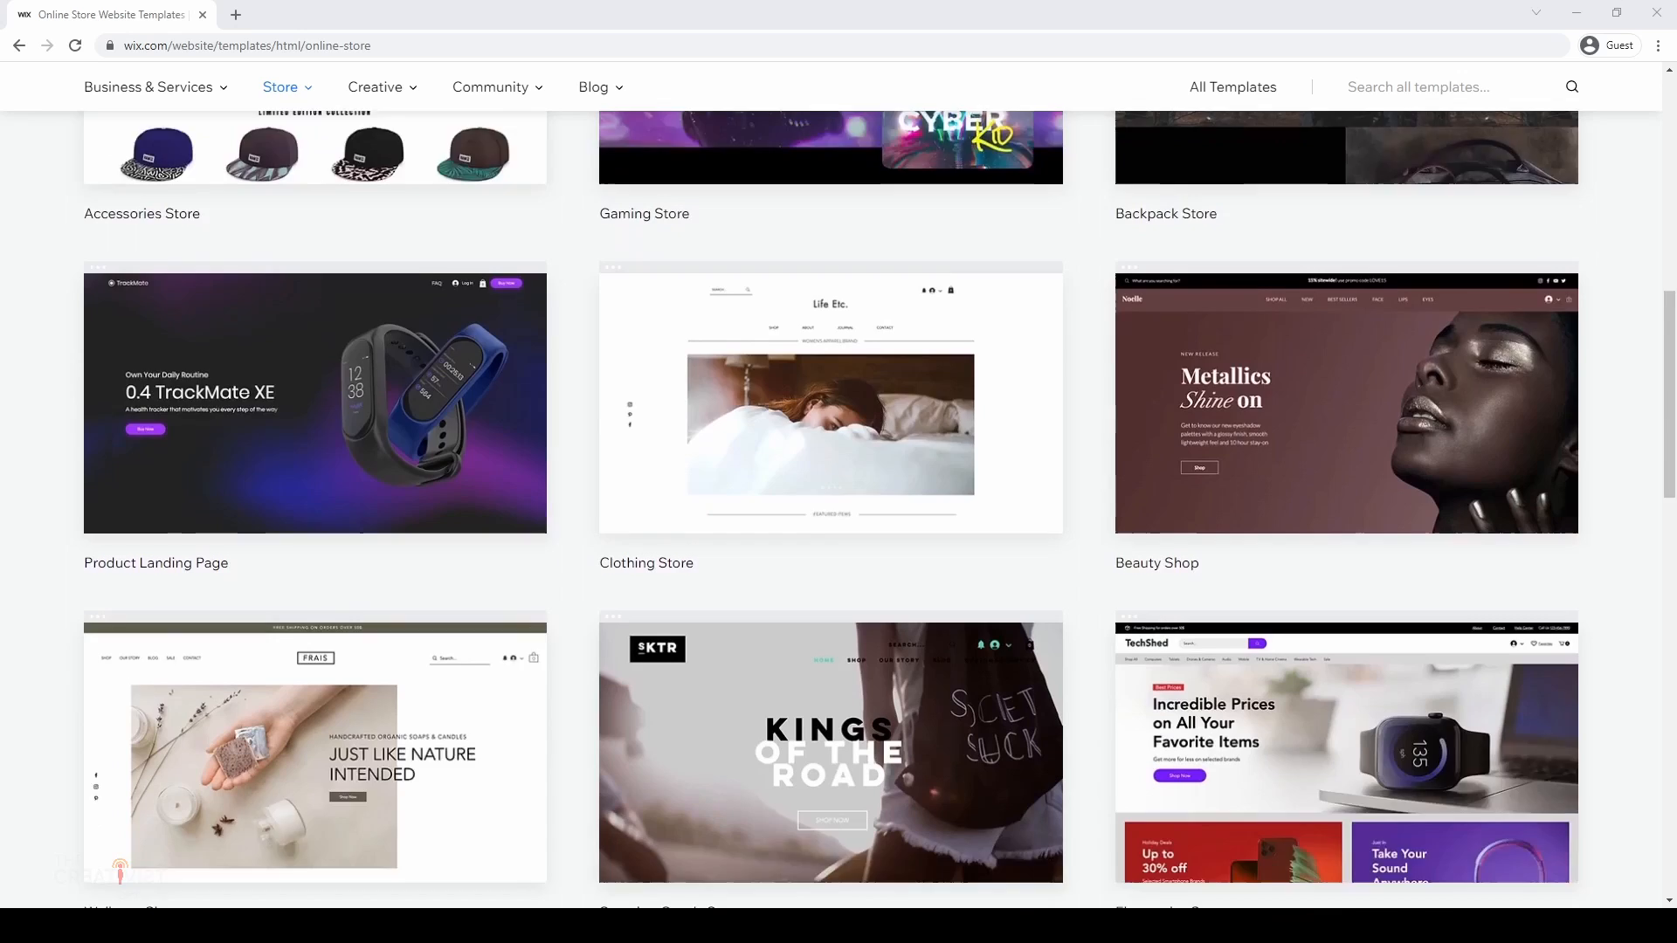
pyautogui.scroll(3)
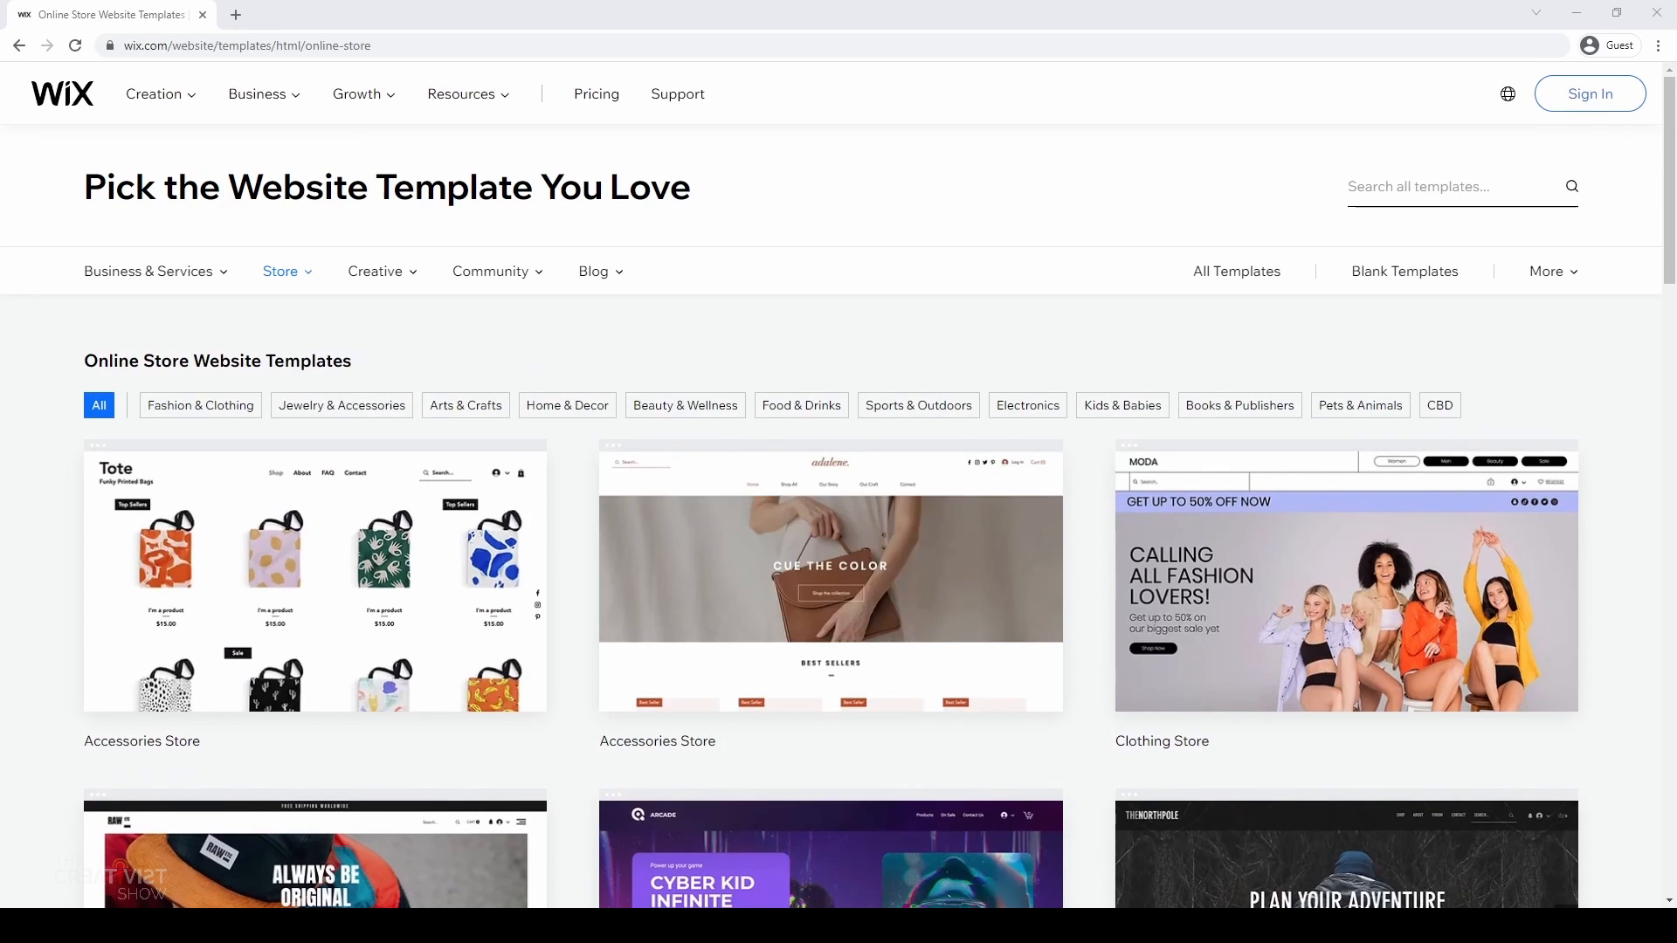
pyautogui.click(281, 271)
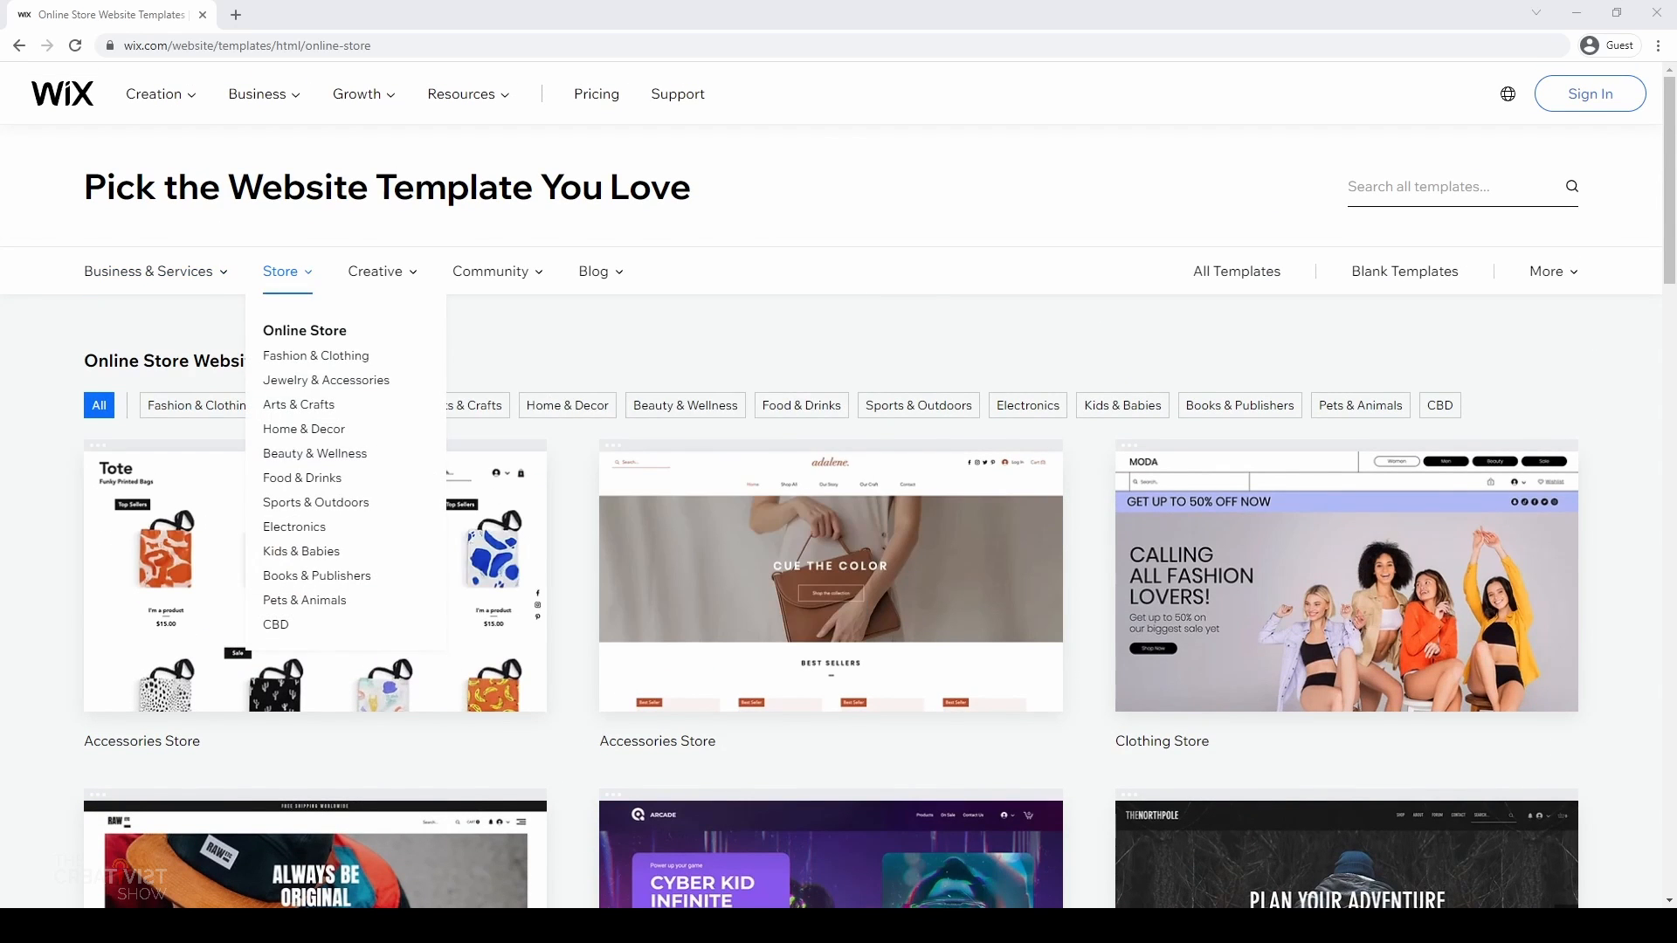
pyautogui.click(376, 271)
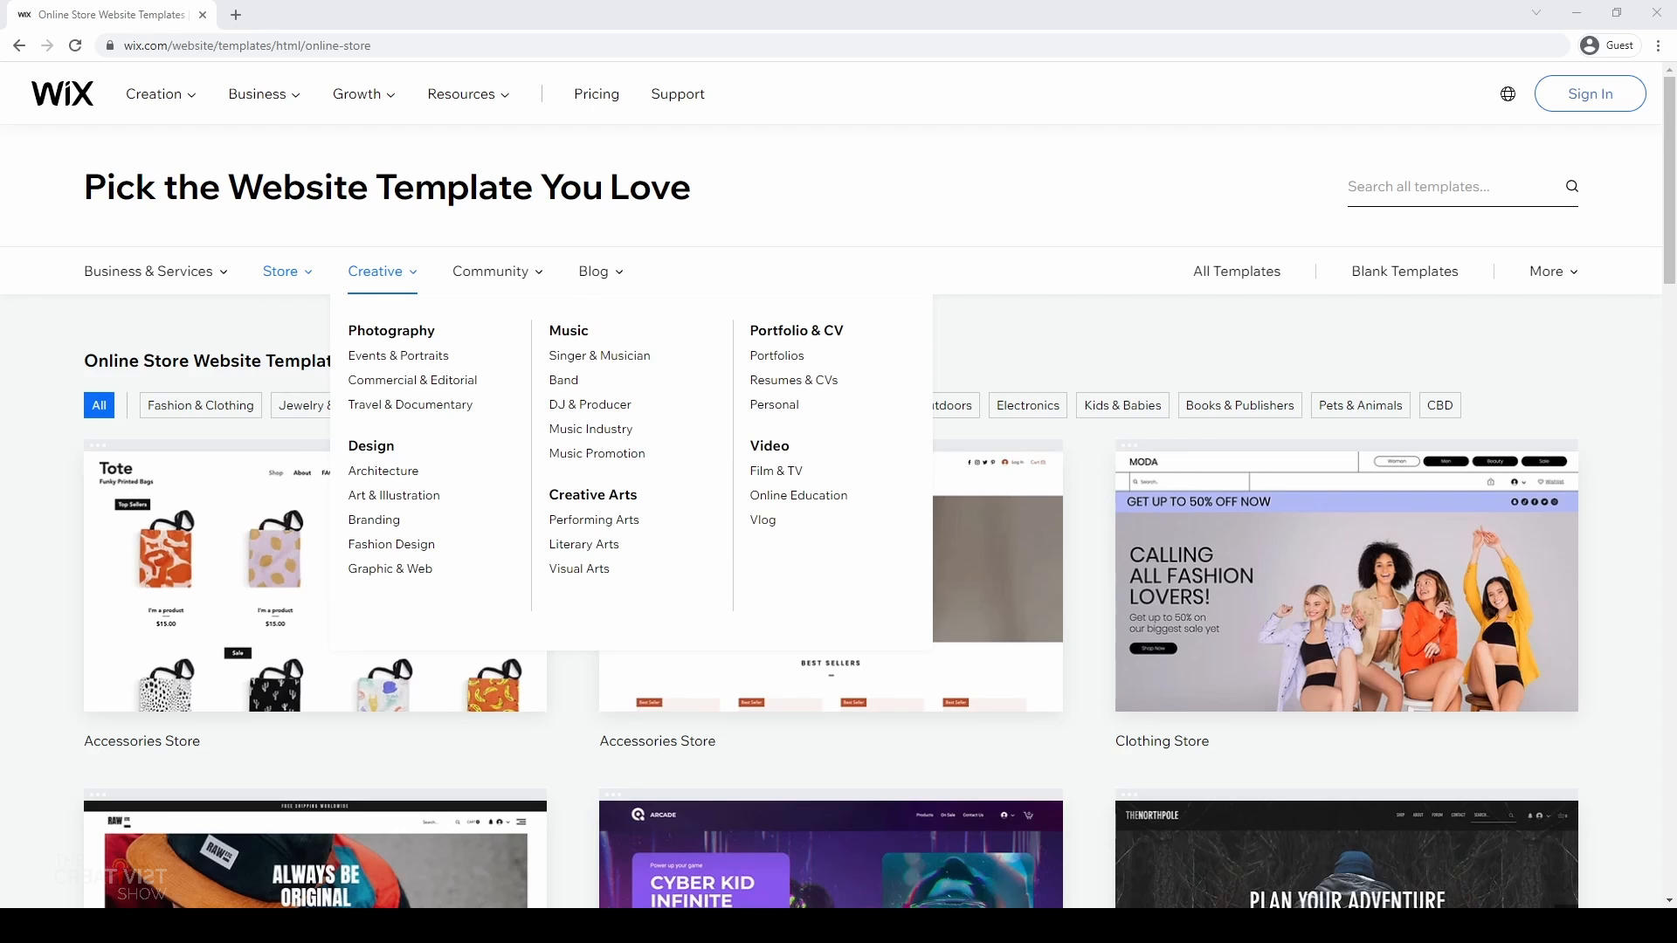
# Step: Find the Product Landing Page template in the grid and open its View preview
pyautogui.scroll(-3)
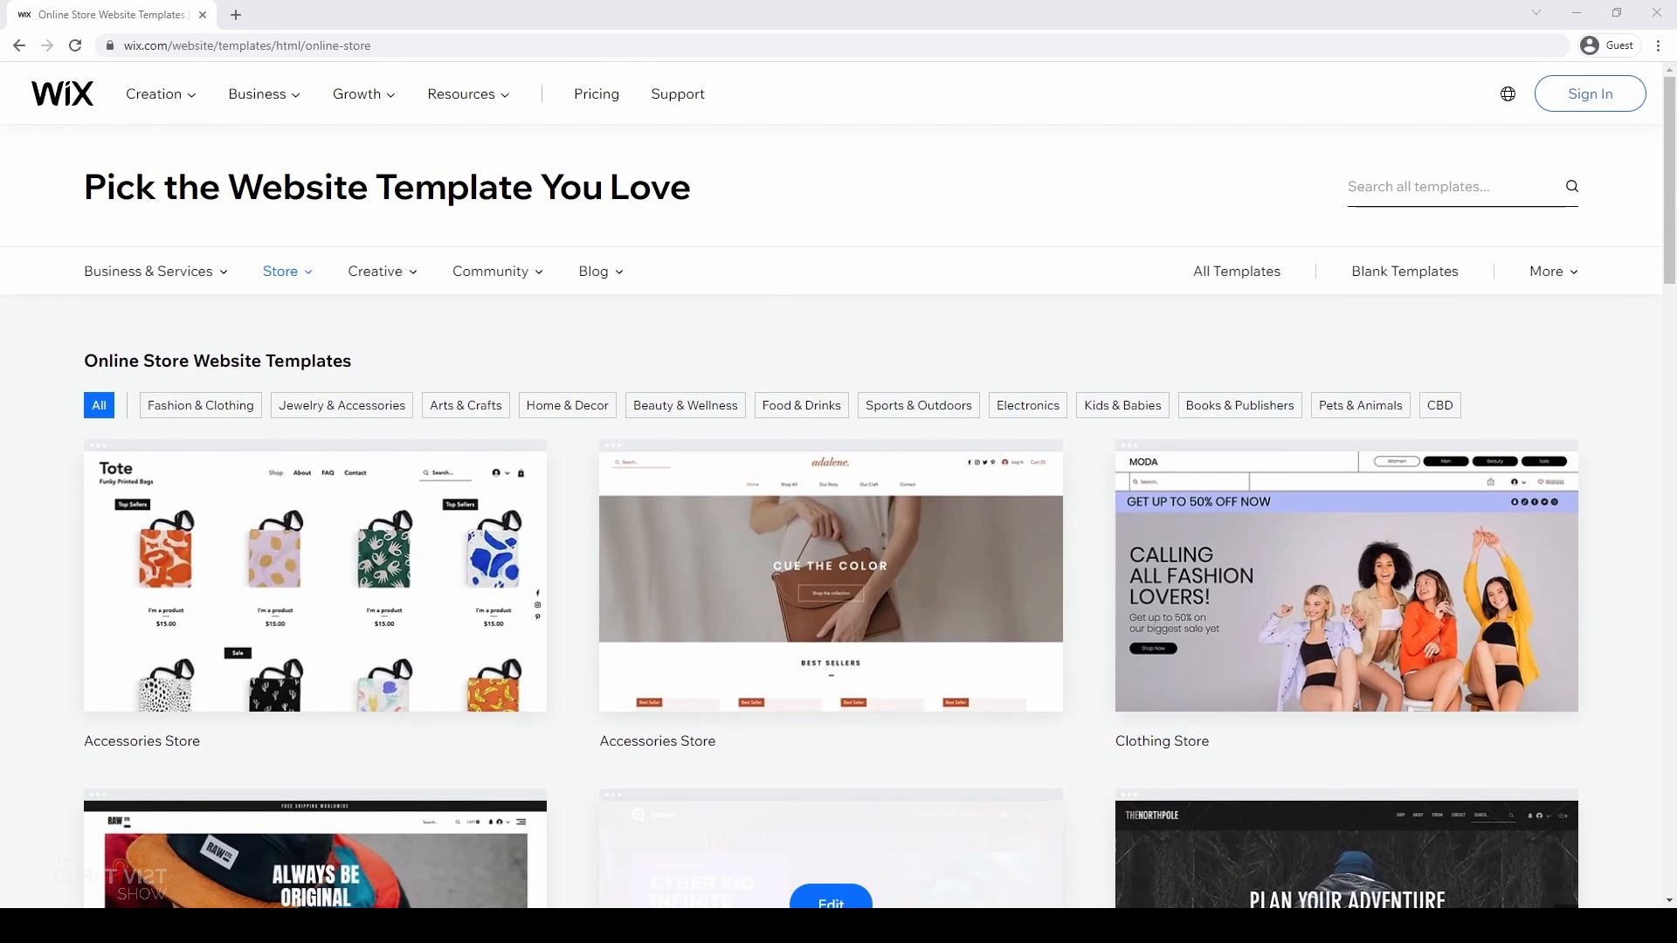
pyautogui.scroll(-3)
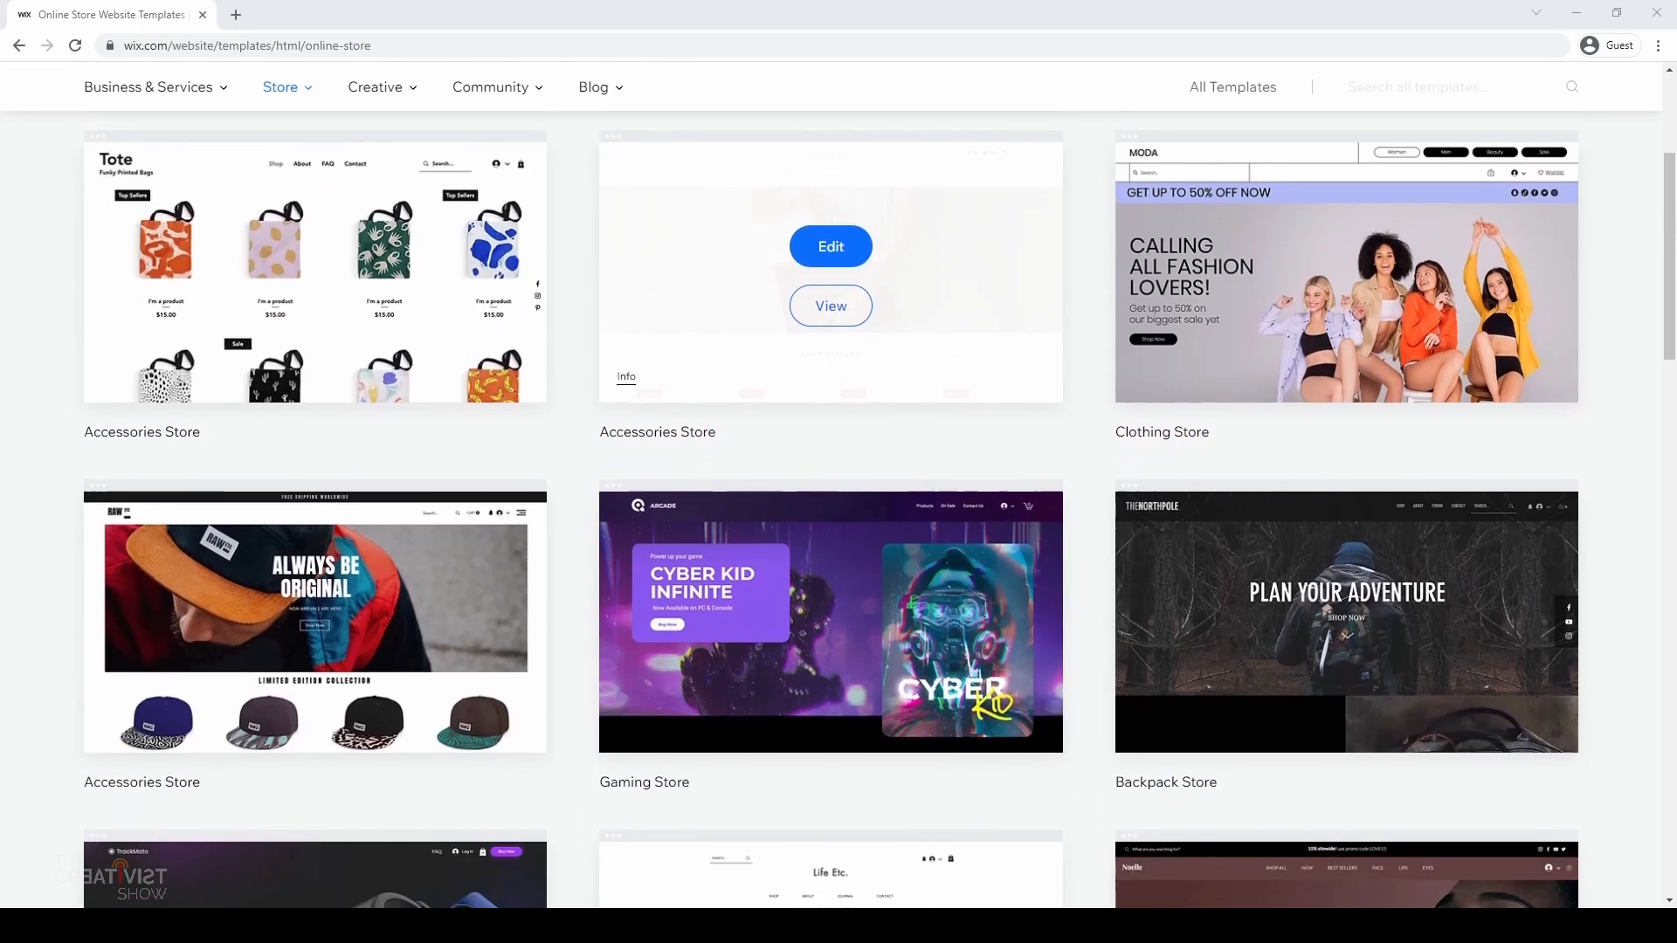
pyautogui.click(830, 306)
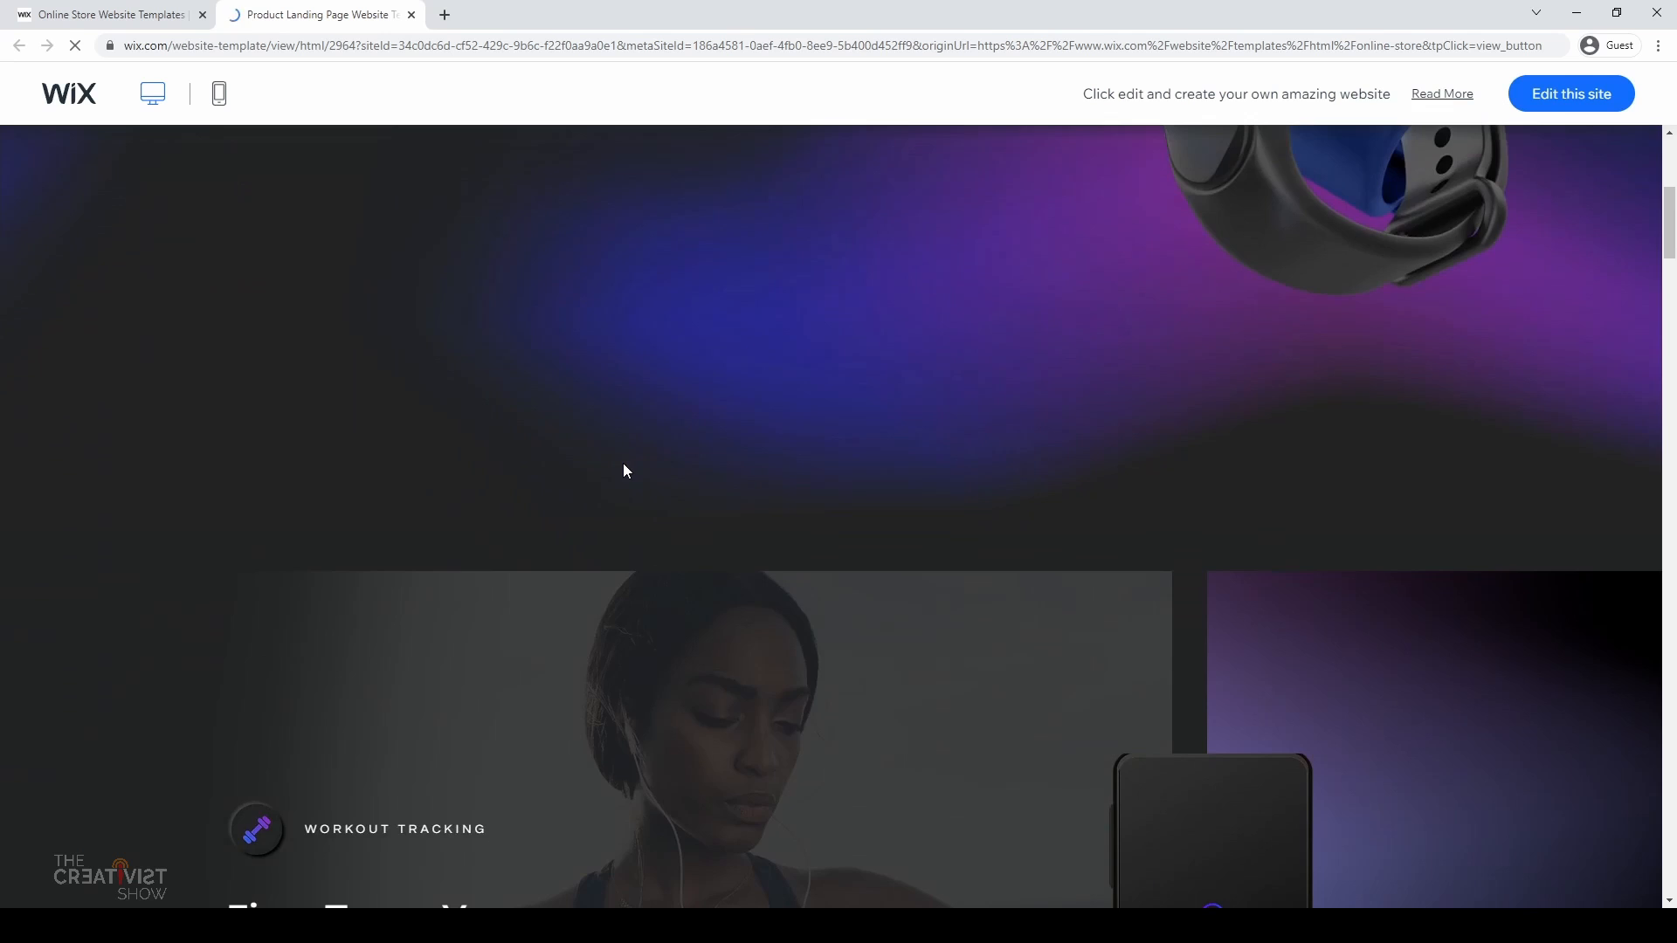
# Step: Open the Game Designer portfolio template preview and scroll through it
pyautogui.scroll(-3)
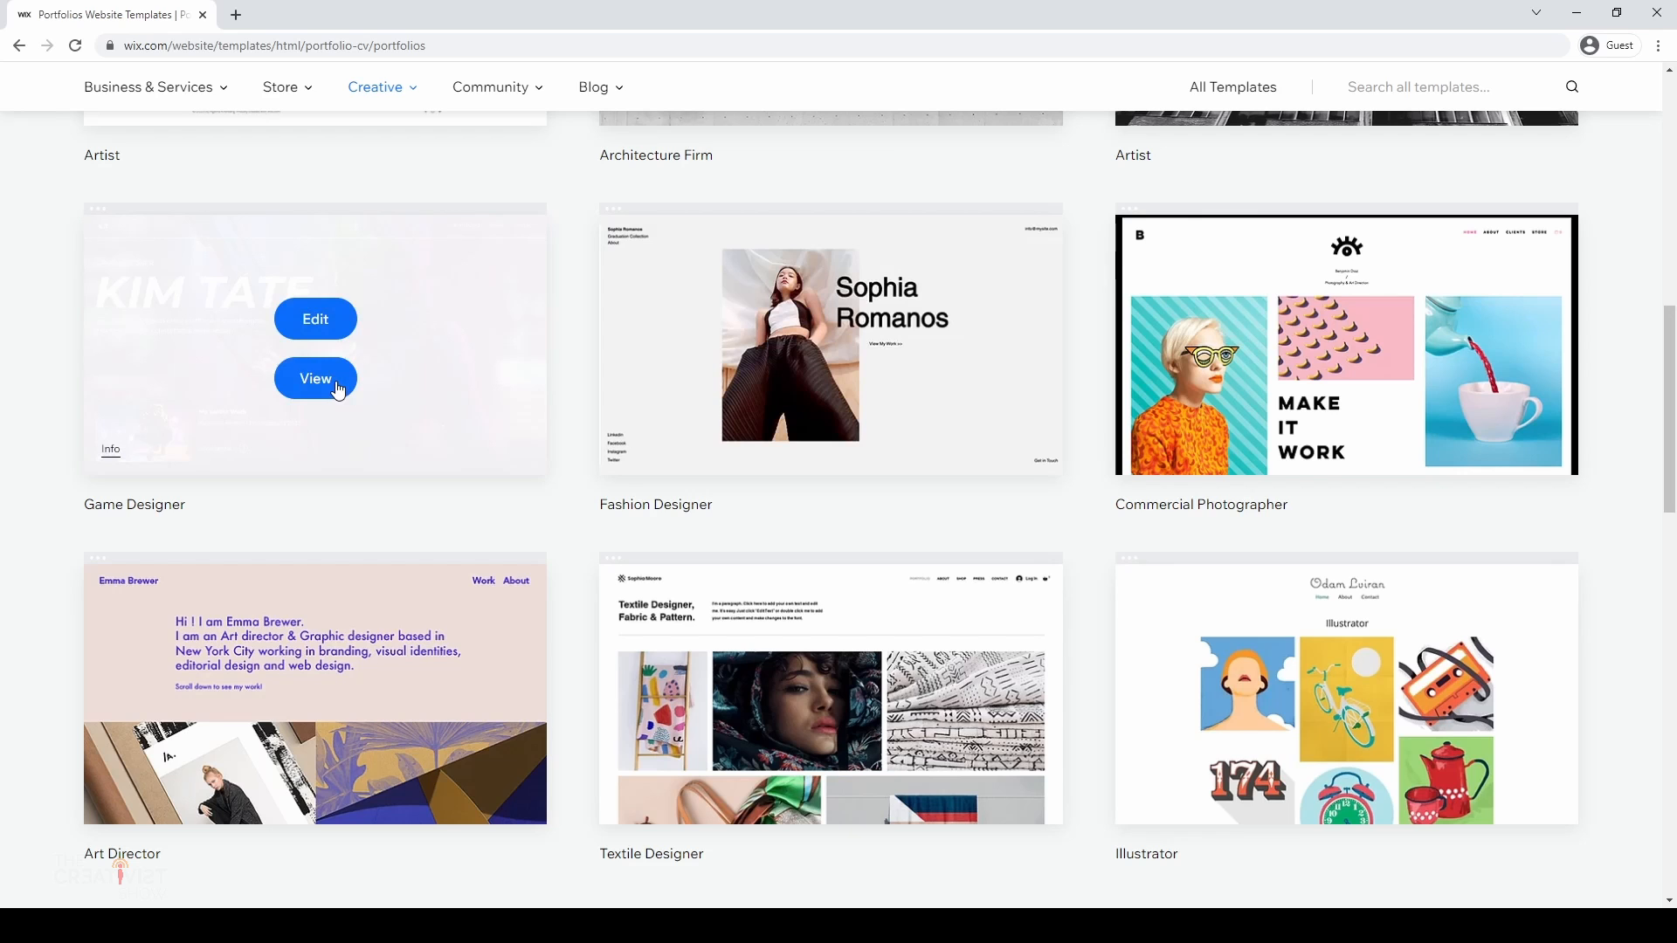
pyautogui.click(315, 378)
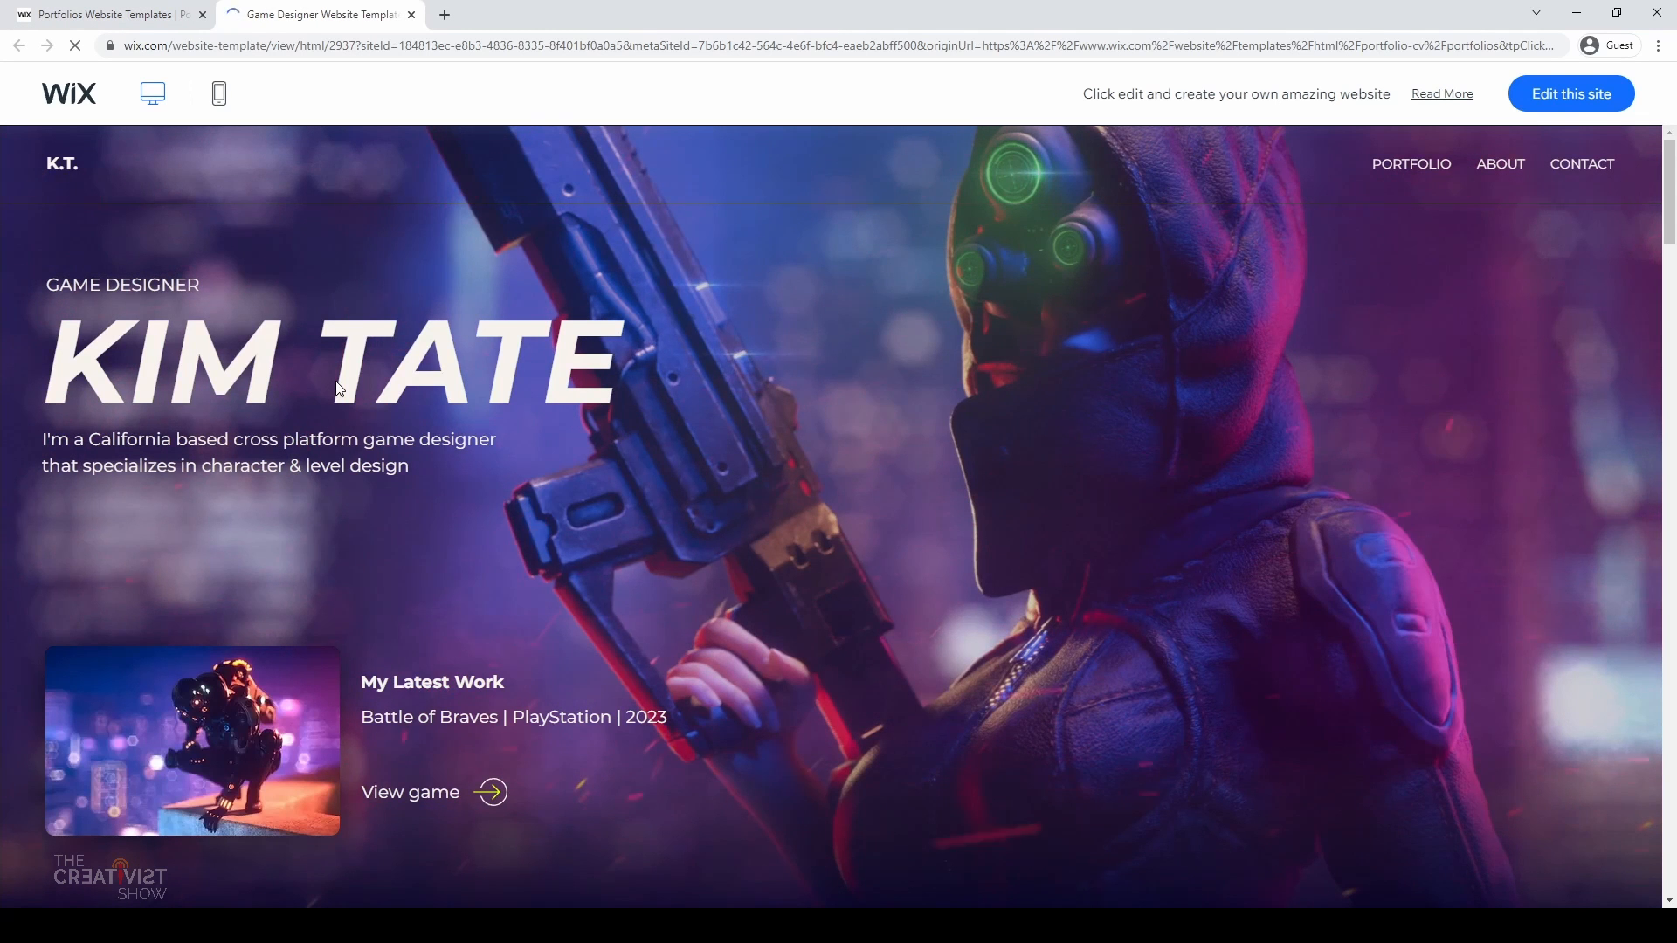
pyautogui.moveTo(716, 290)
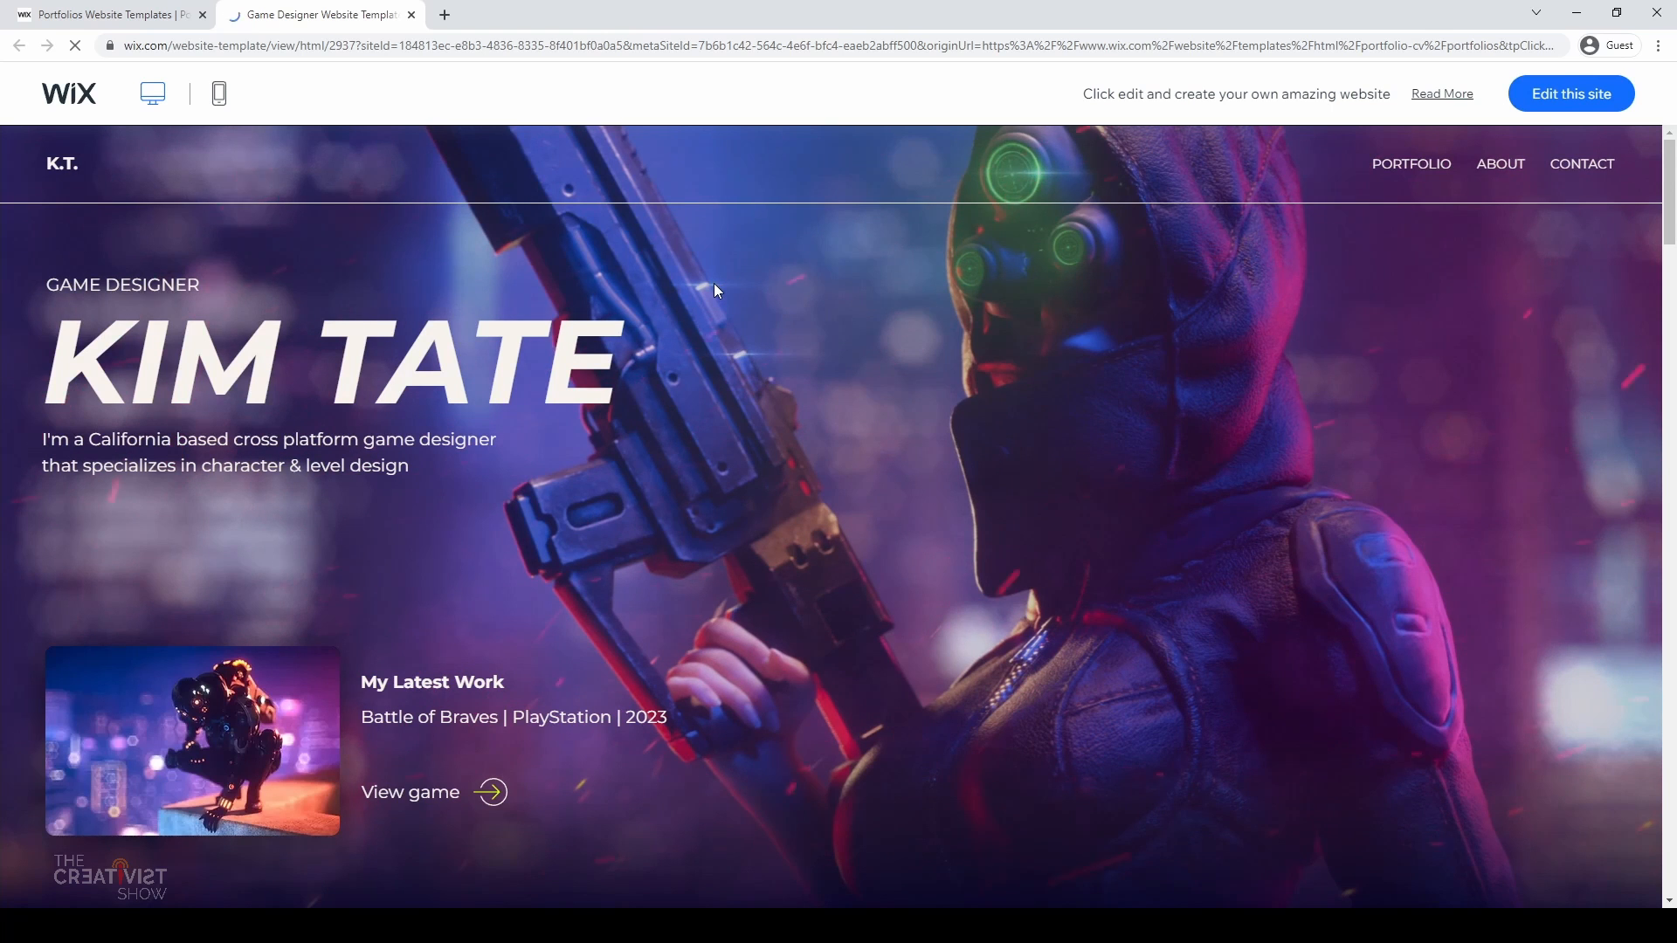
pyautogui.scroll(-3)
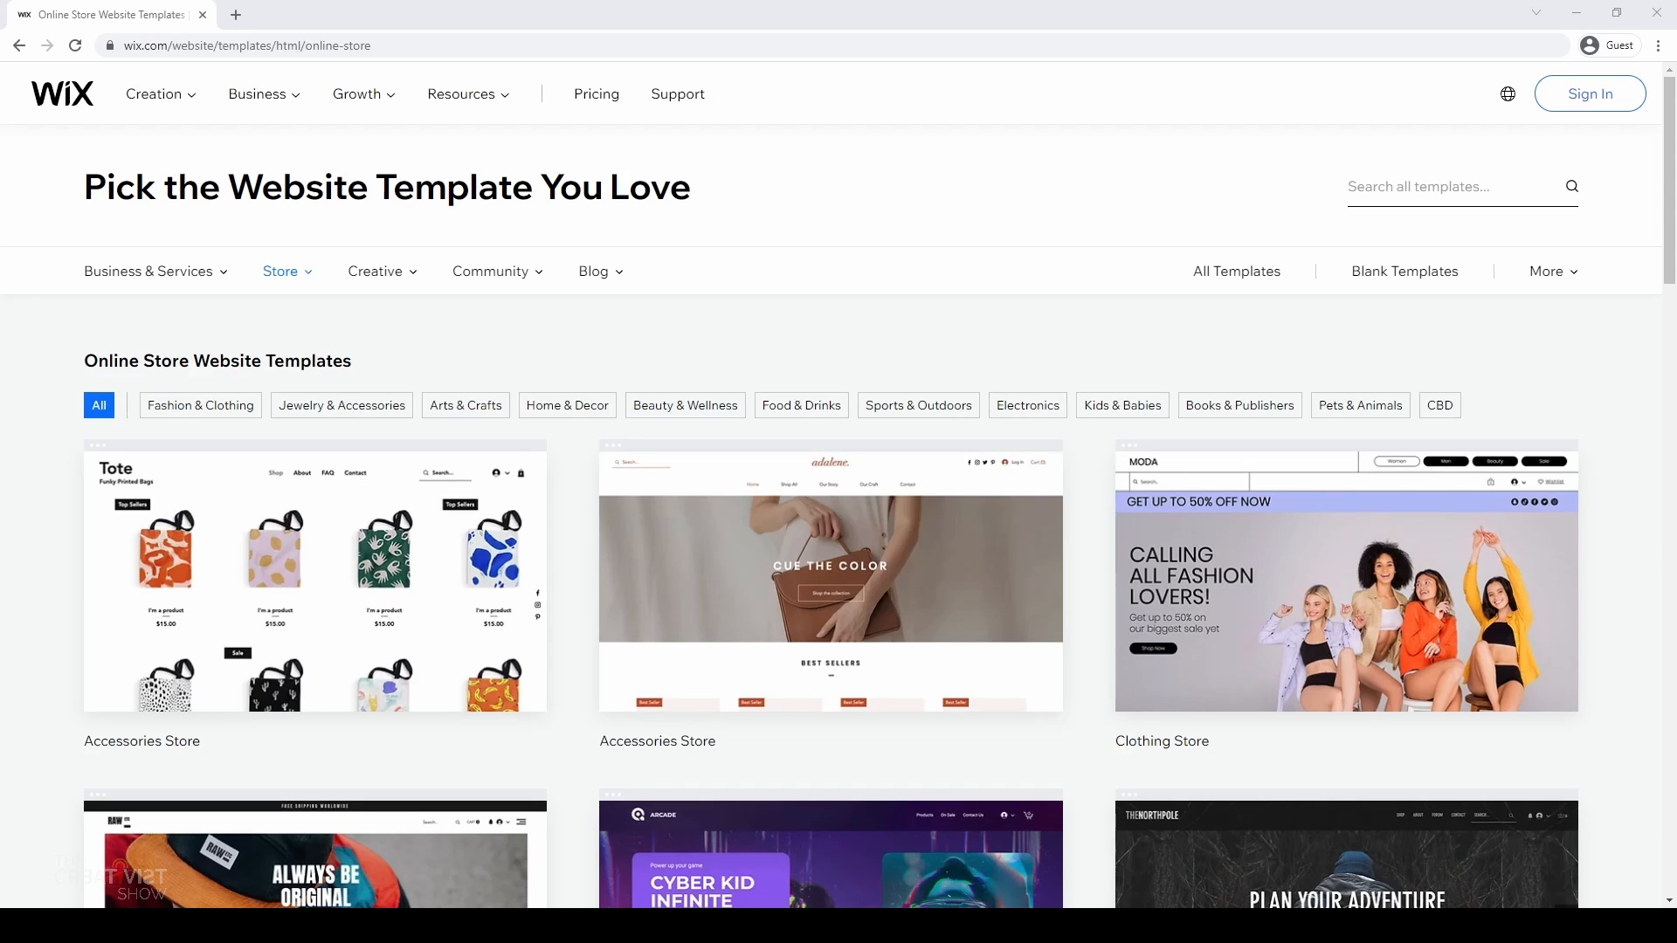
pyautogui.moveTo(314, 577)
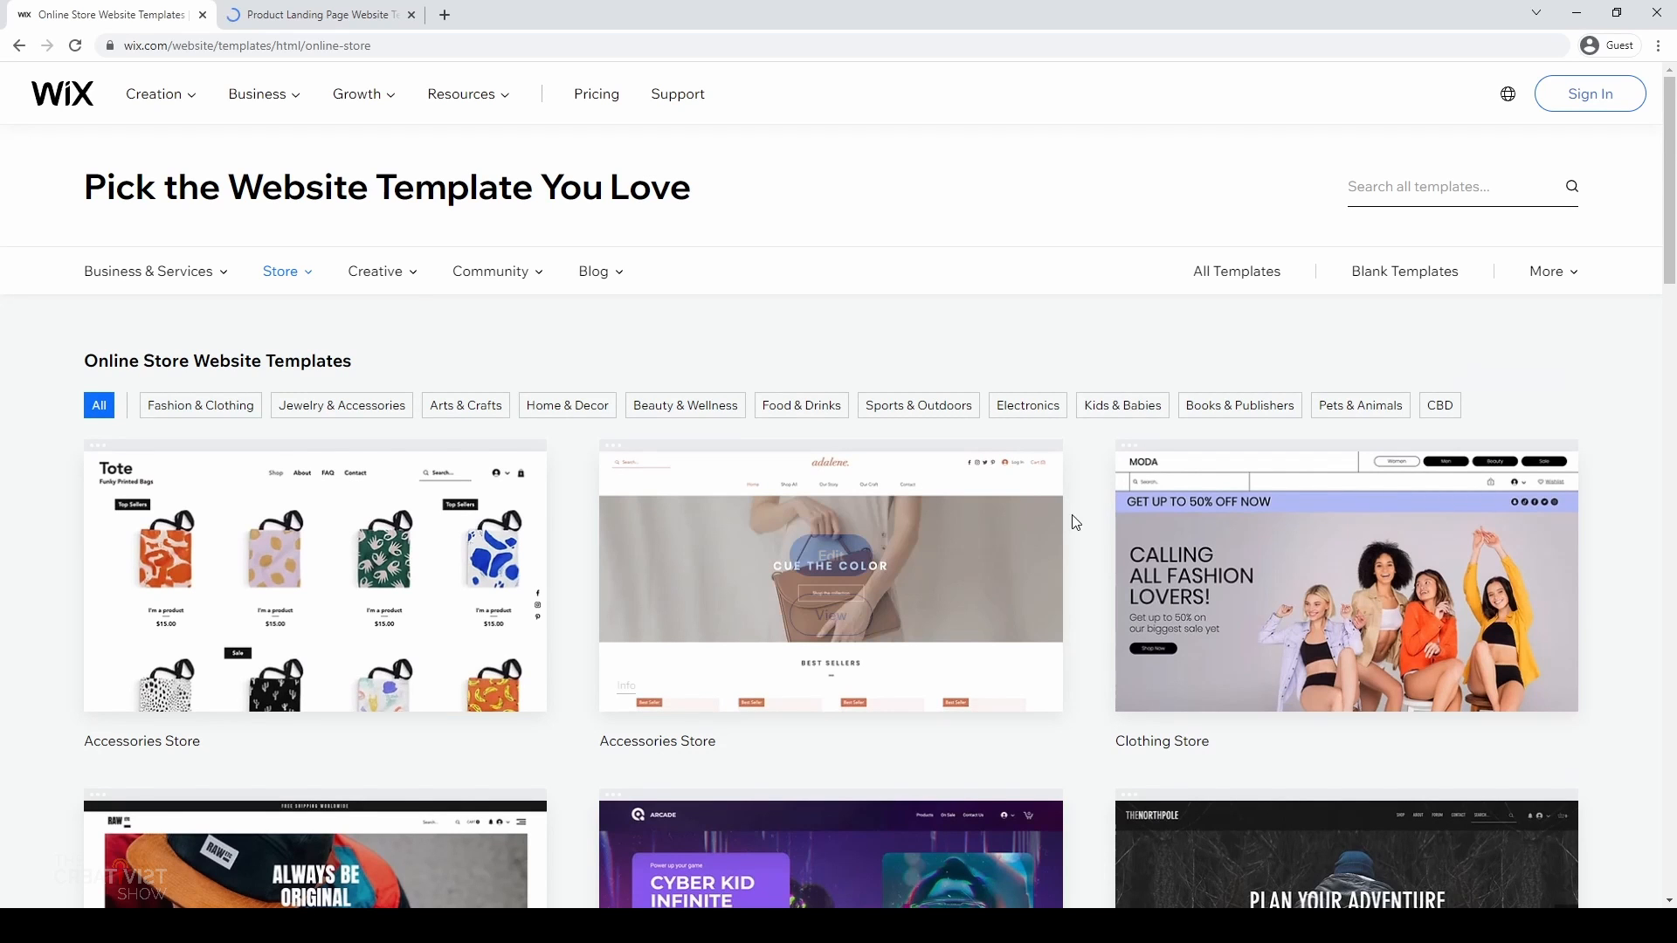
# Step: Browse Blank Templates and preview the Minimal Layout blank template
pyautogui.click(1405, 271)
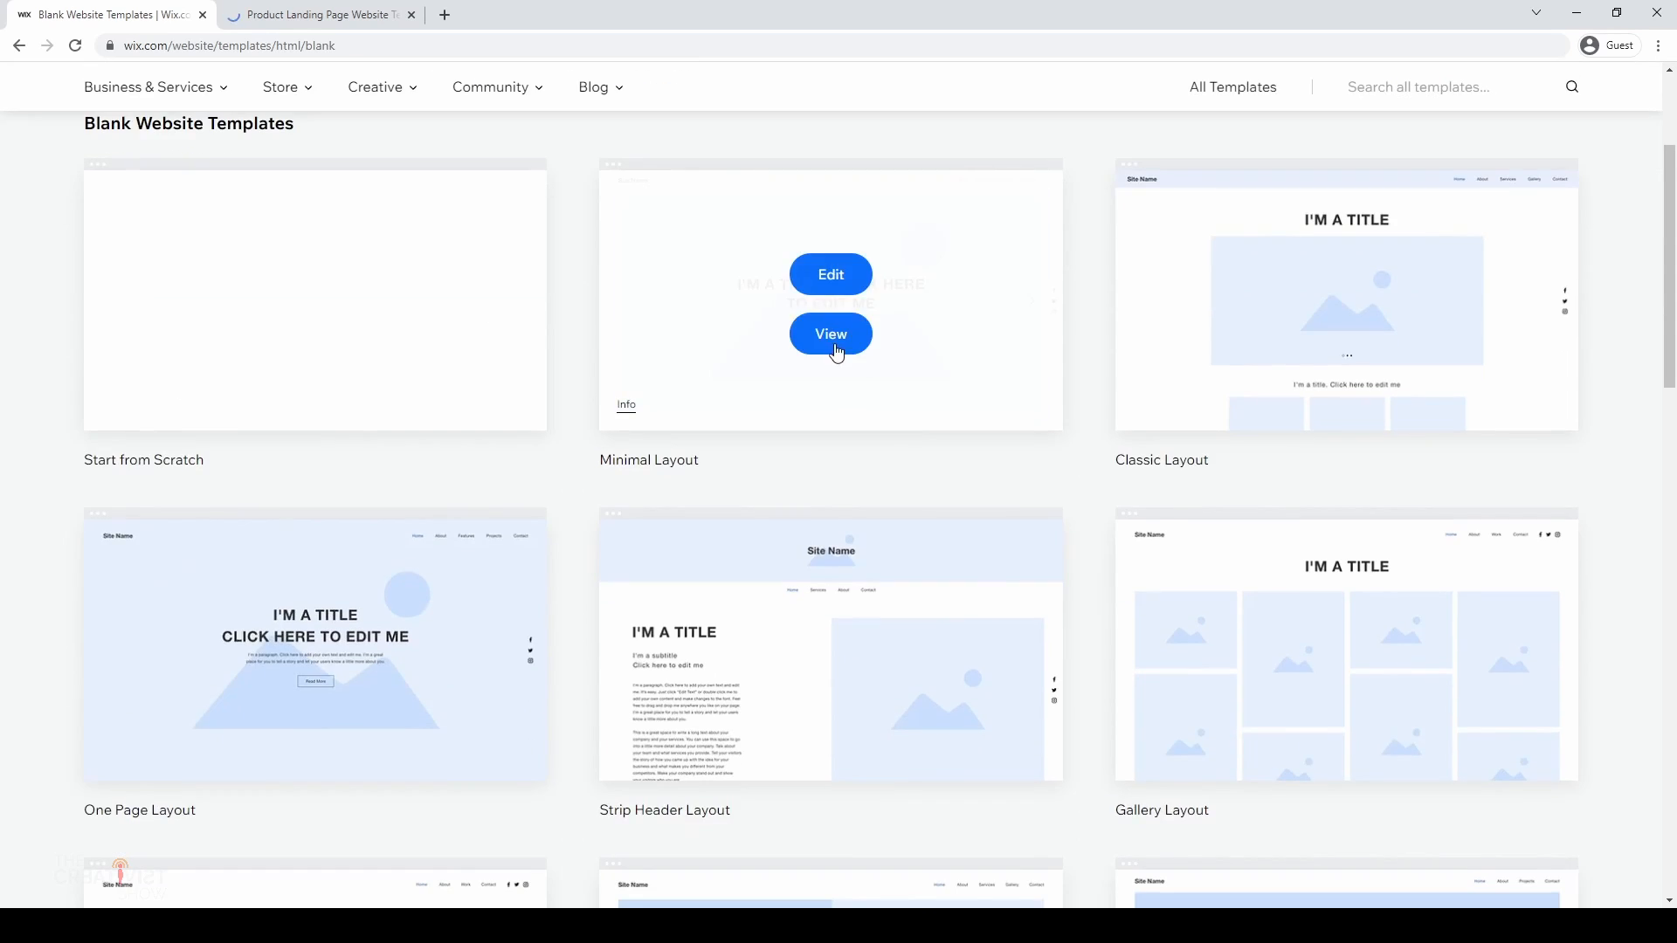
pyautogui.click(830, 334)
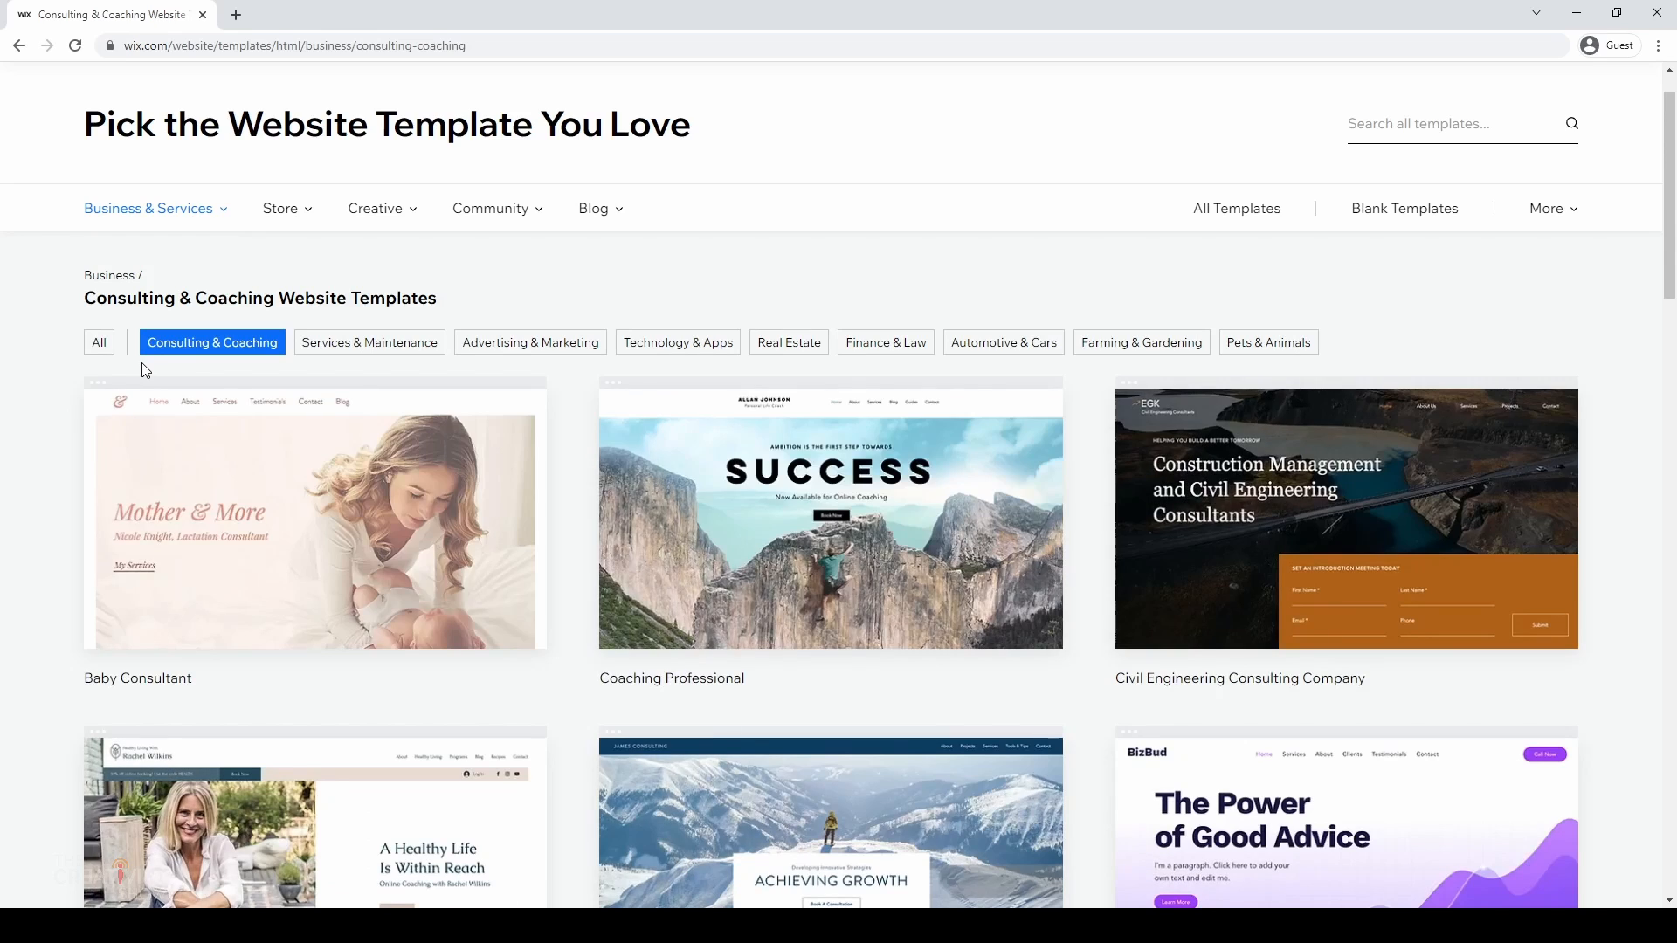
pyautogui.scroll(-3)
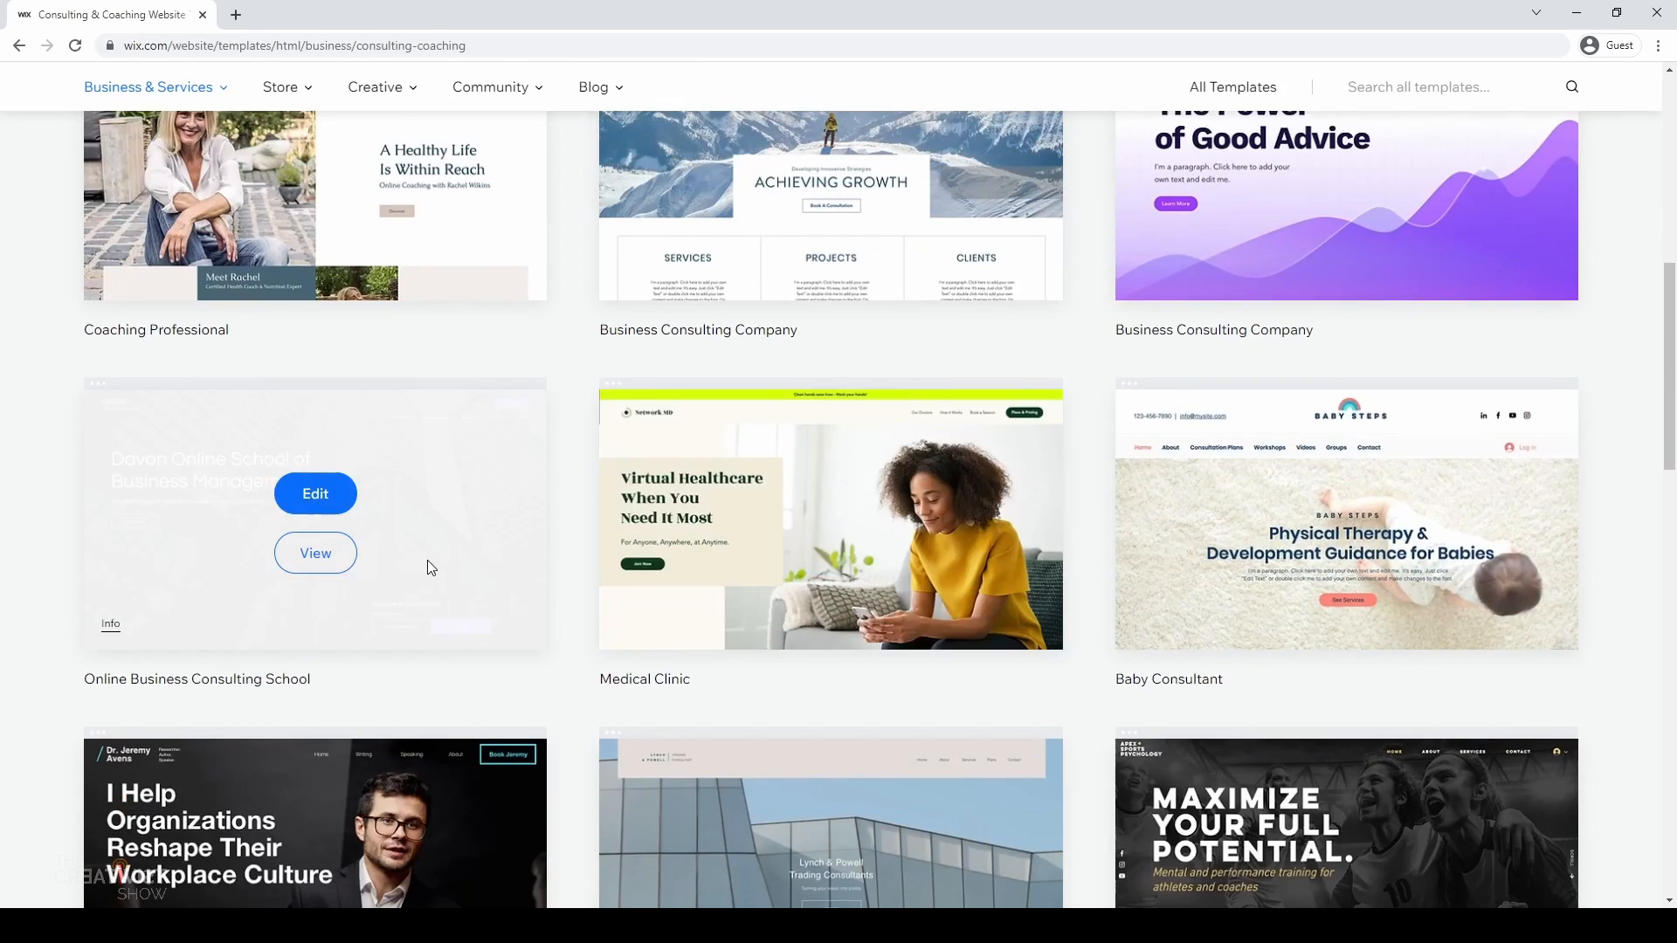
pyautogui.click(314, 553)
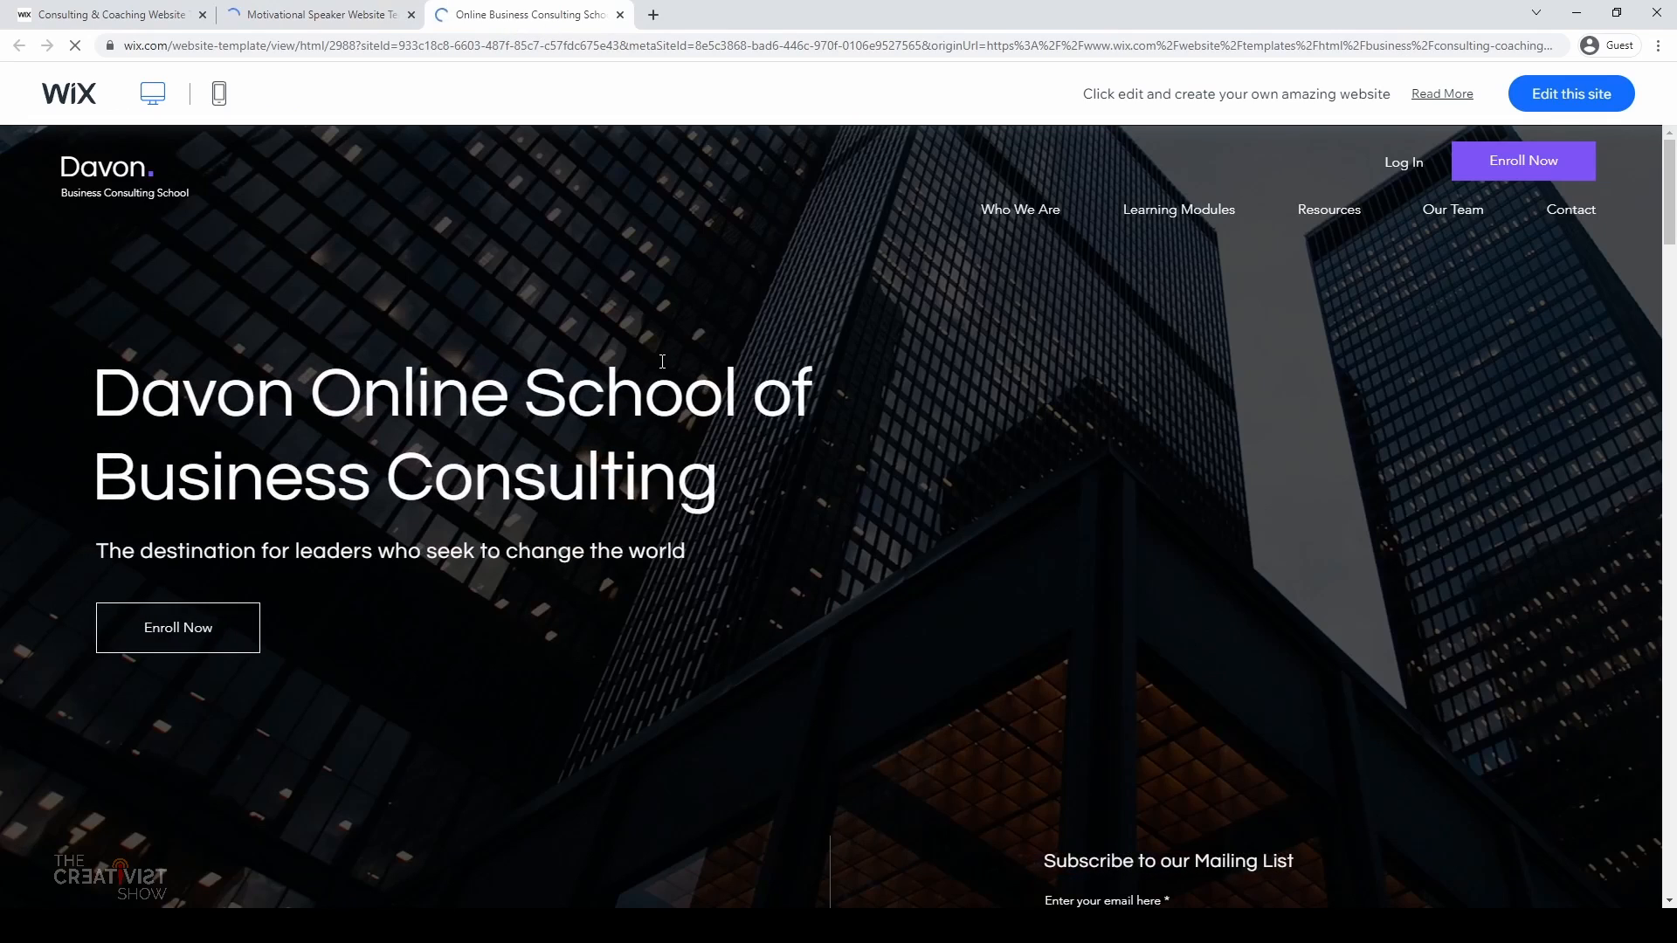
pyautogui.scroll(-3)
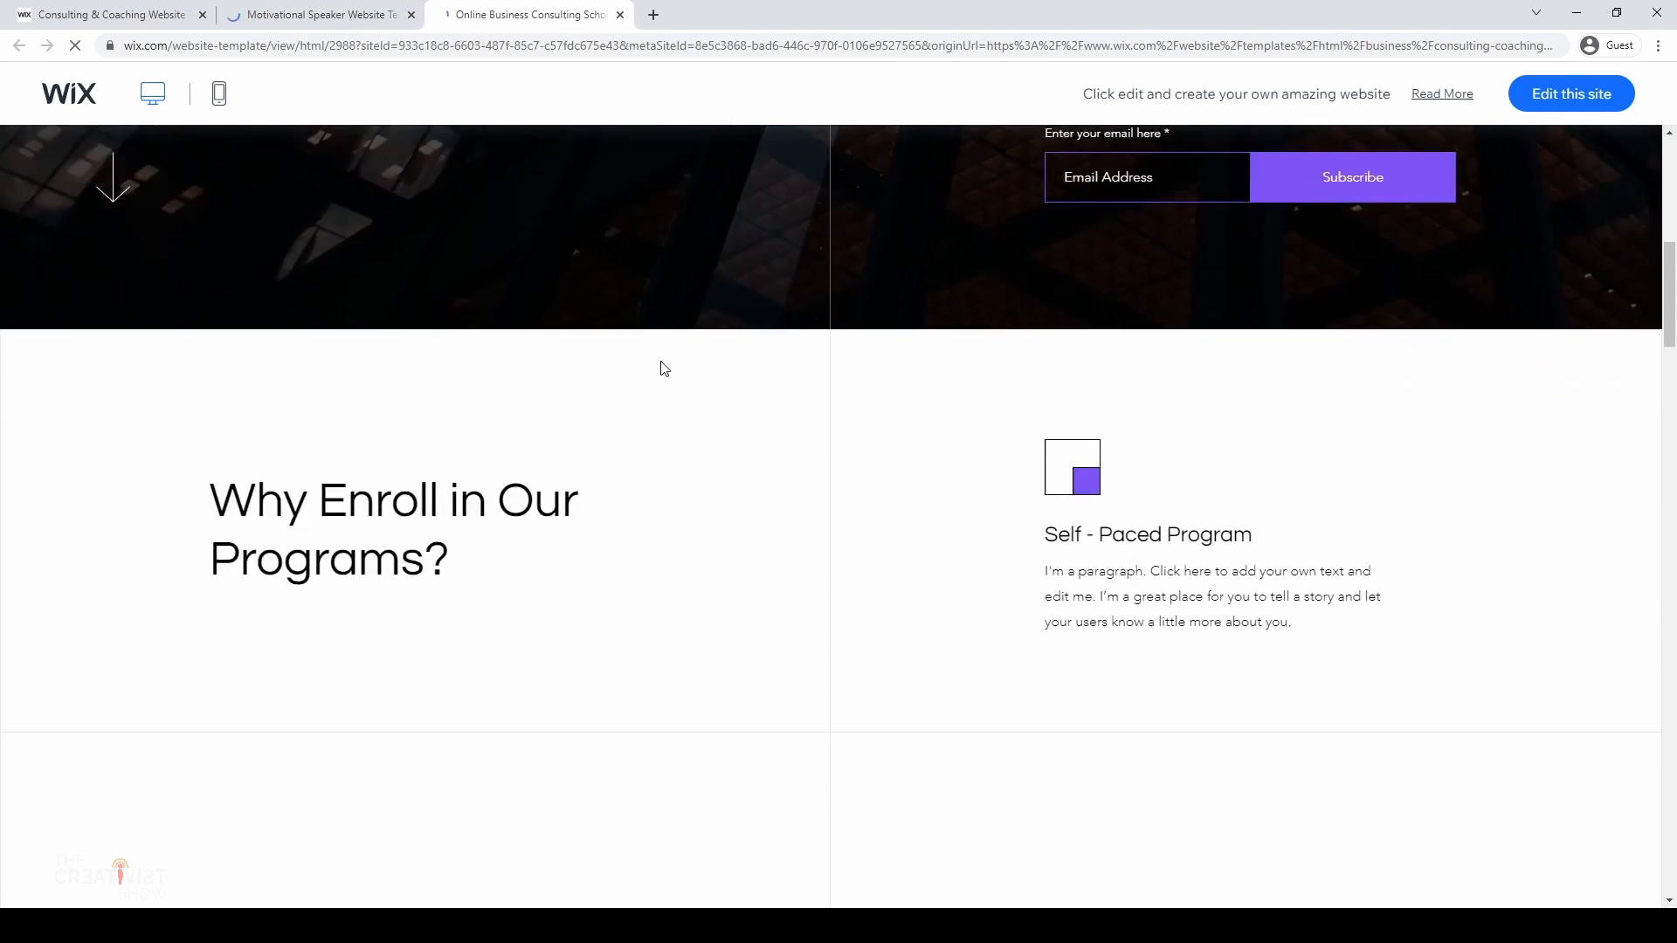
pyautogui.scroll(-3)
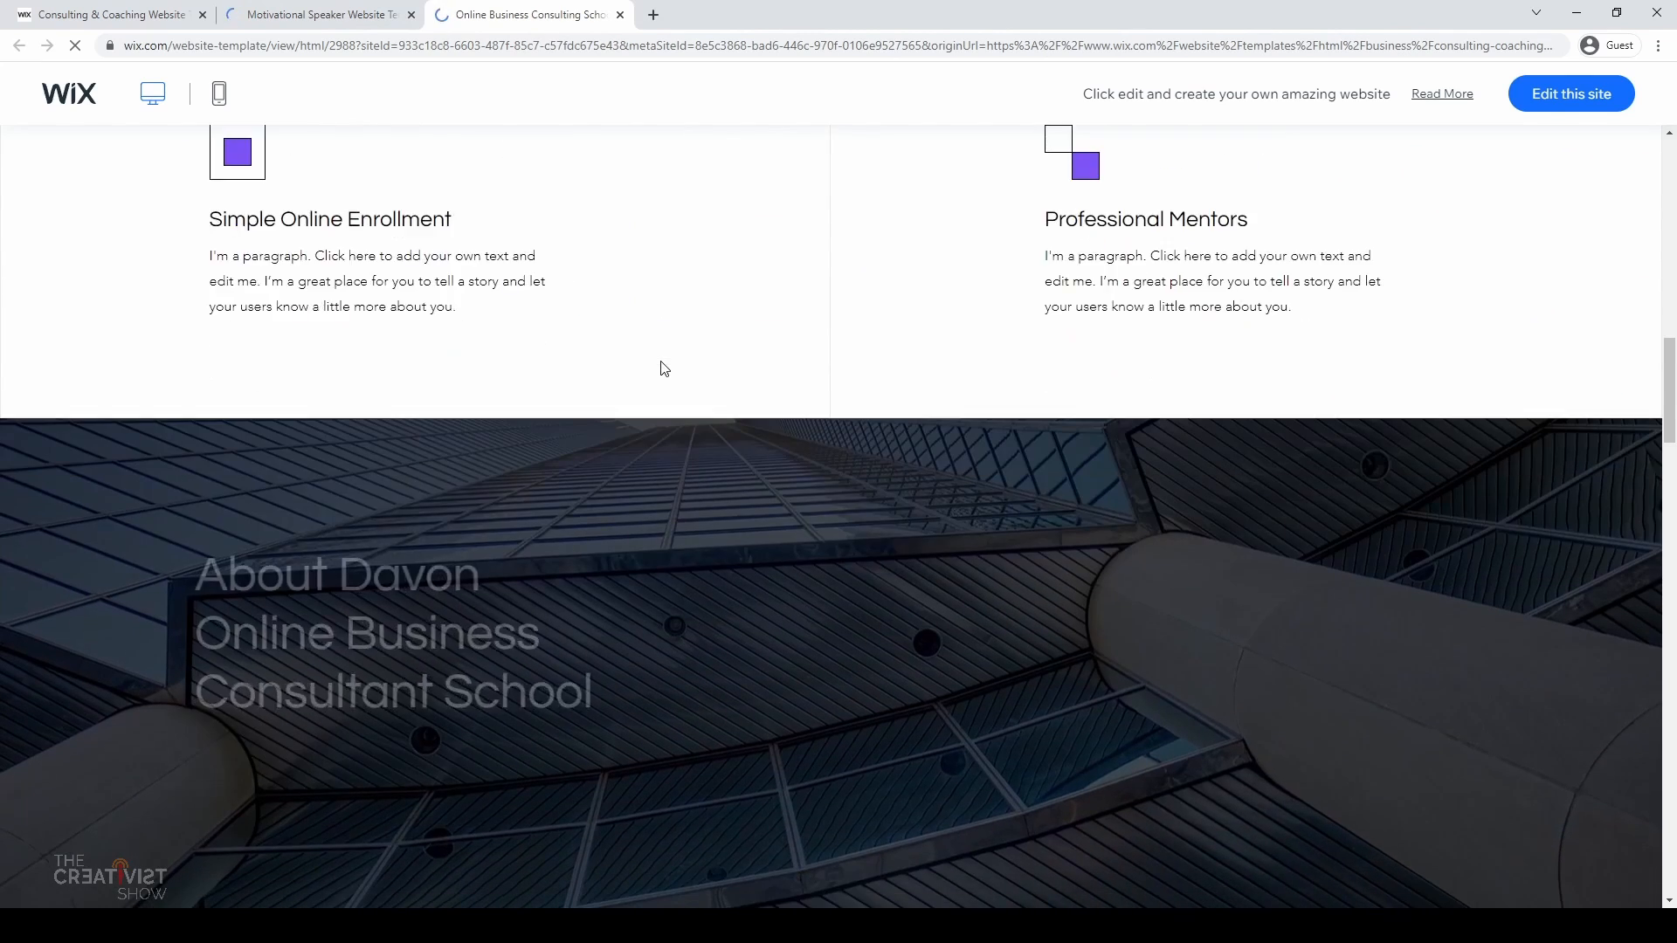
pyautogui.scroll(-3)
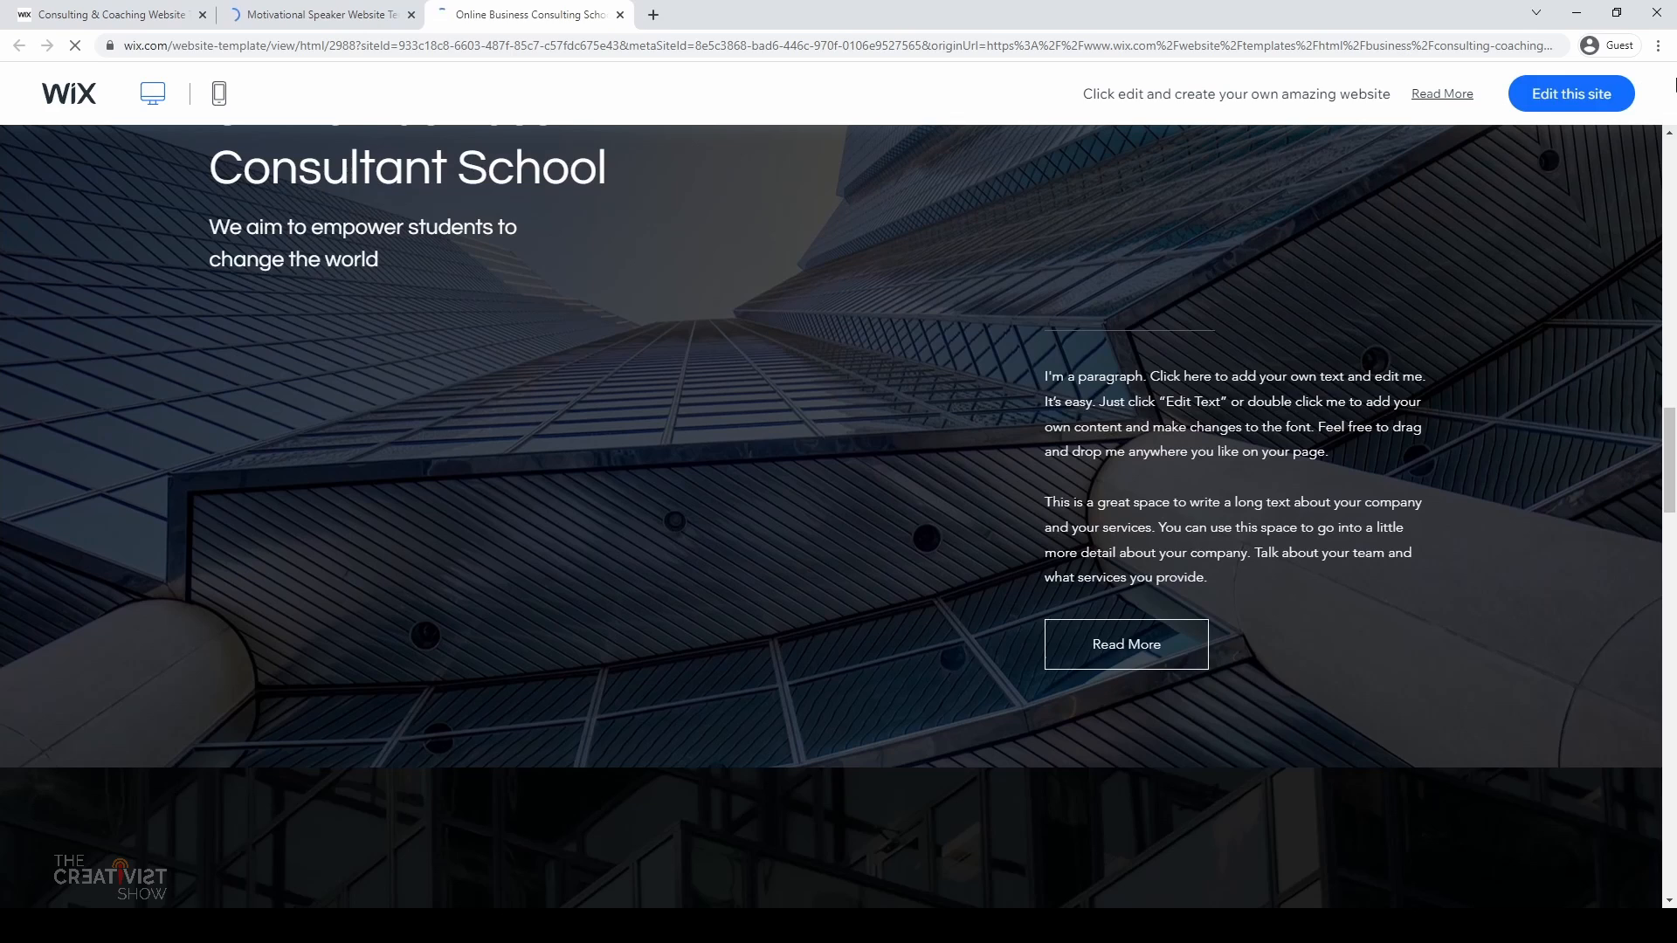
pyautogui.click(1570, 93)
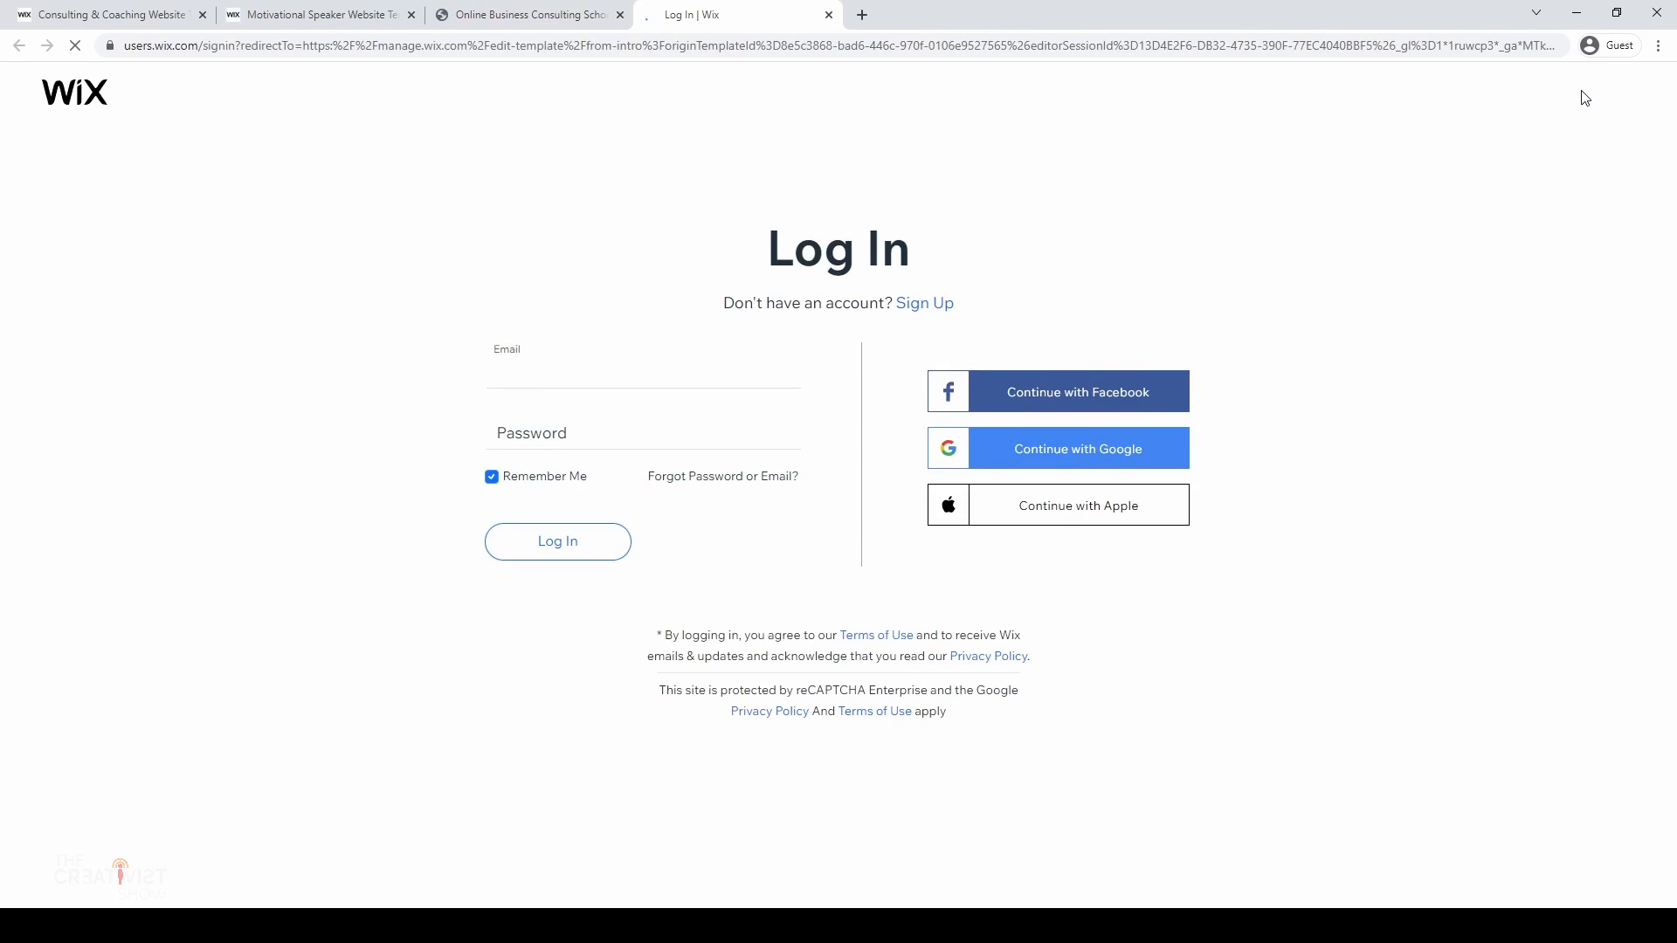
# Step: Switch from Log In to Sign Up, fill the form and submit the new account
pyautogui.click(642, 369)
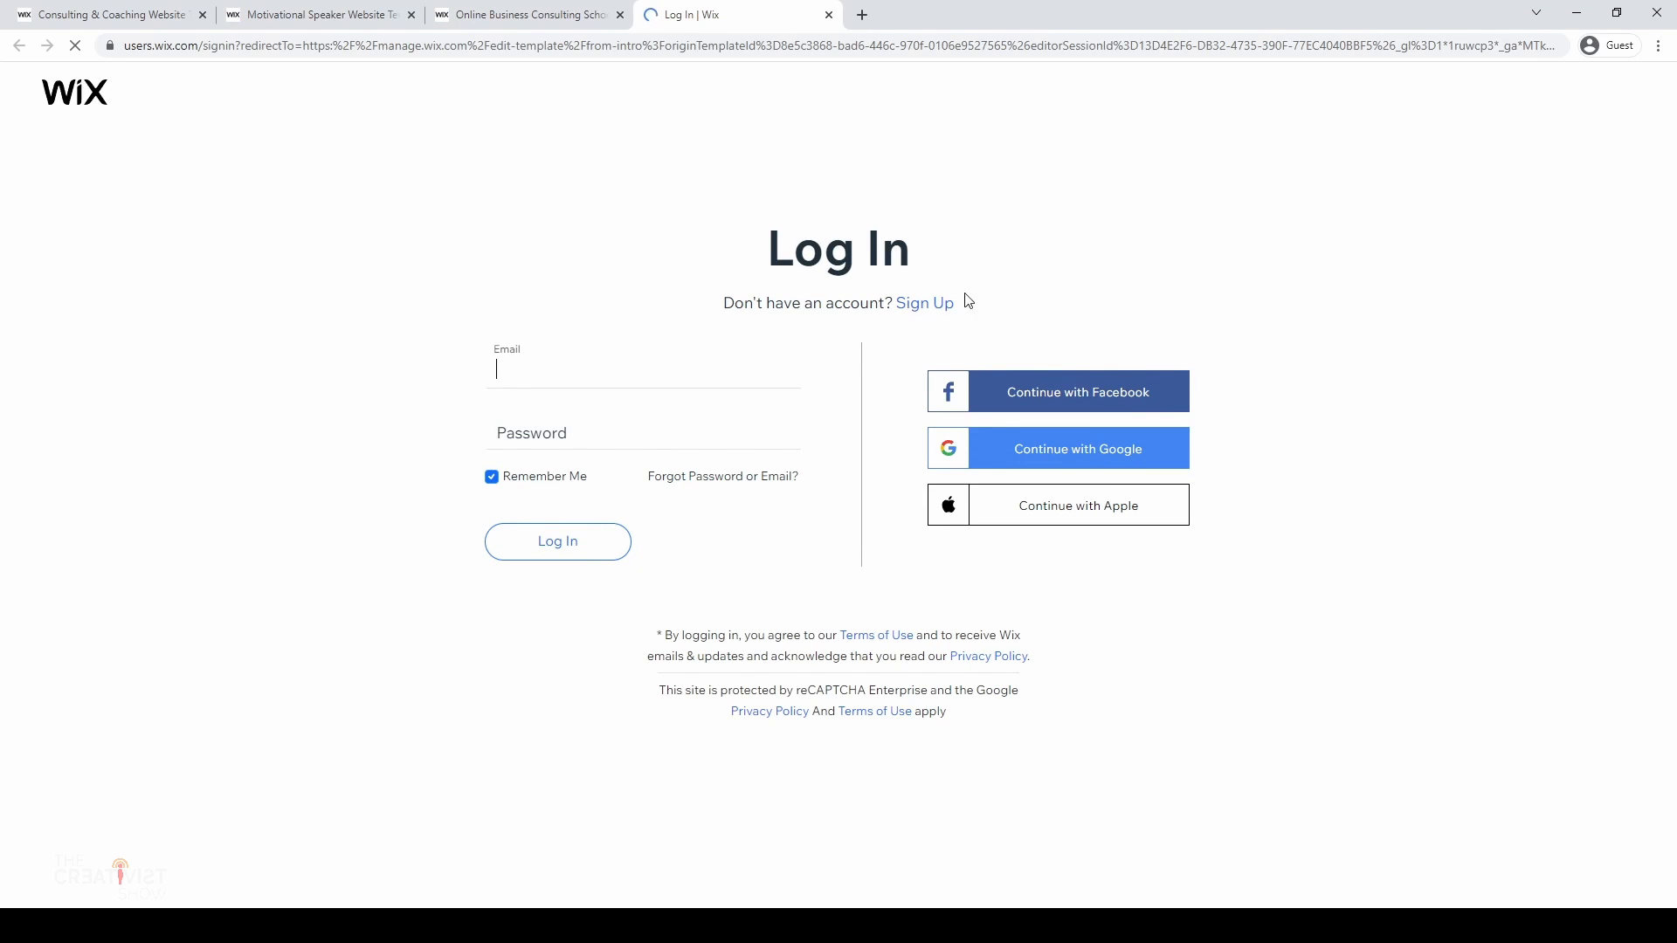
pyautogui.click(923, 304)
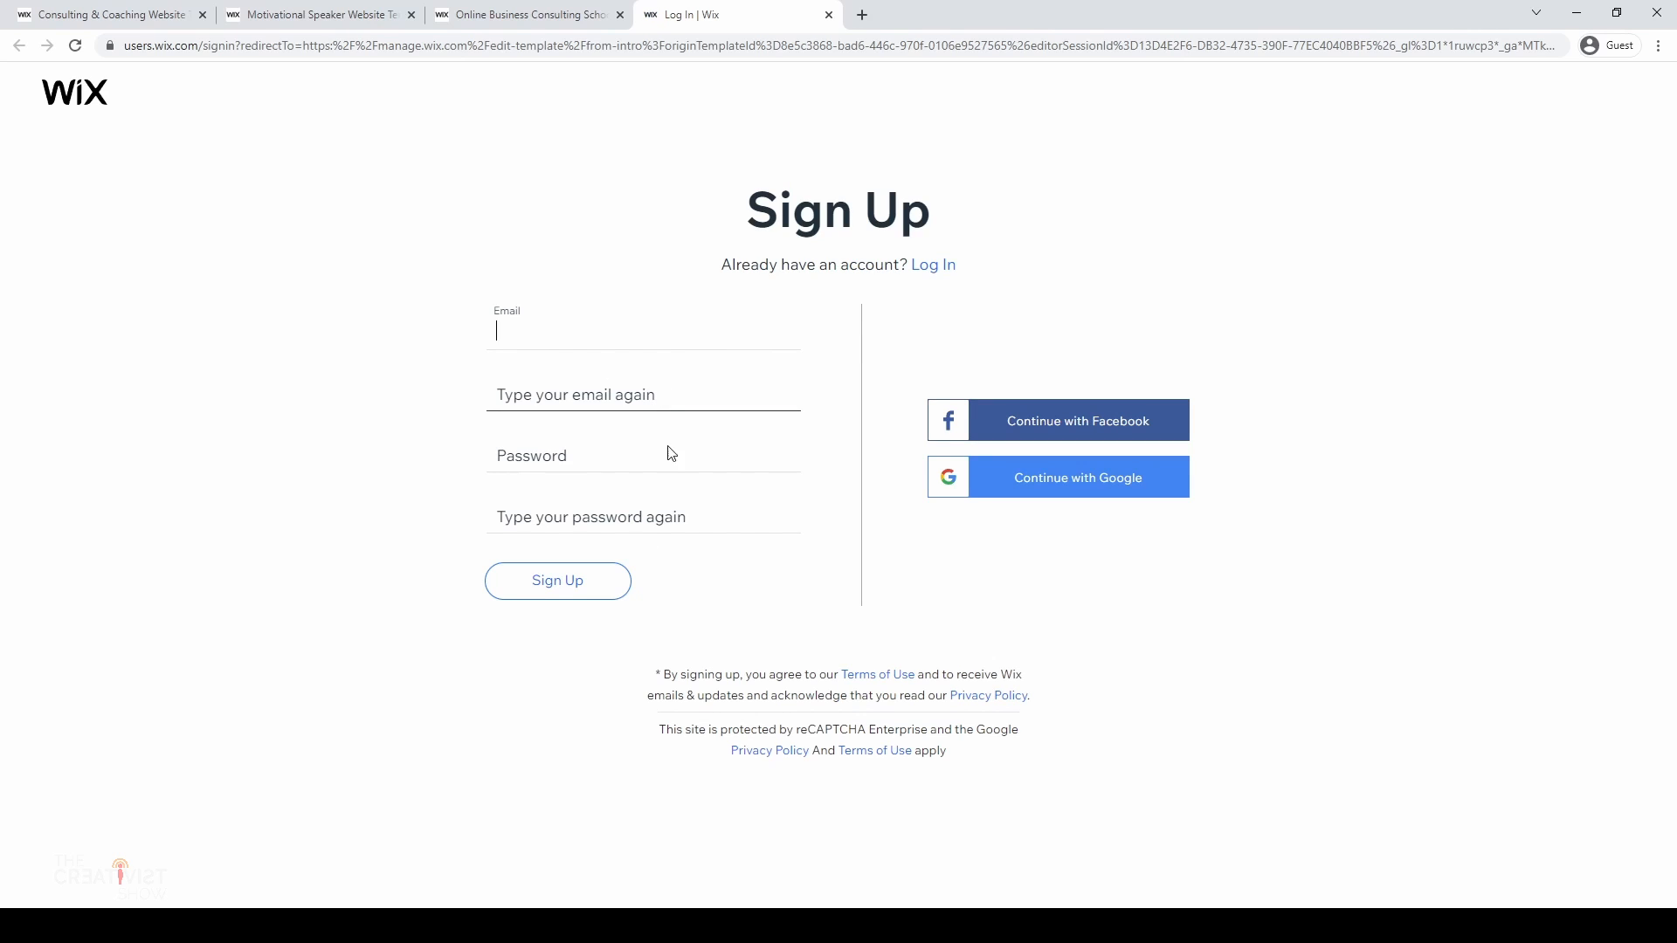
pyautogui.moveTo(557, 587)
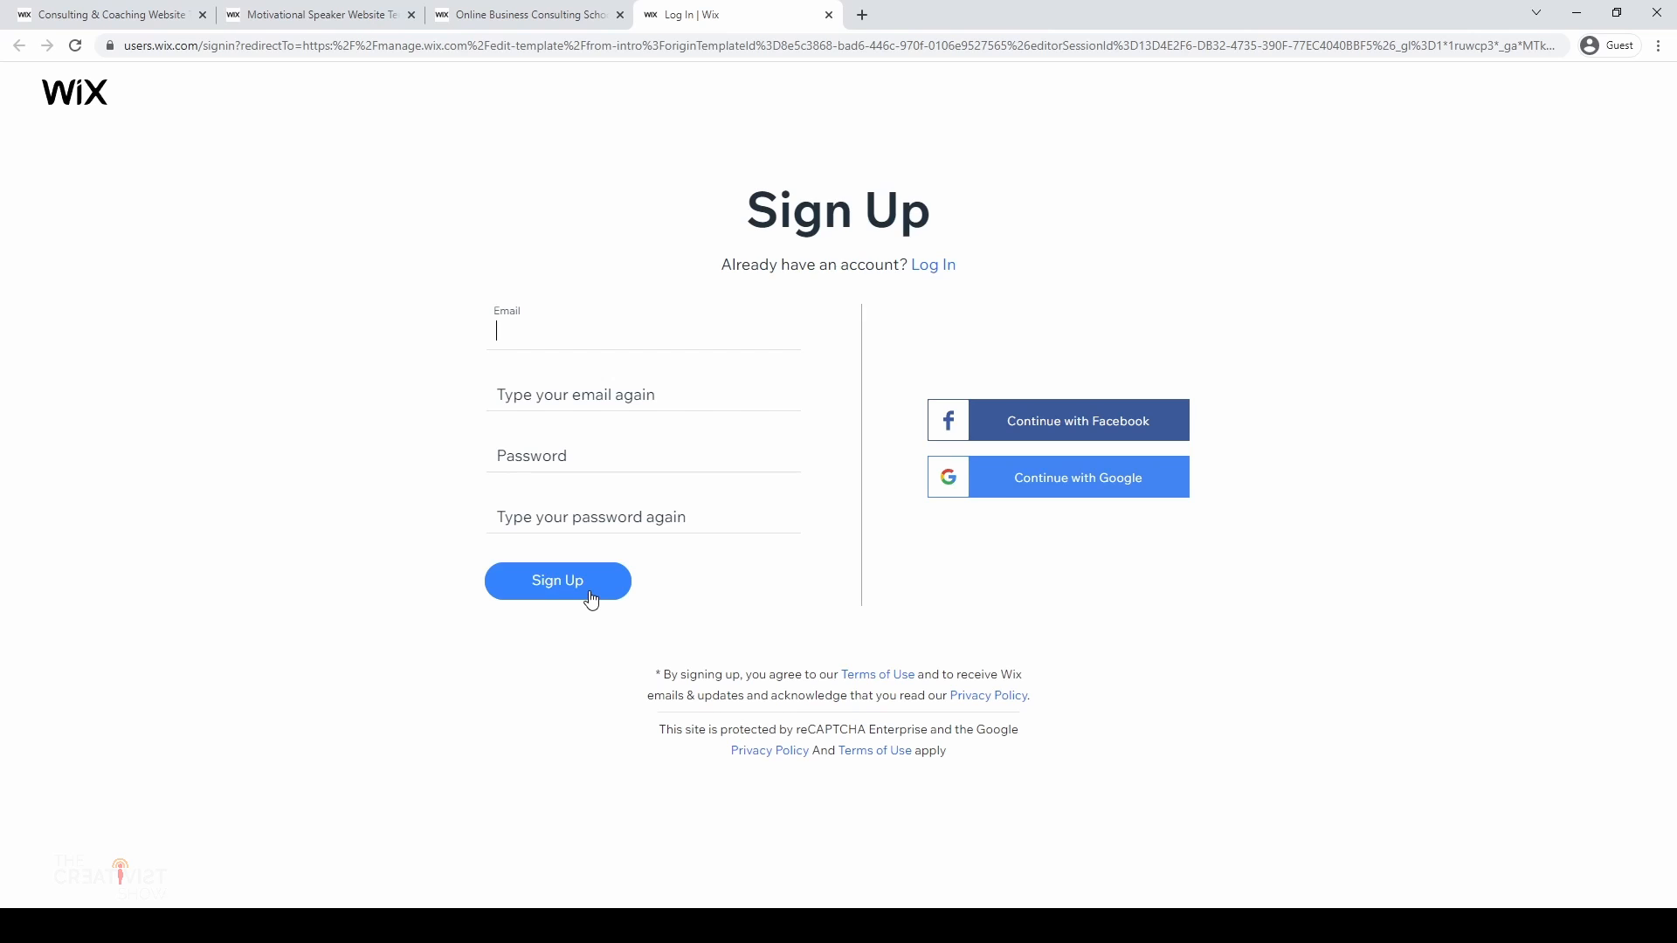
pyautogui.click(557, 580)
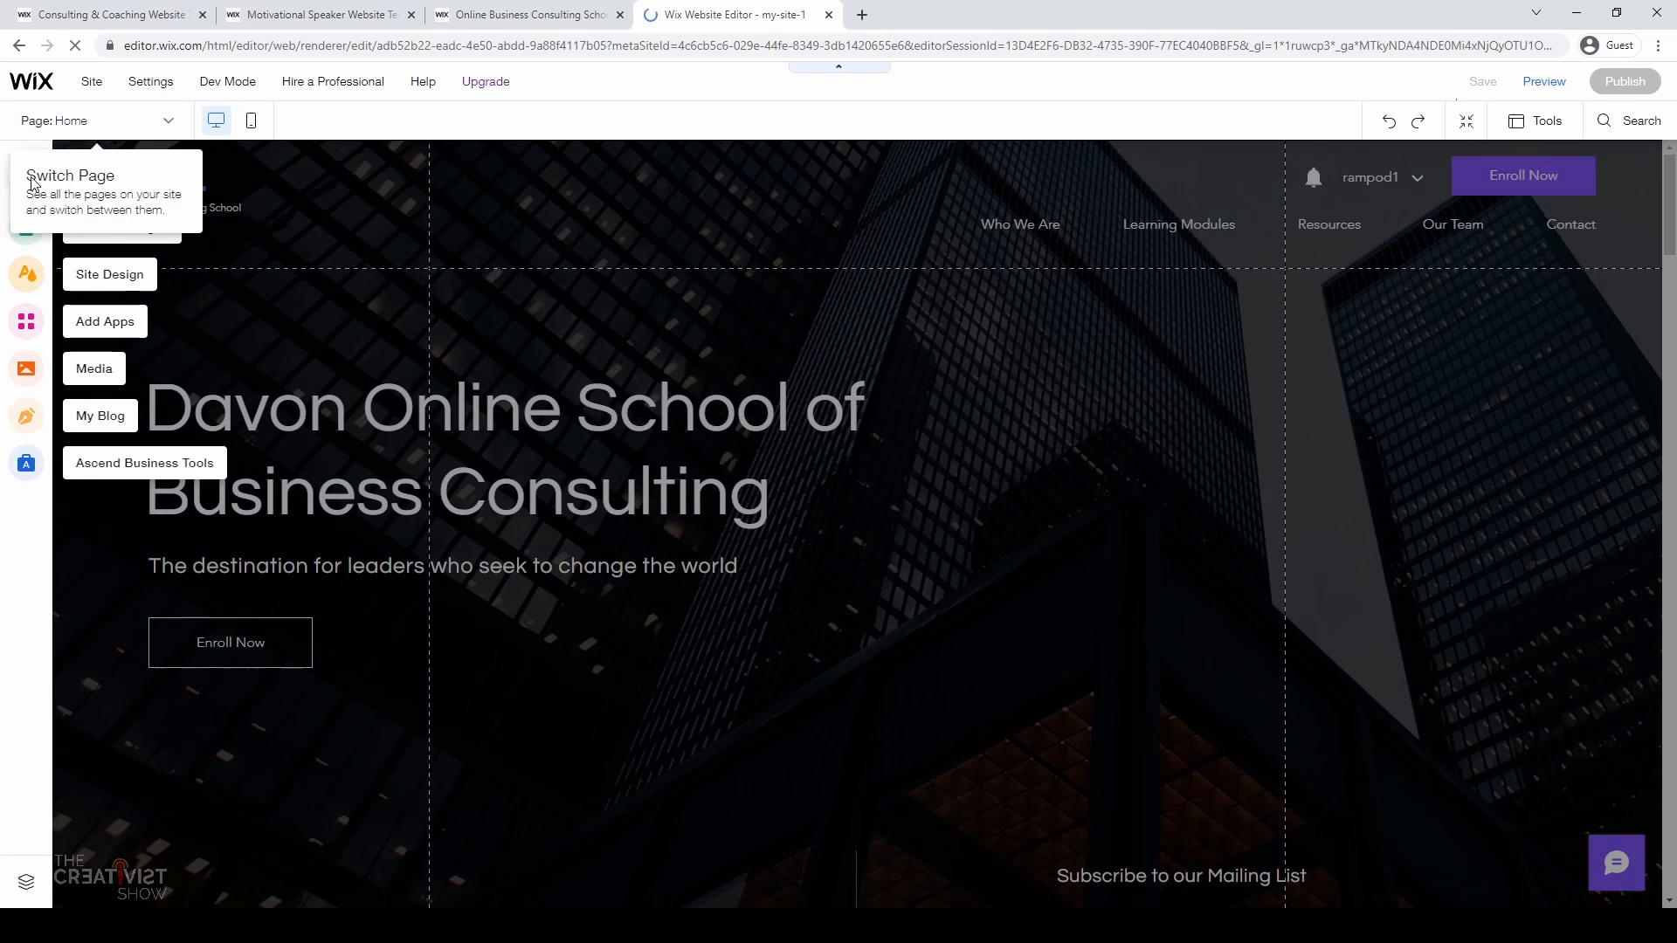
# Step: Add a Heading 1 text box from the Add panel and place it right of the main title
pyautogui.click(26, 176)
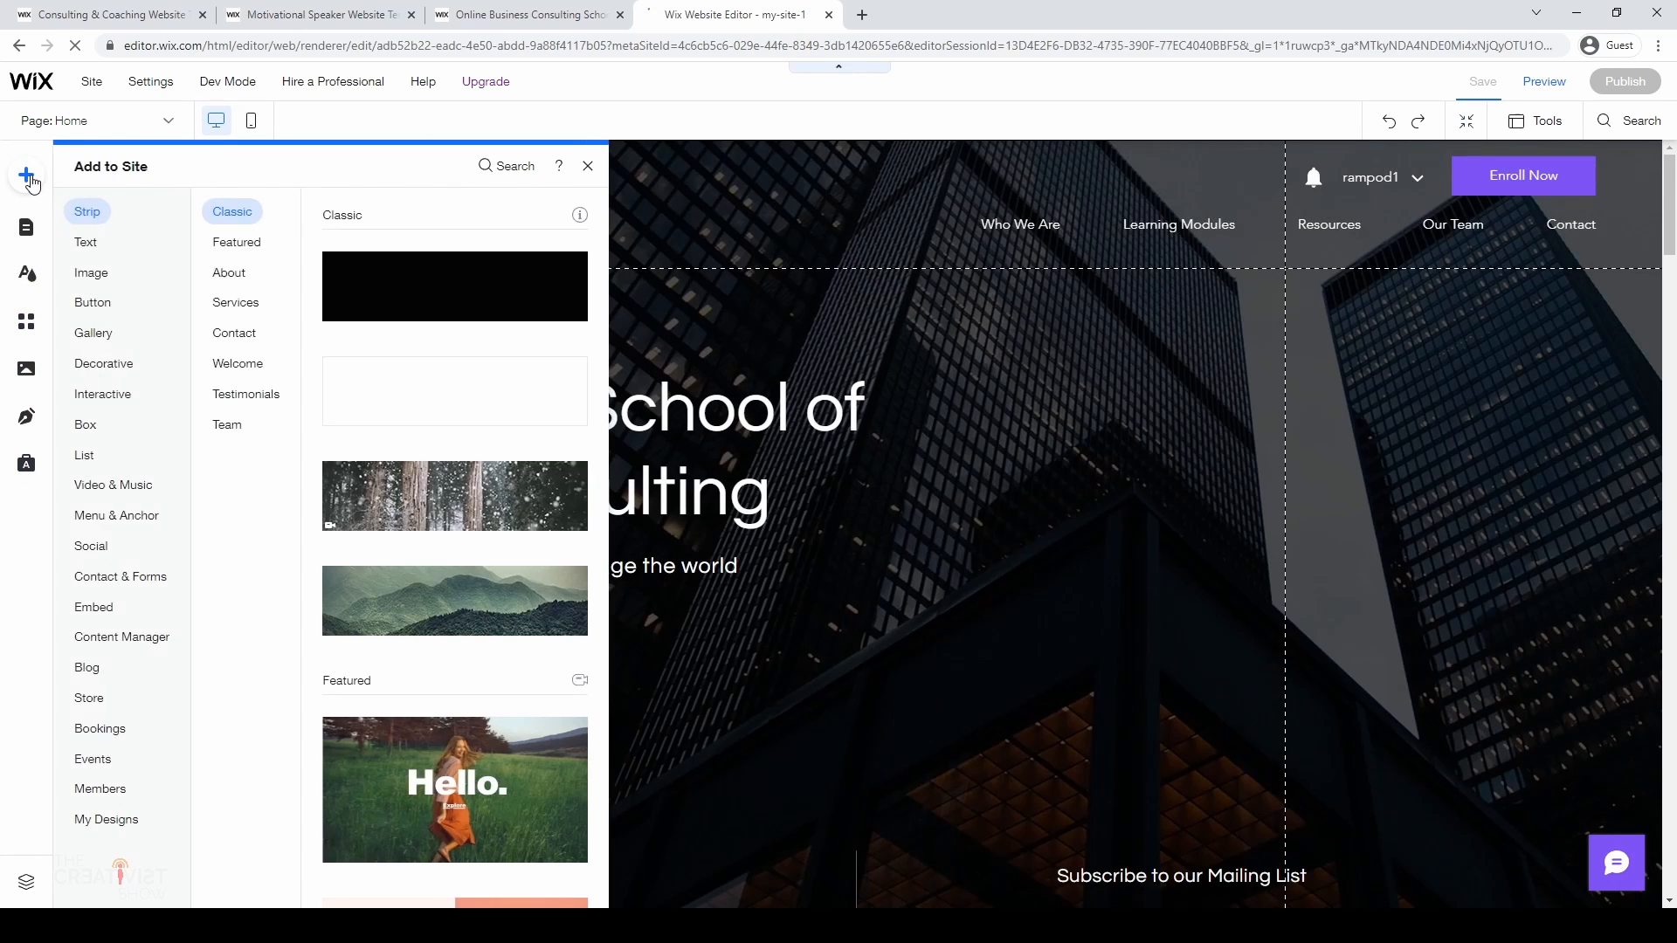
pyautogui.click(104, 363)
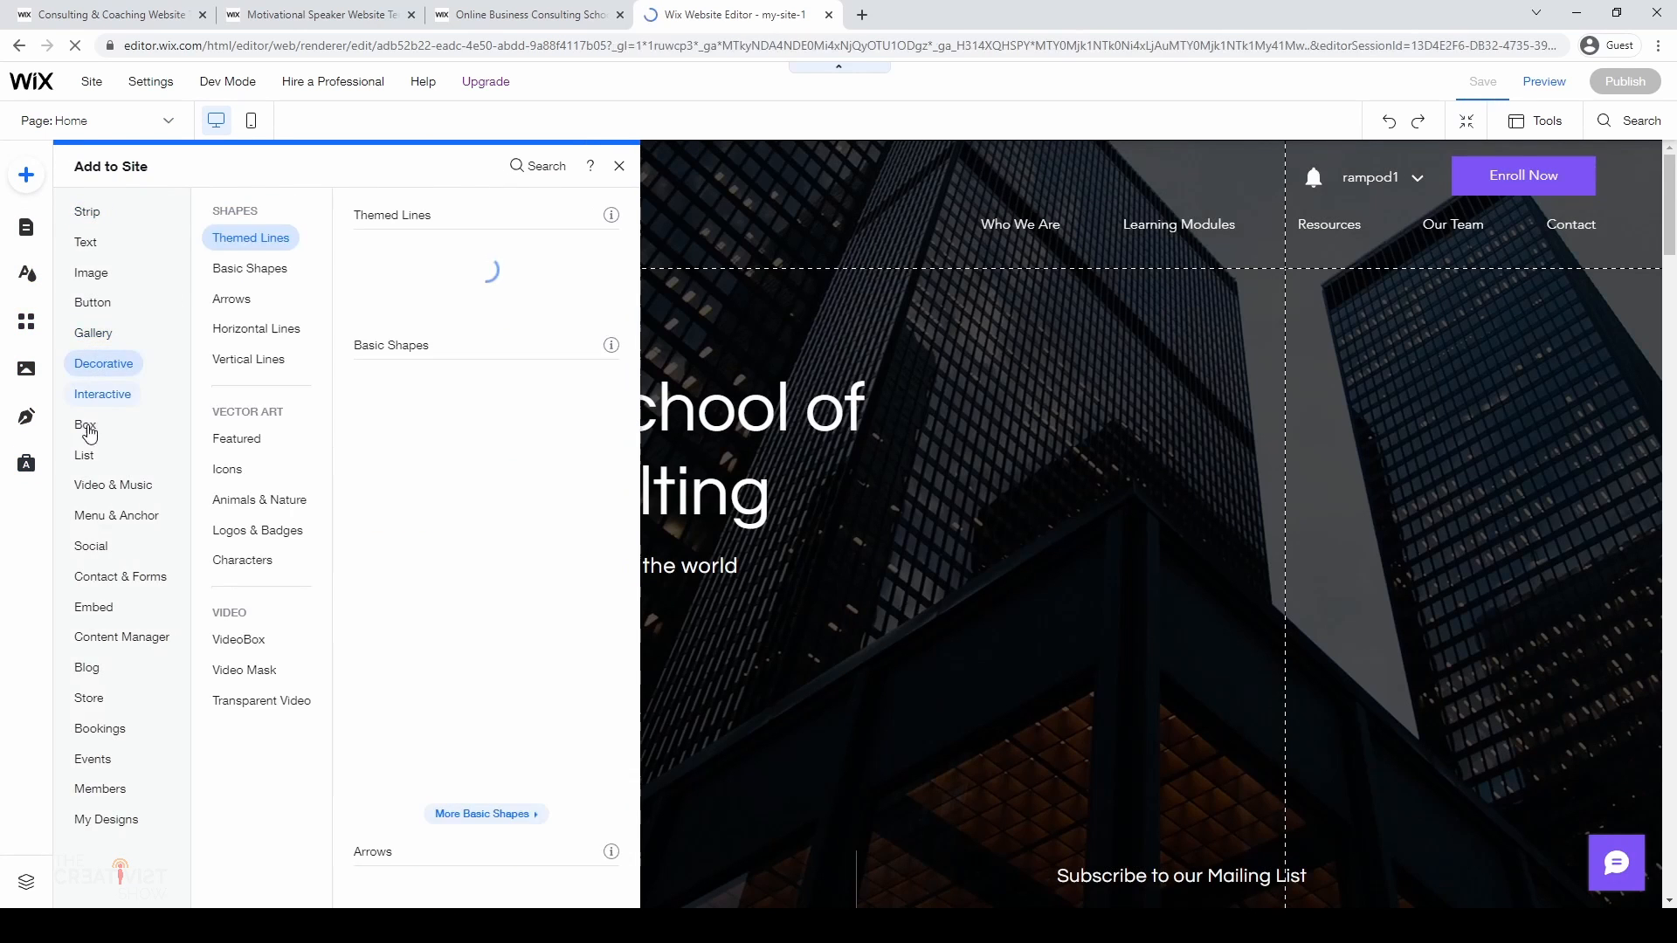
pyautogui.click(87, 211)
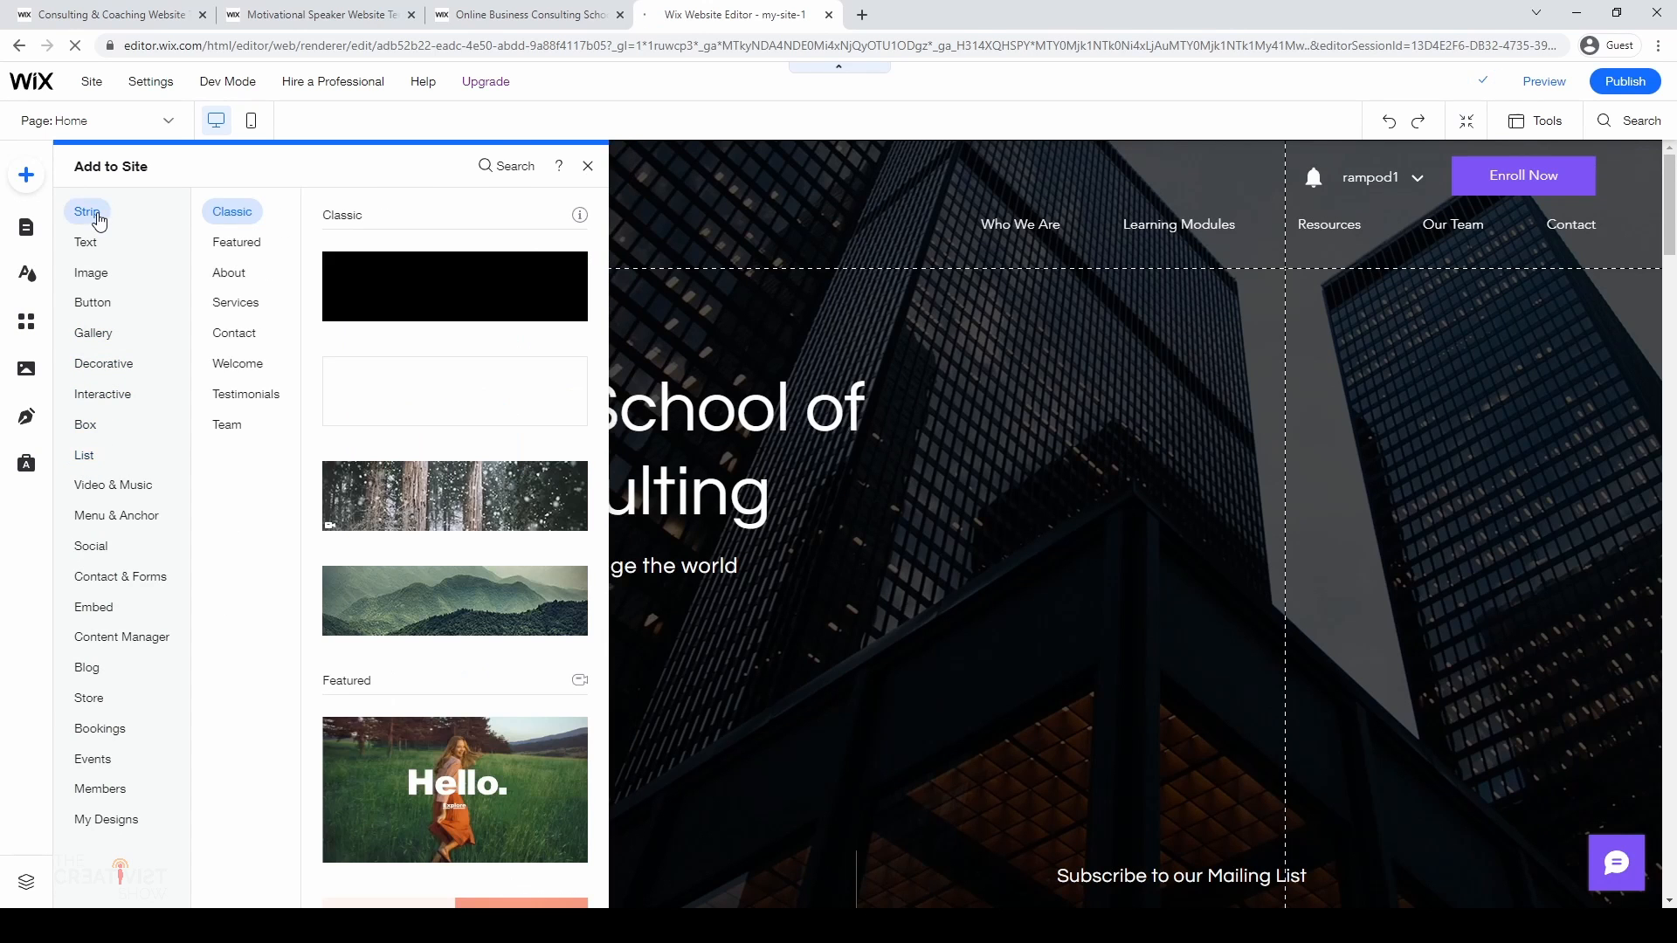
pyautogui.click(85, 243)
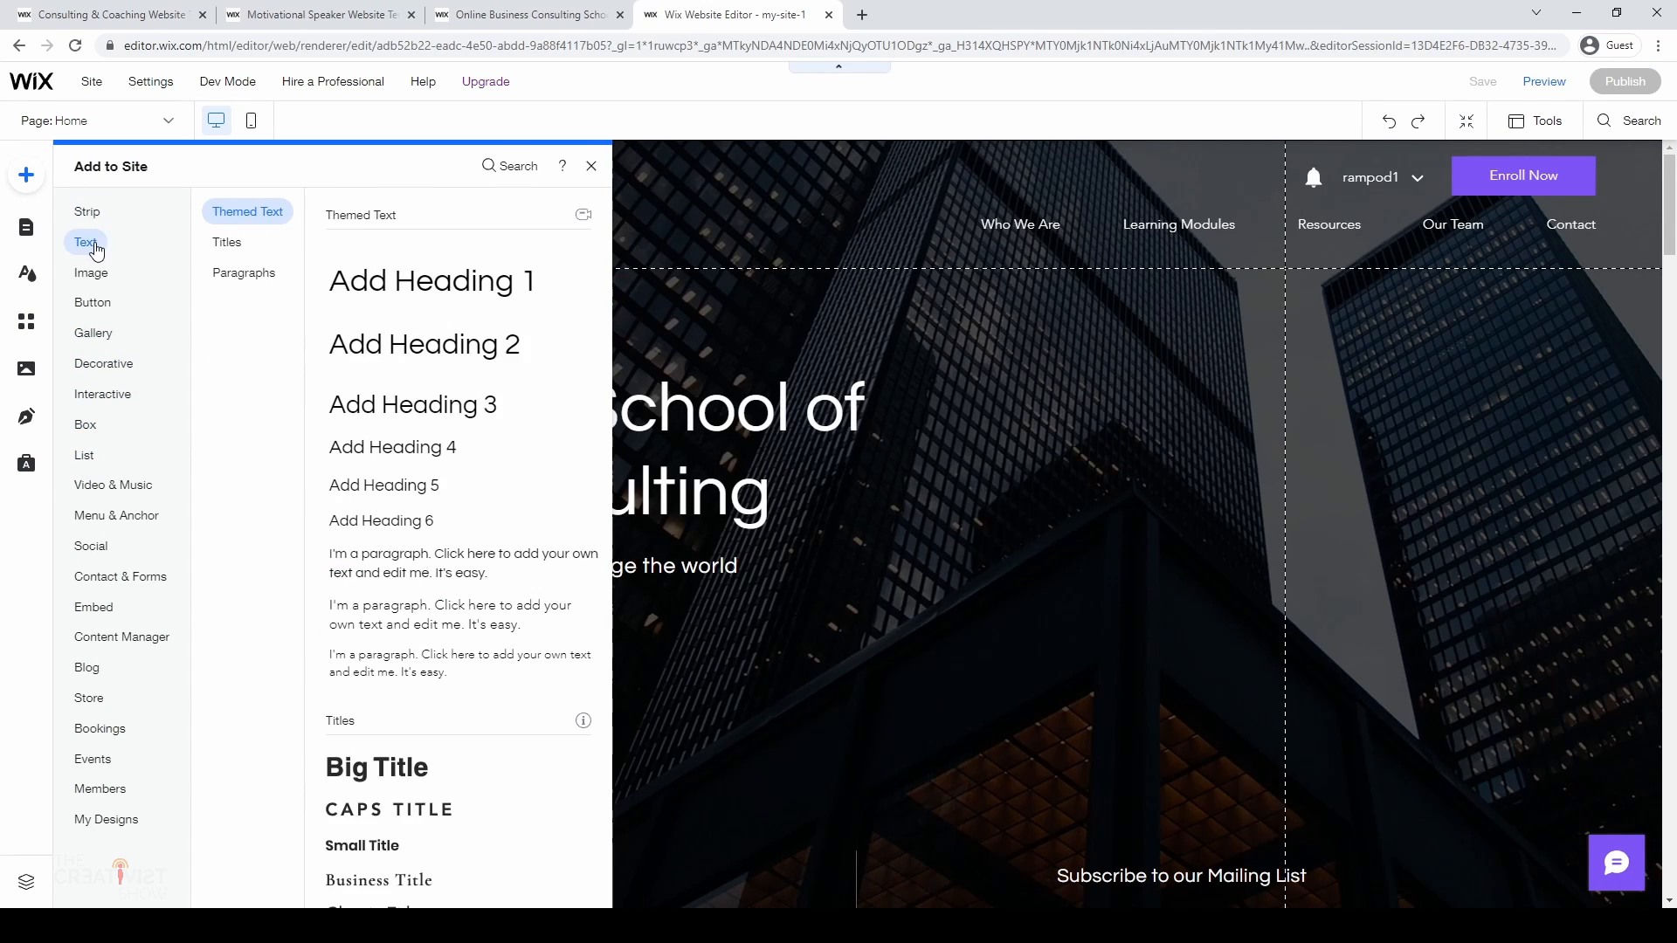
pyautogui.moveTo(430, 280)
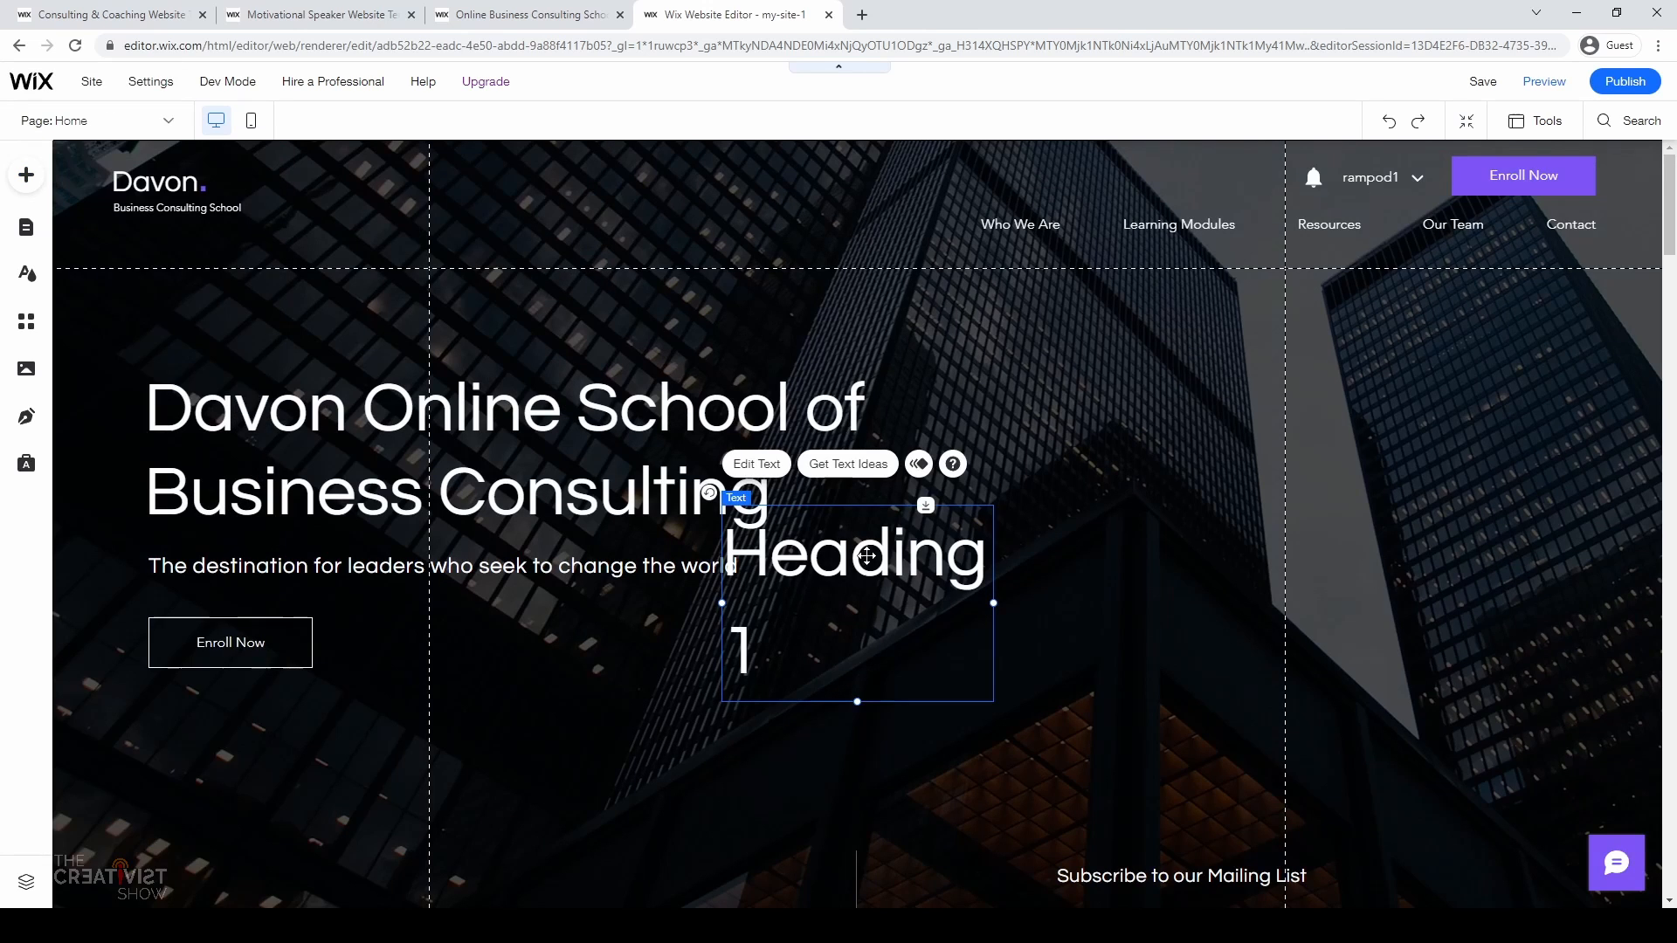
pyautogui.moveTo(856, 556); pyautogui.dragTo(1240, 443)
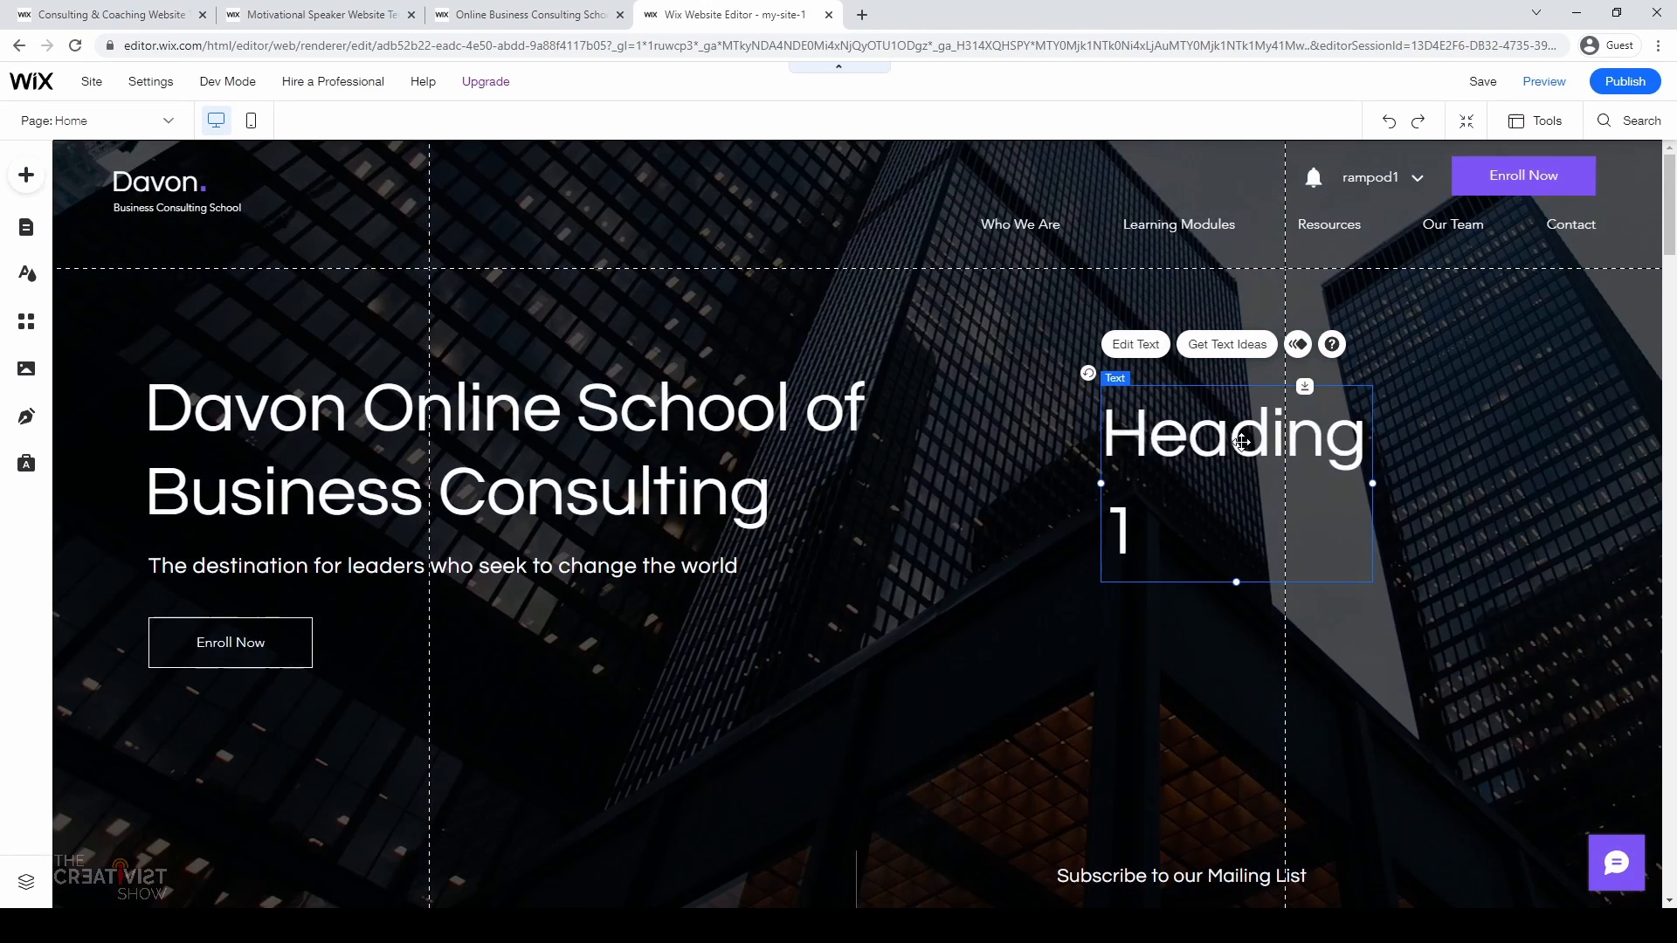
# Step: Replace the new heading's placeholder with 'This is a test! :)'
pyautogui.click(1133, 344)
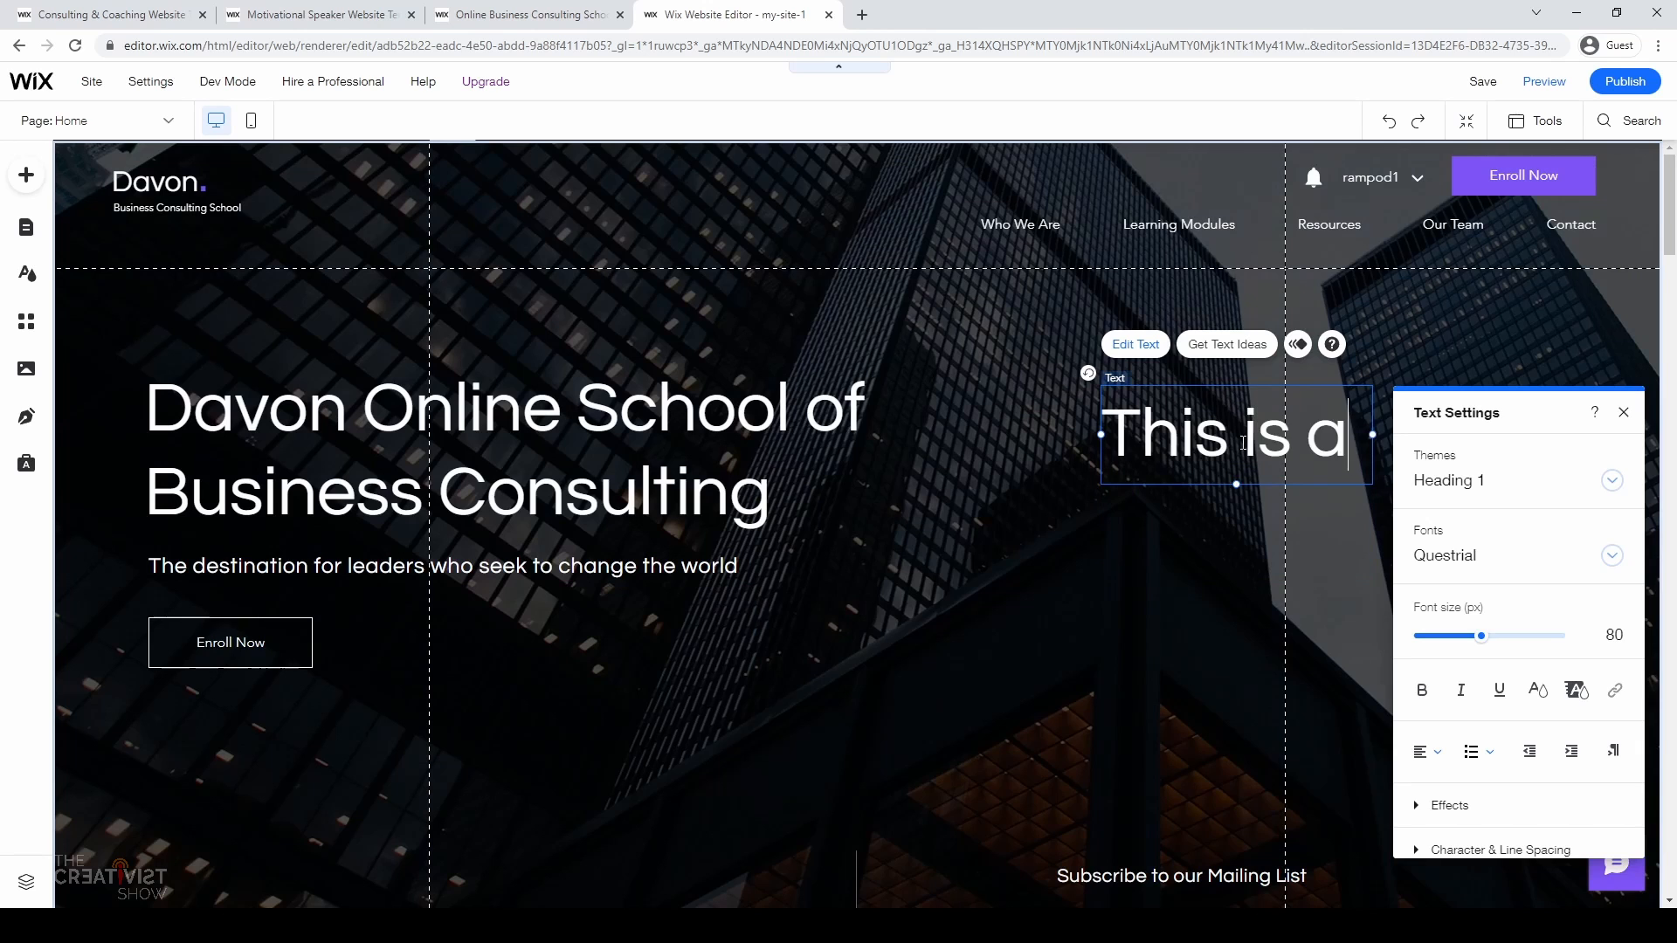
pyautogui.write('test!')
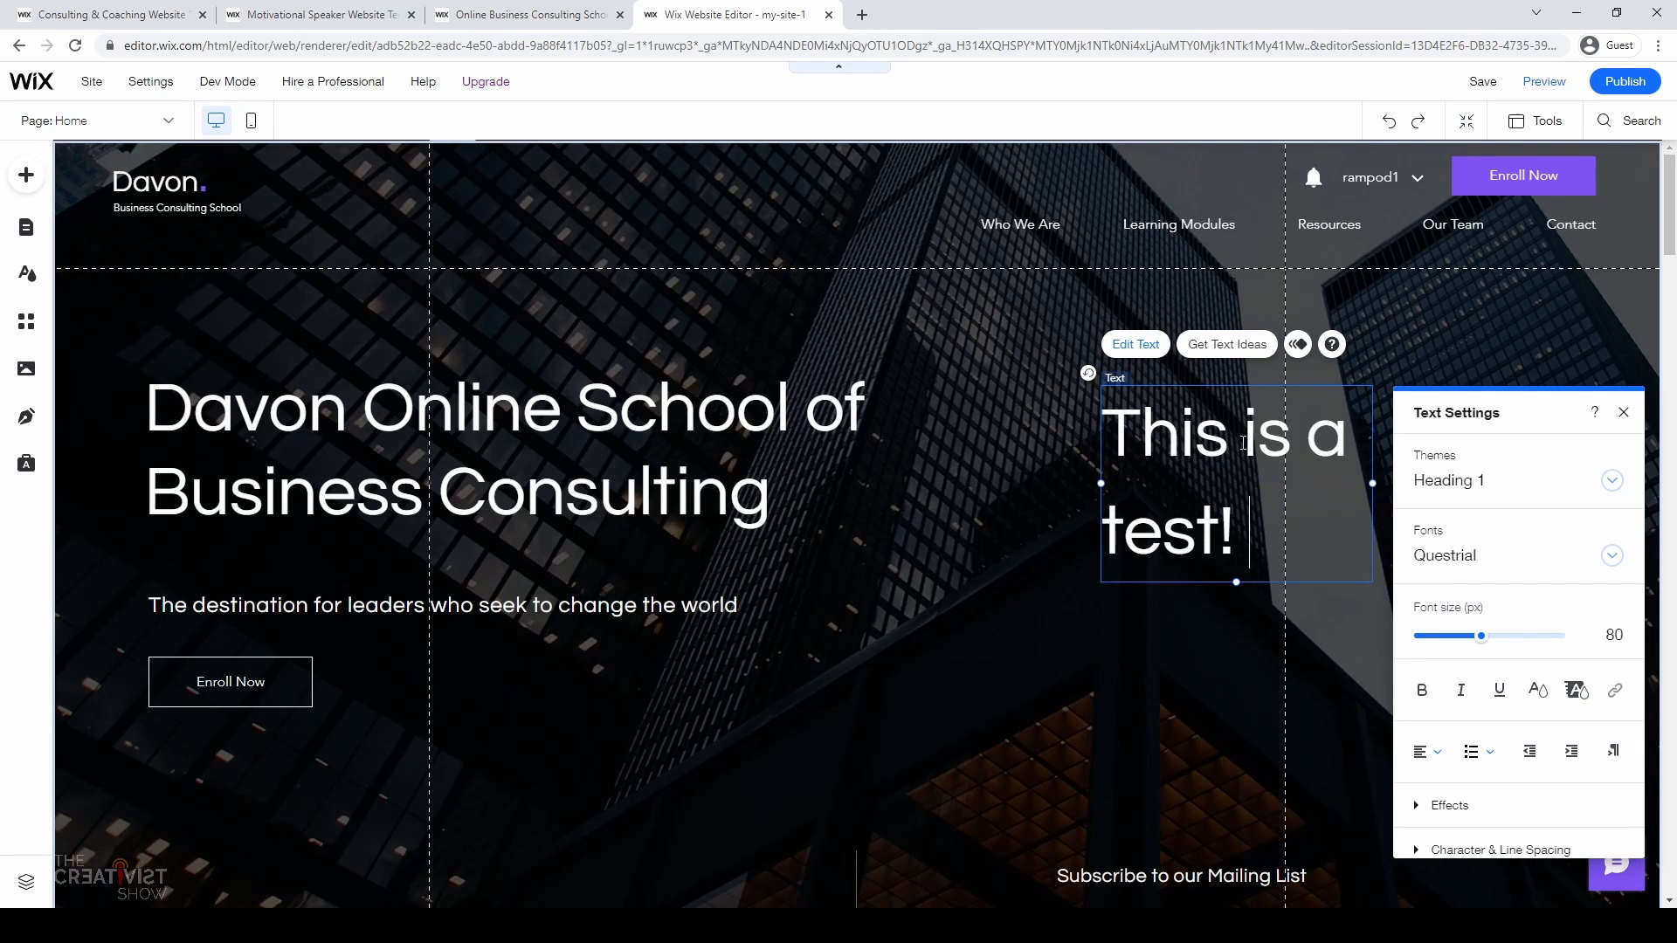
pyautogui.write(':)')
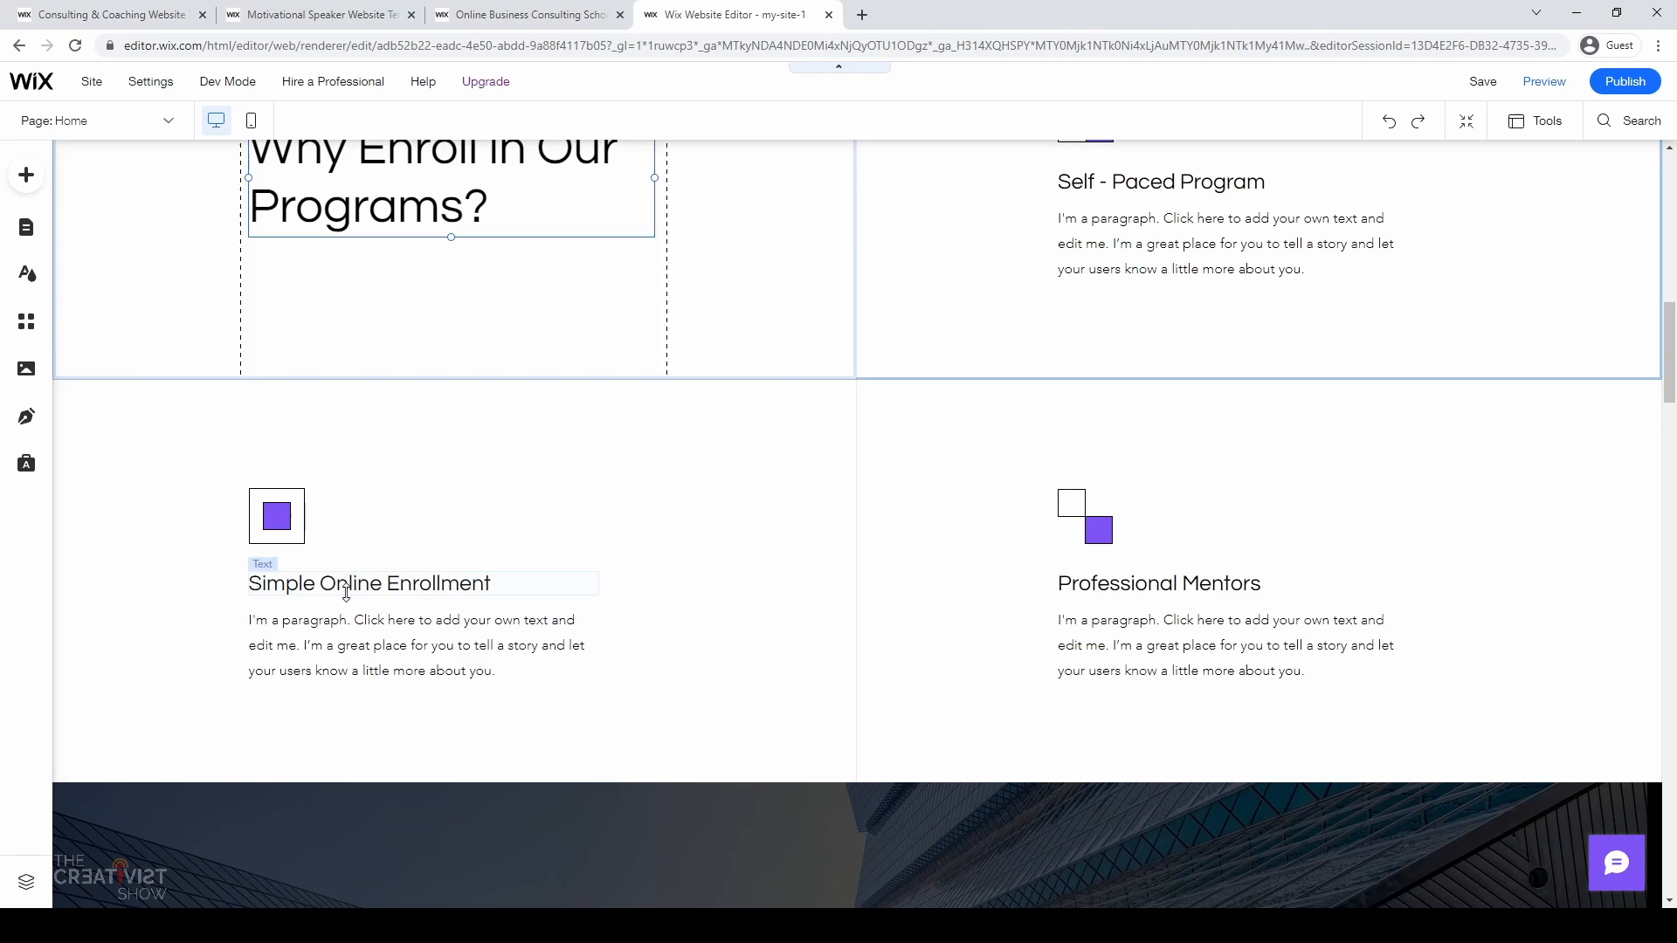
# Step: Set the Professional Mentors title's text colour to red via Text Settings
pyautogui.click(1180, 644)
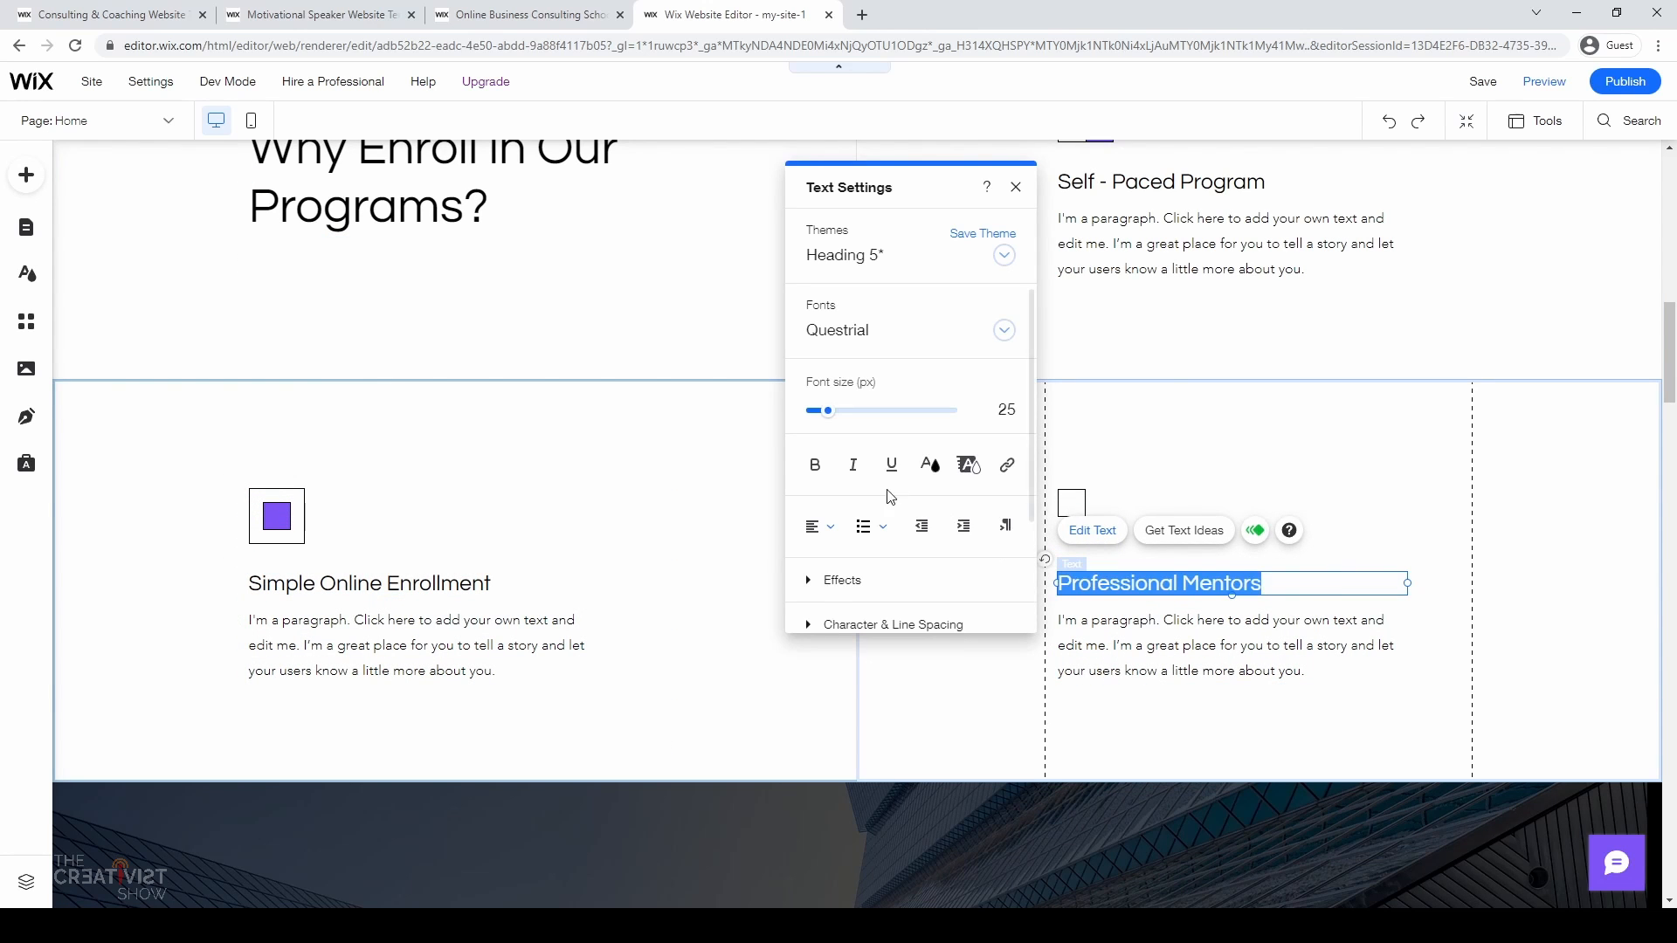
pyautogui.click(966, 463)
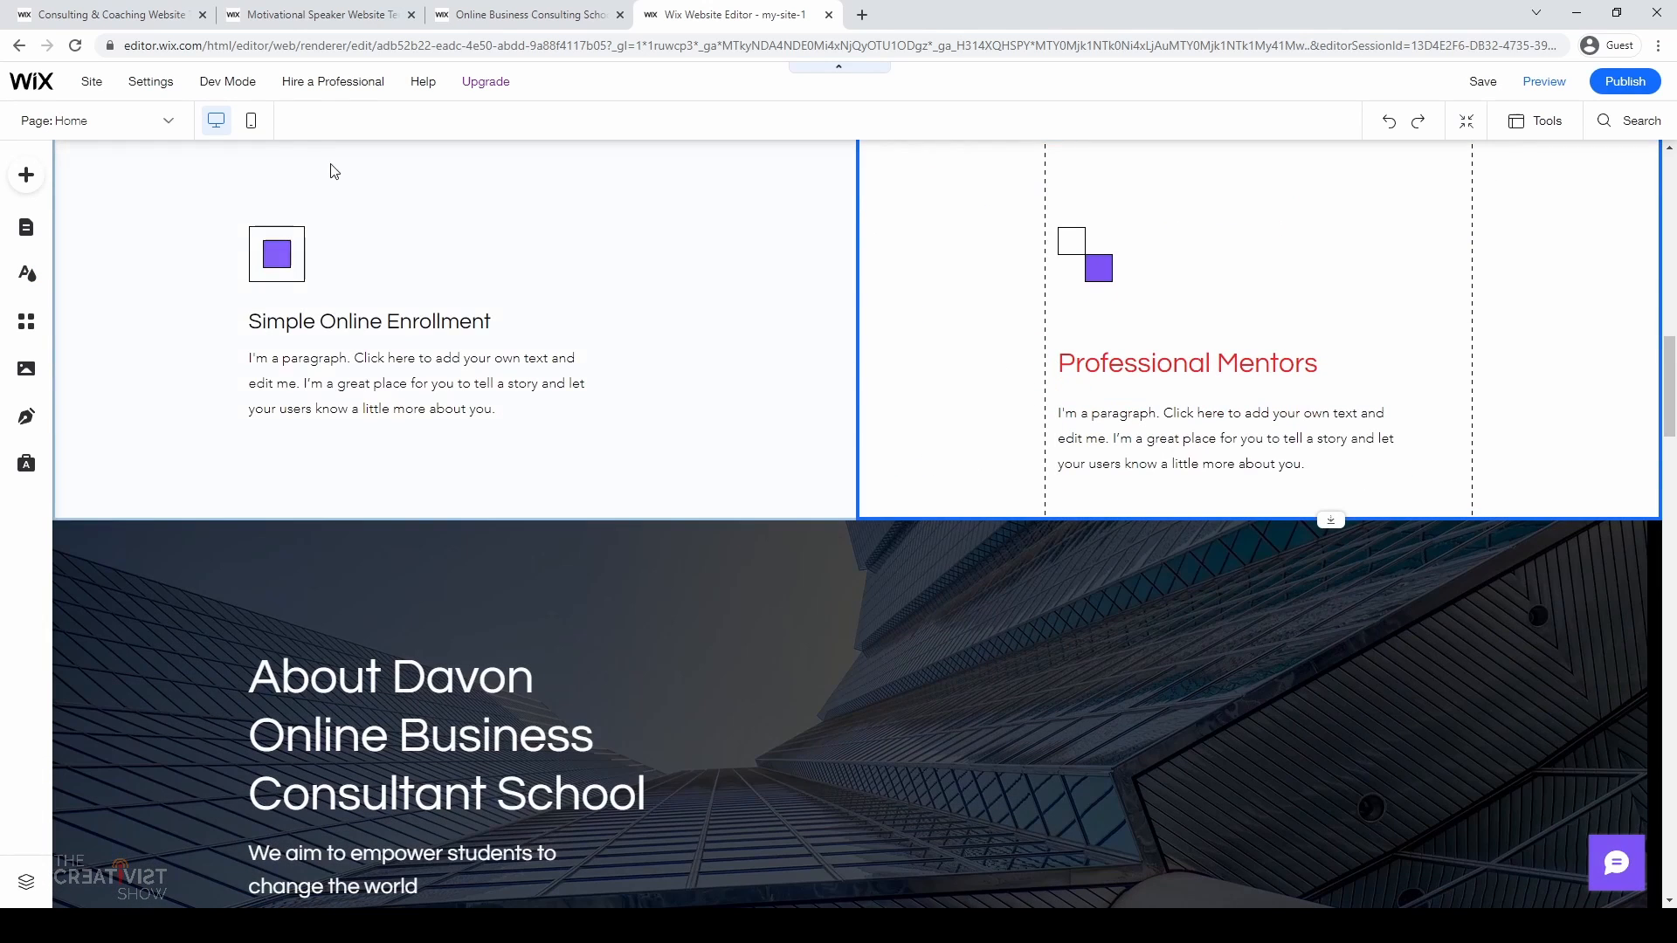
pyautogui.moveTo(250, 120)
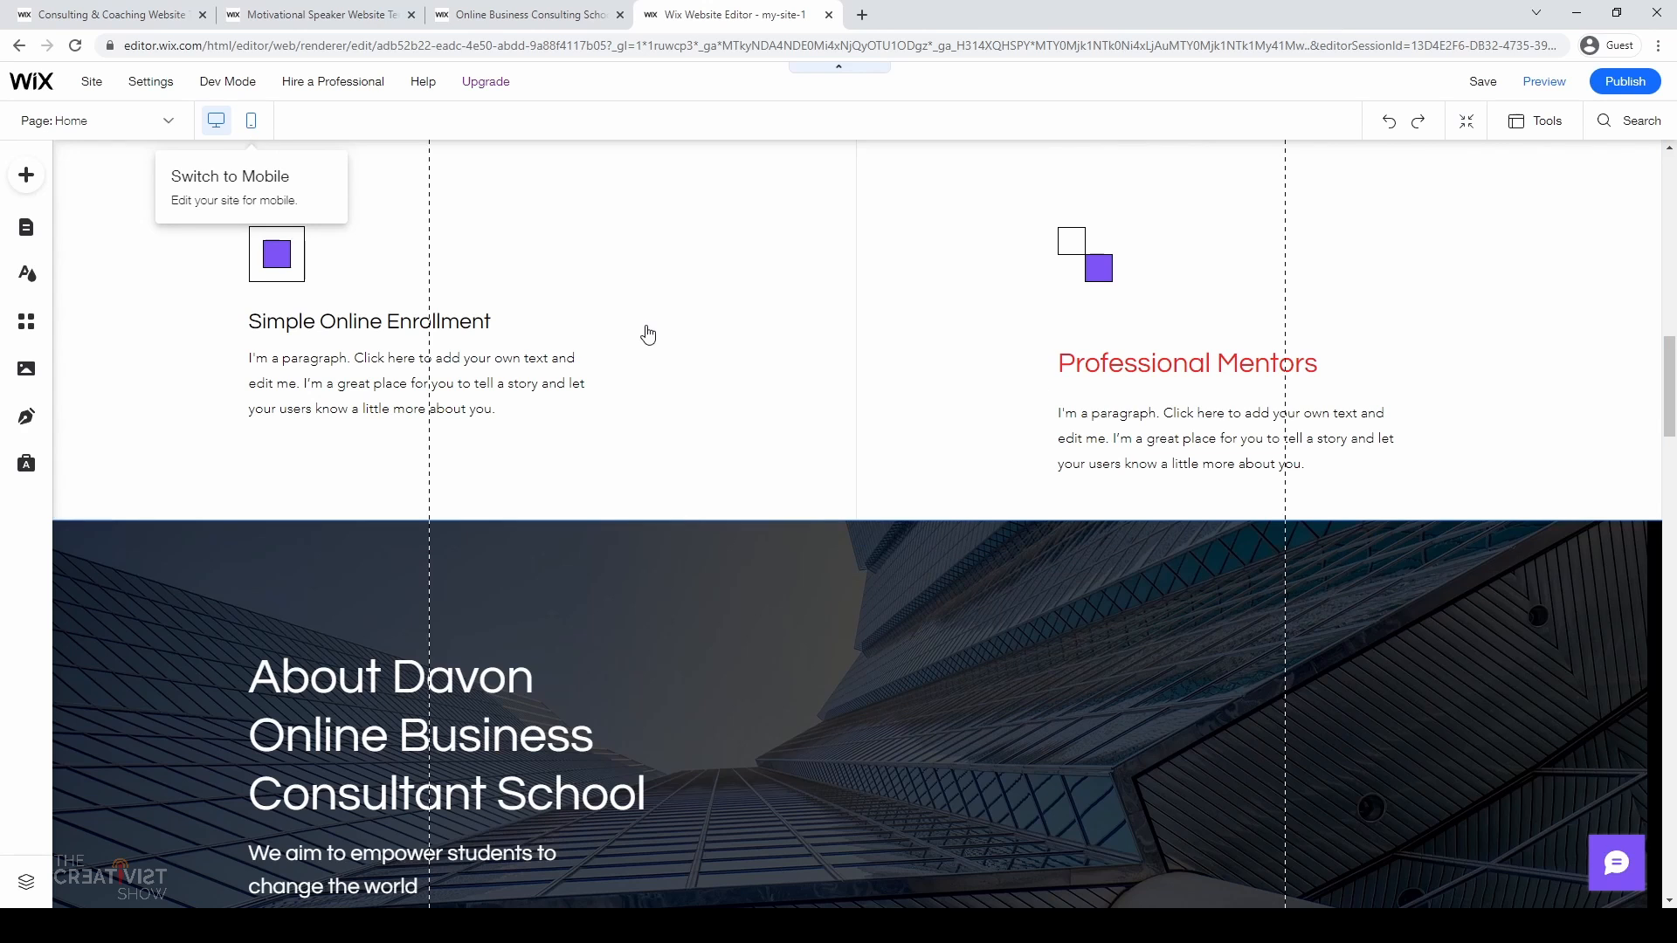
# Step: Switch to mobile view and step through the mobile site setup guide with defaults
pyautogui.click(251, 120)
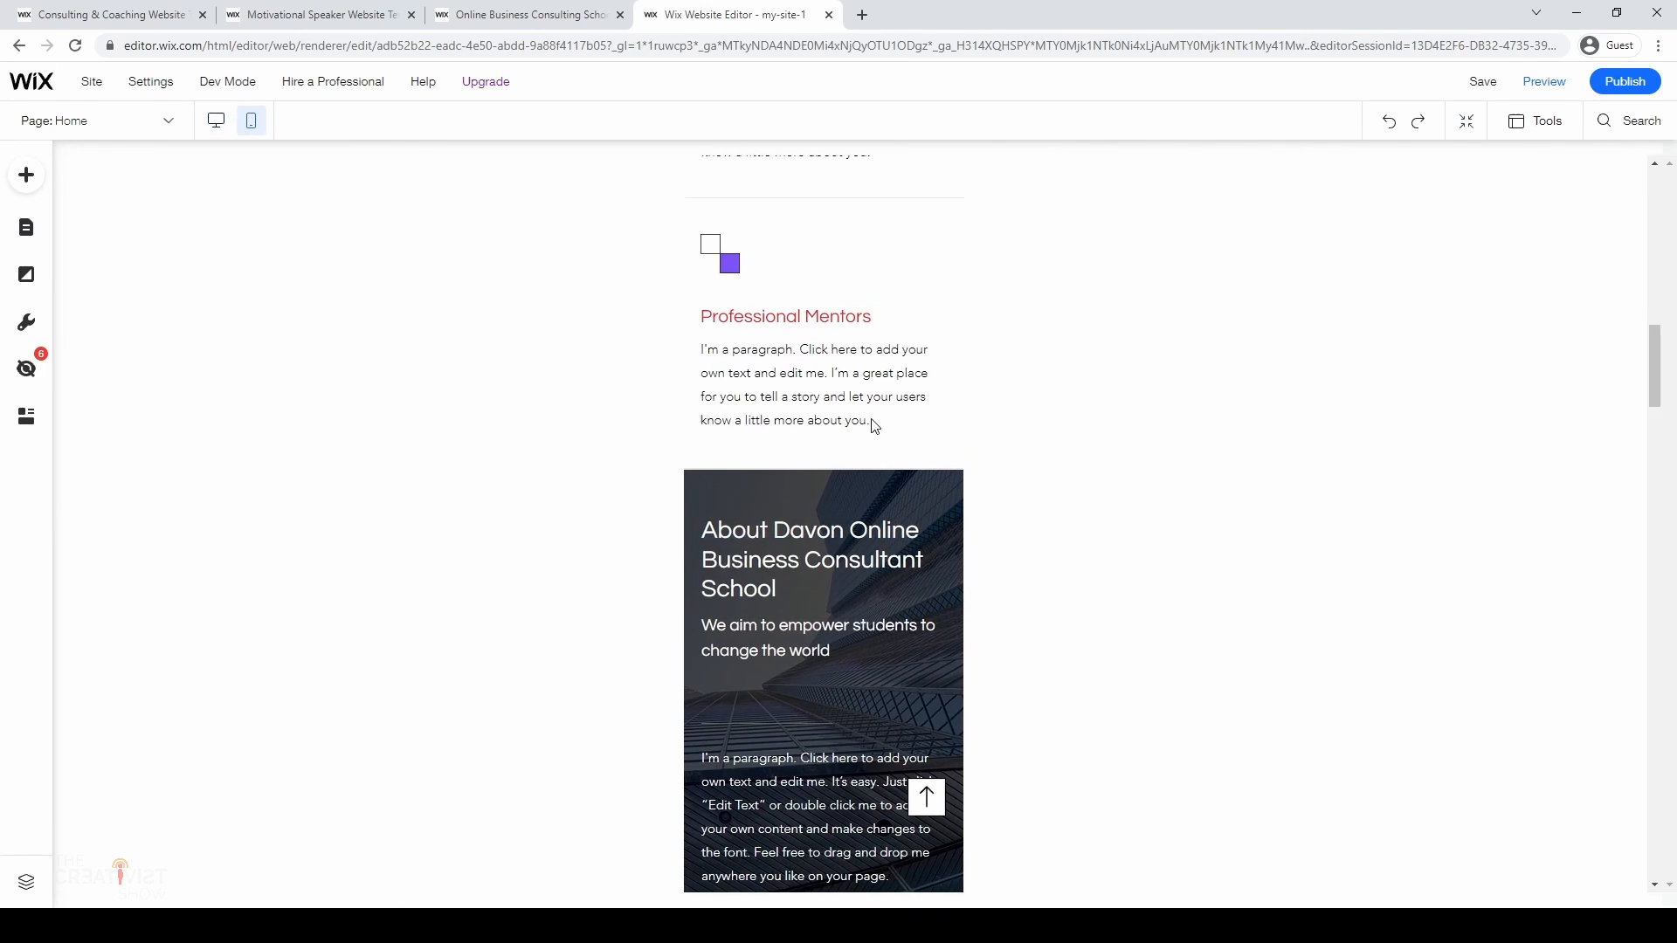
pyautogui.click(250, 120)
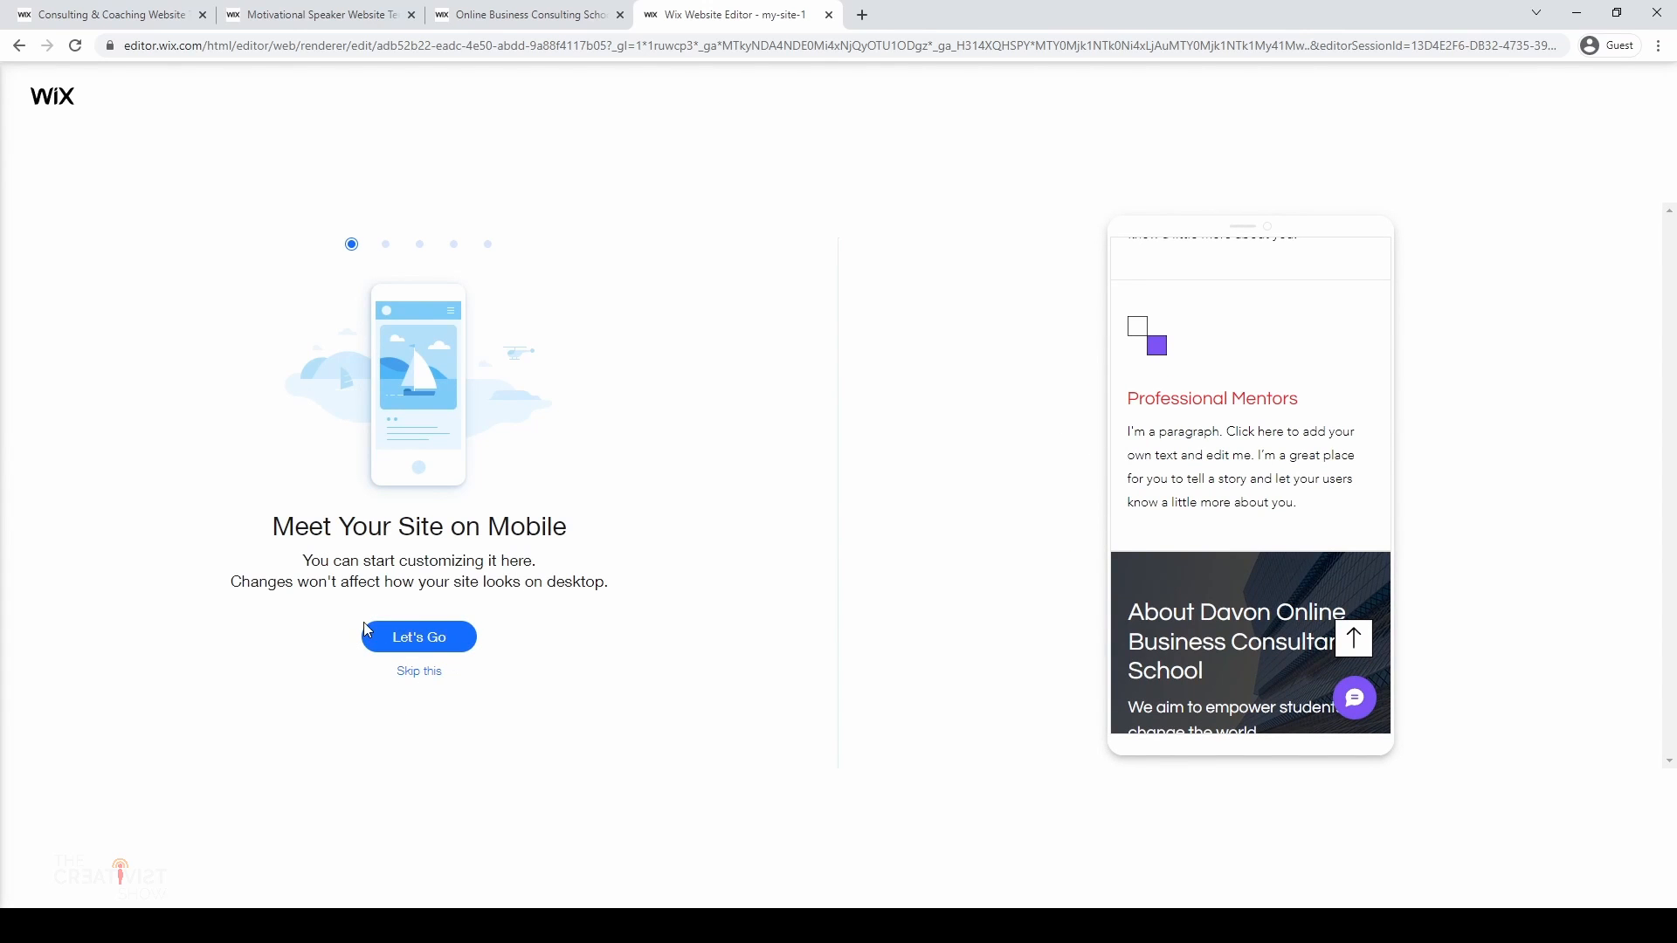
pyautogui.click(418, 637)
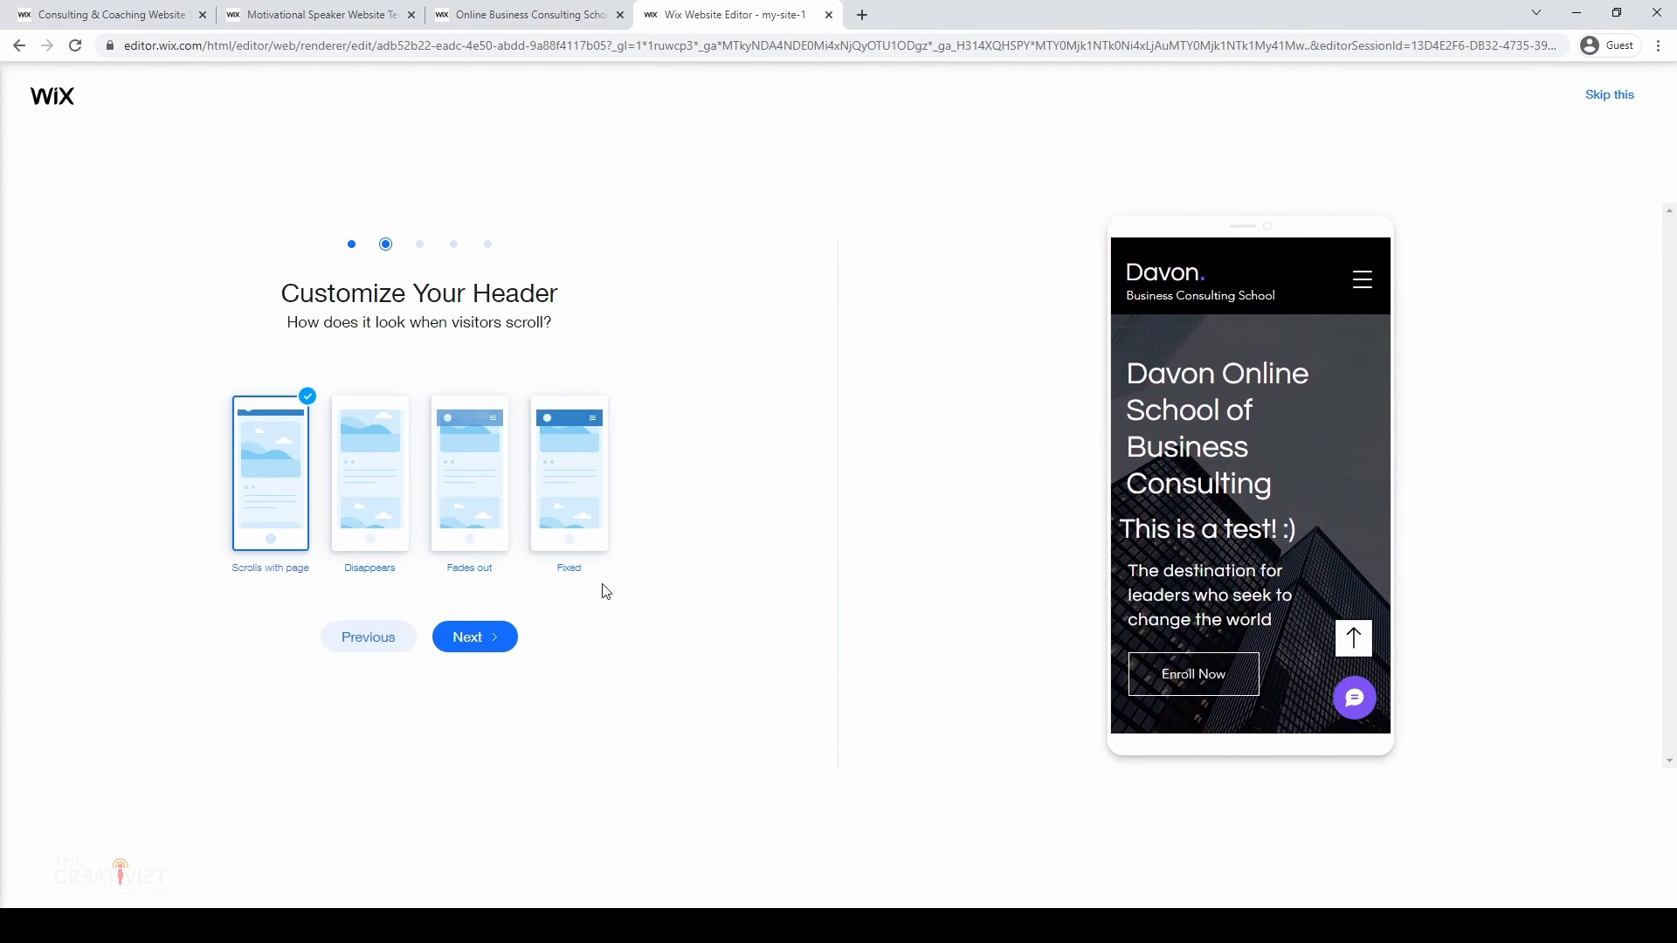
pyautogui.click(473, 637)
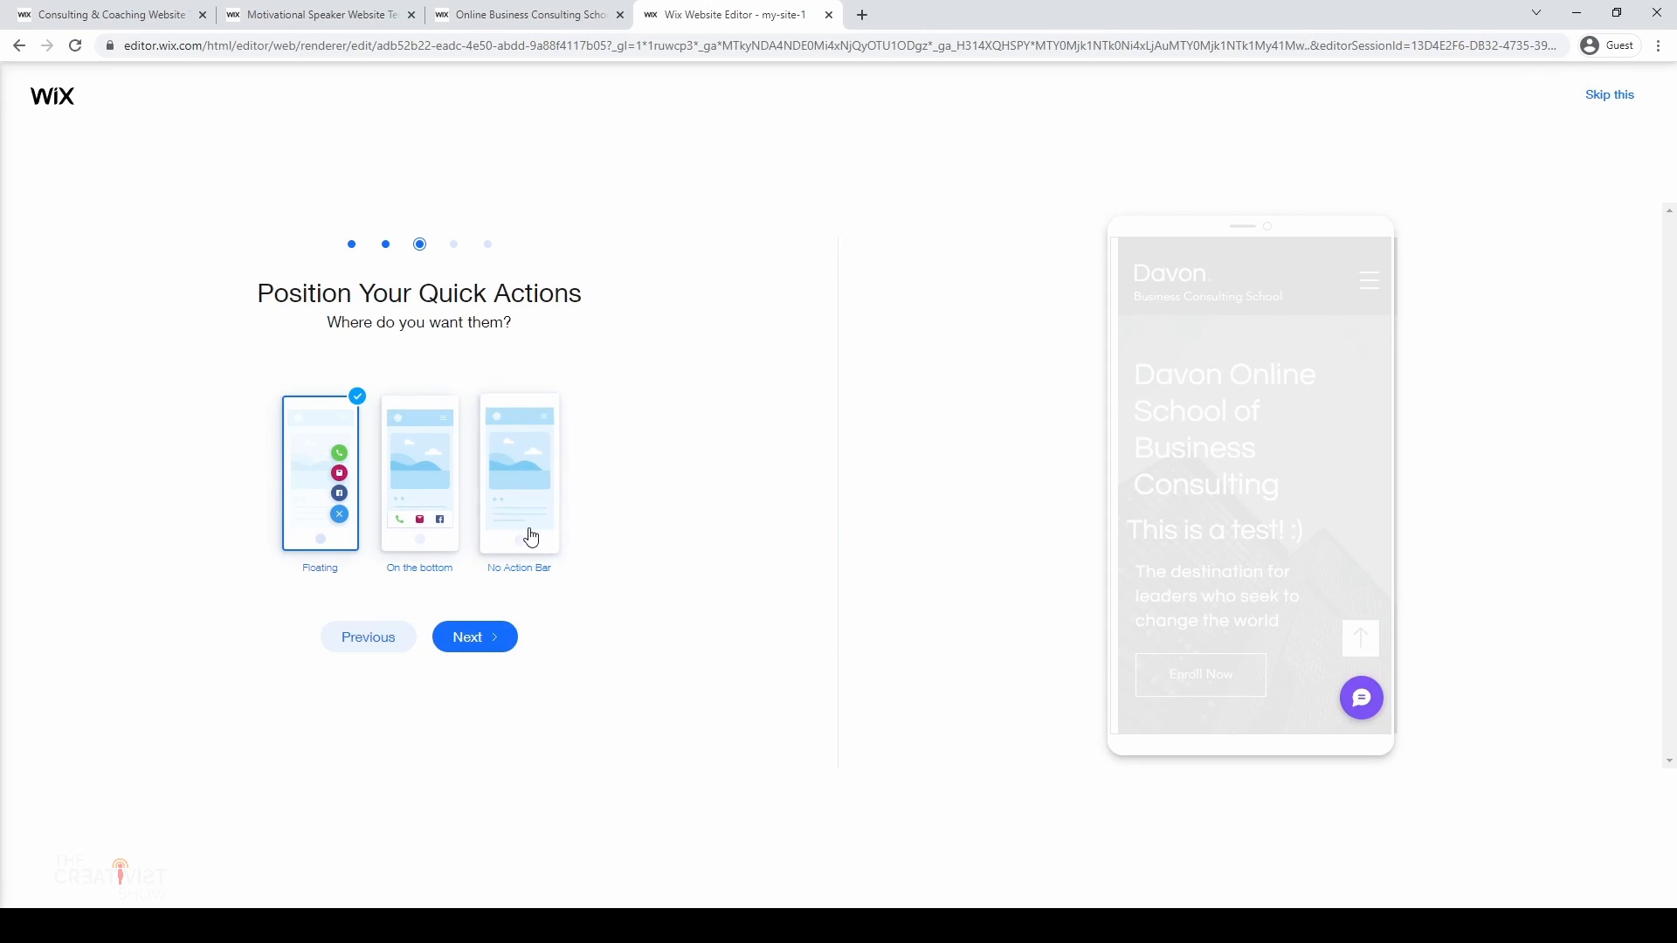
pyautogui.click(473, 636)
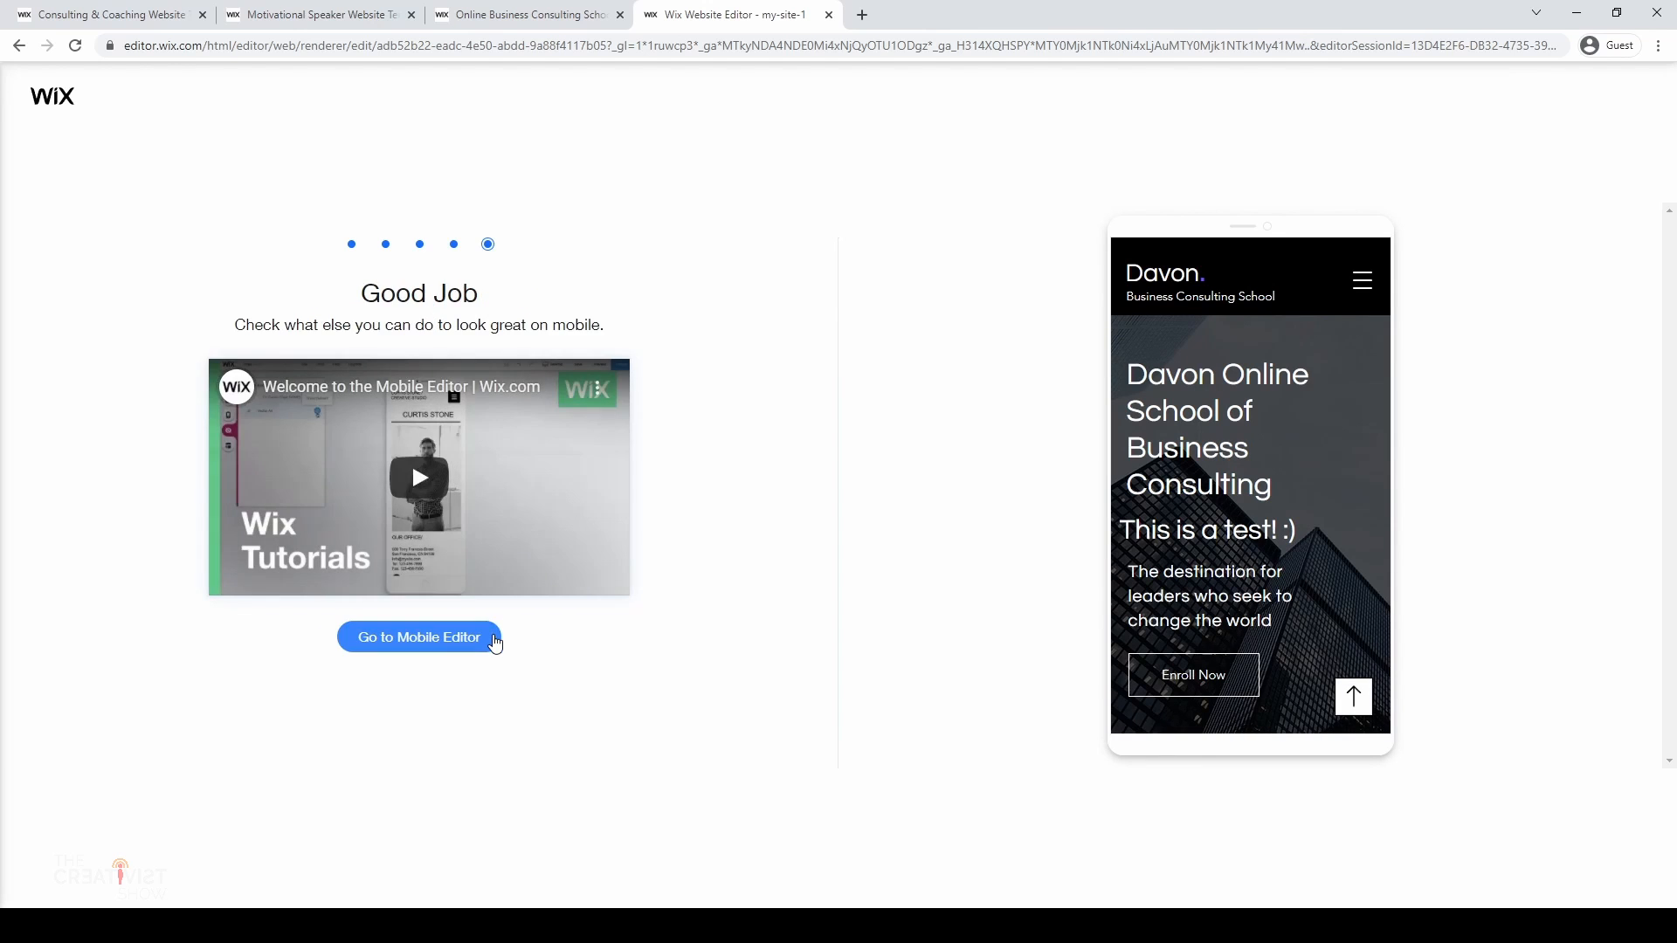
pyautogui.click(418, 638)
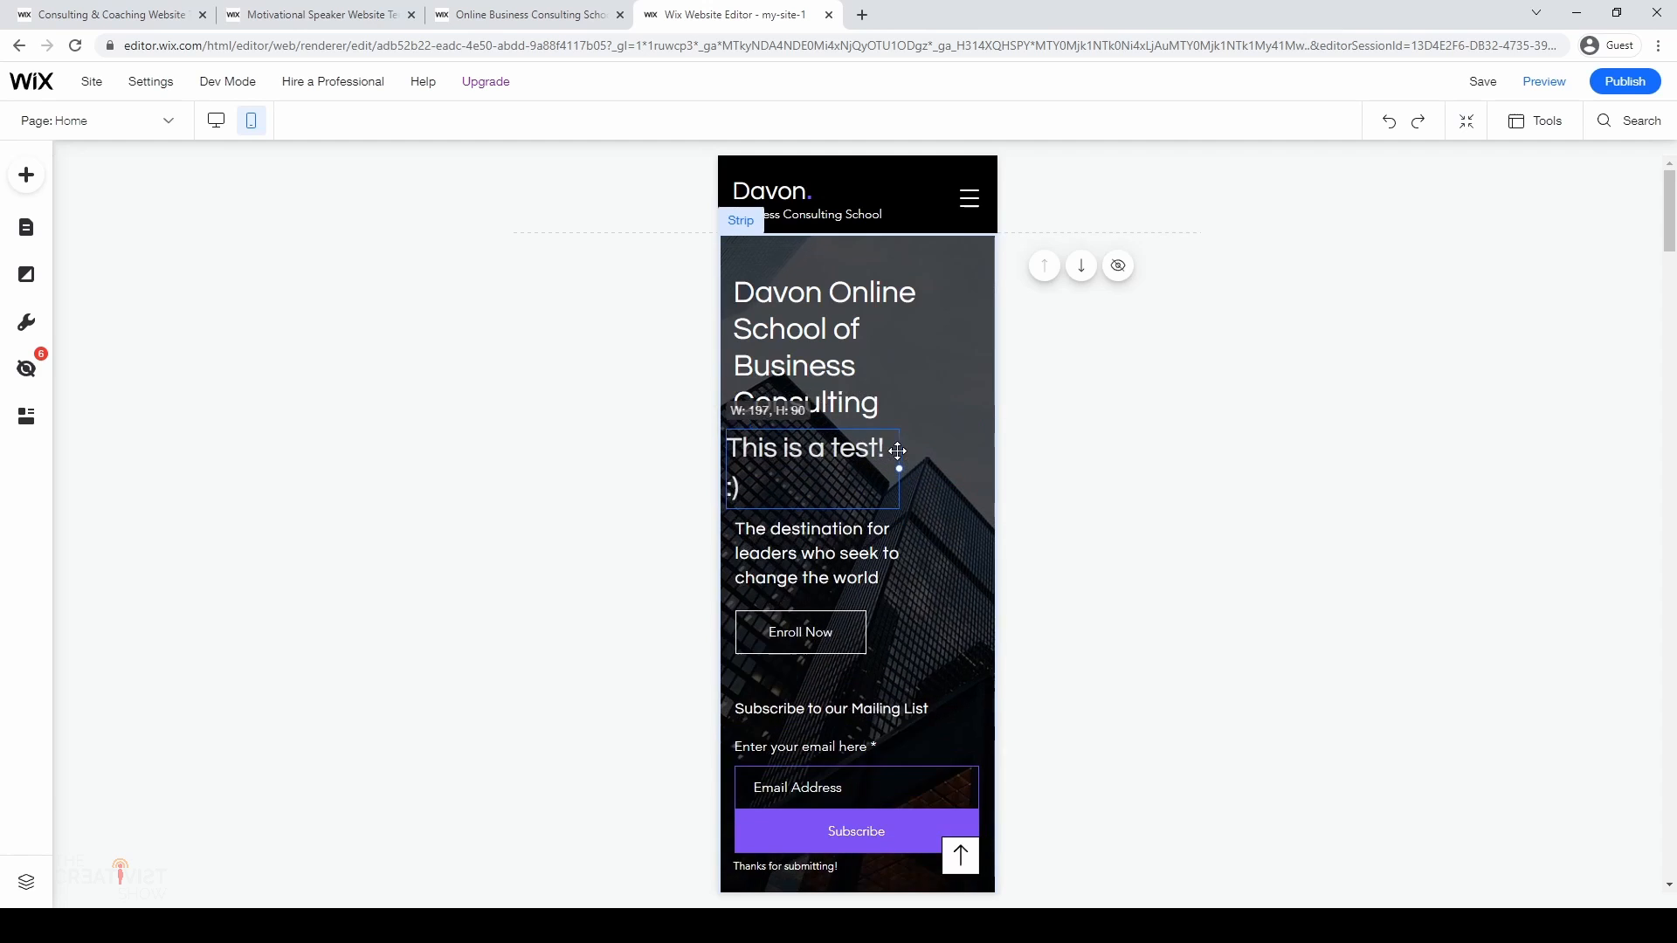
# Step: Move the test text below the tagline in the mobile layout and start a site preview
pyautogui.moveTo(810, 467); pyautogui.dragTo(810, 551)
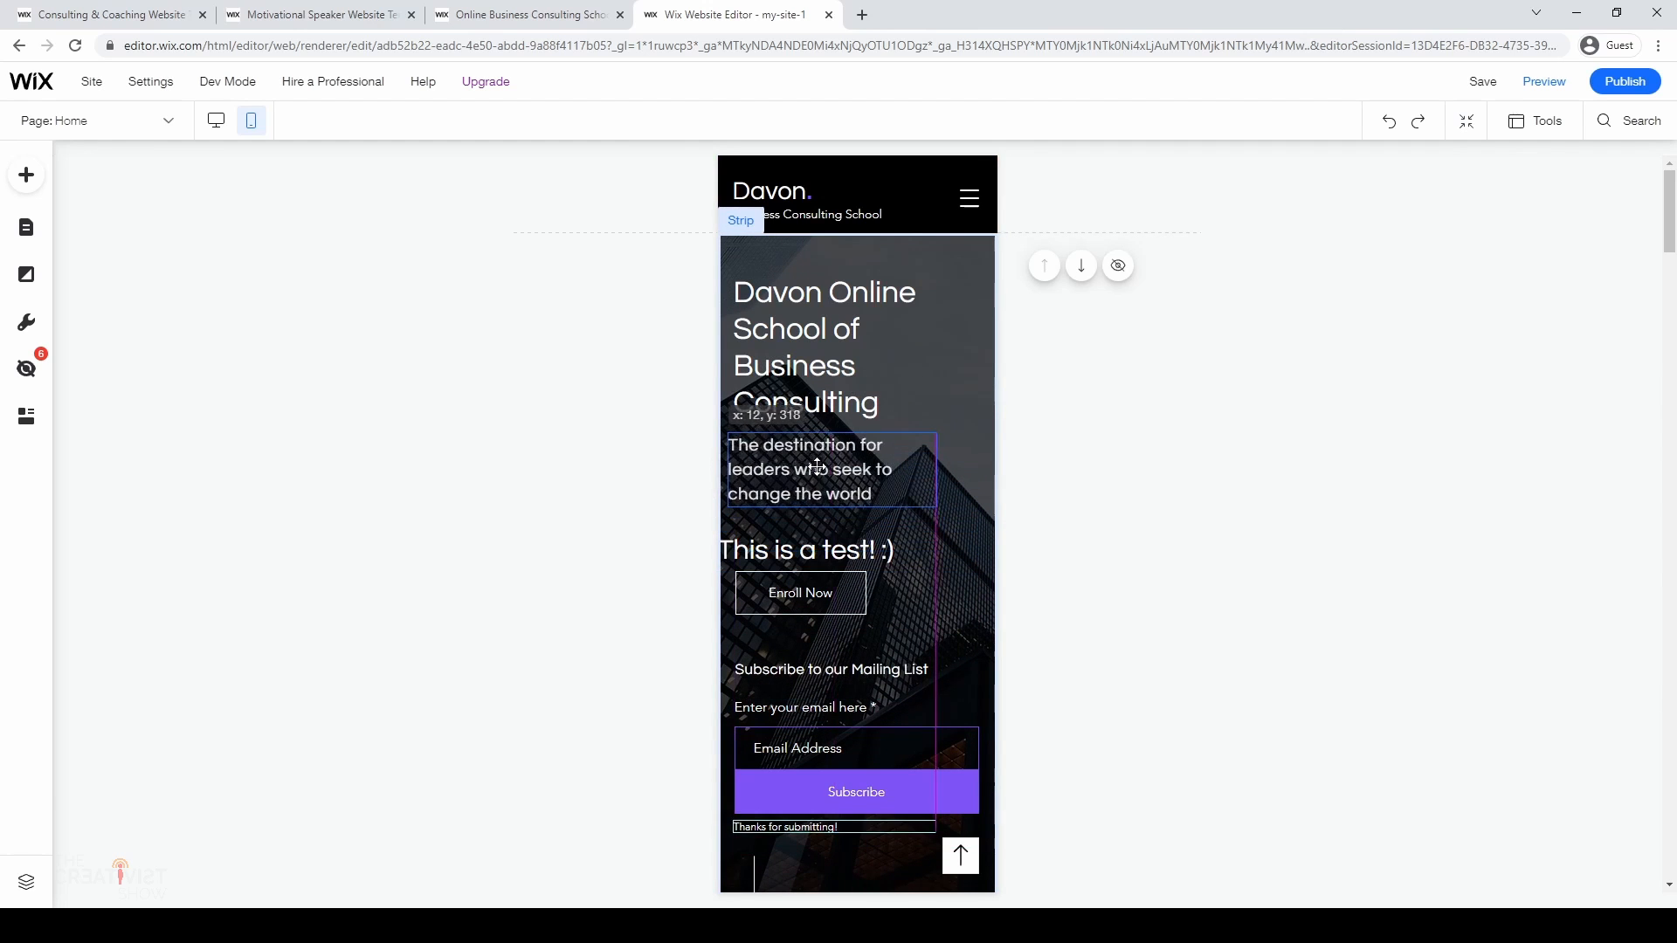
pyautogui.click(809, 468)
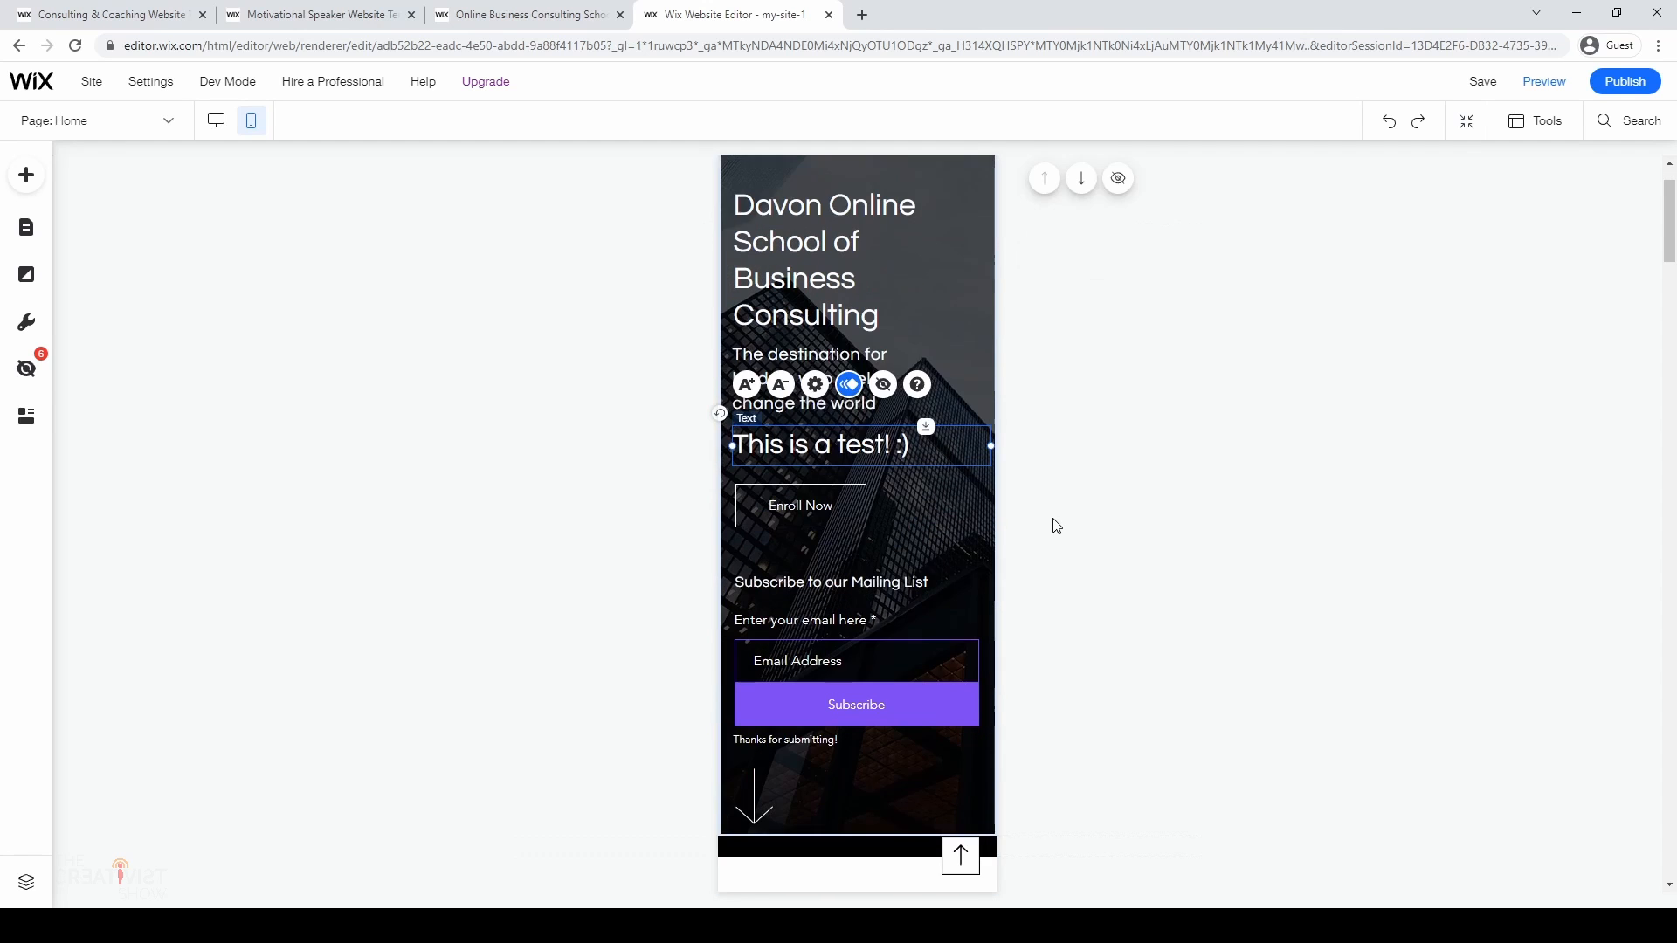
pyautogui.click(1543, 81)
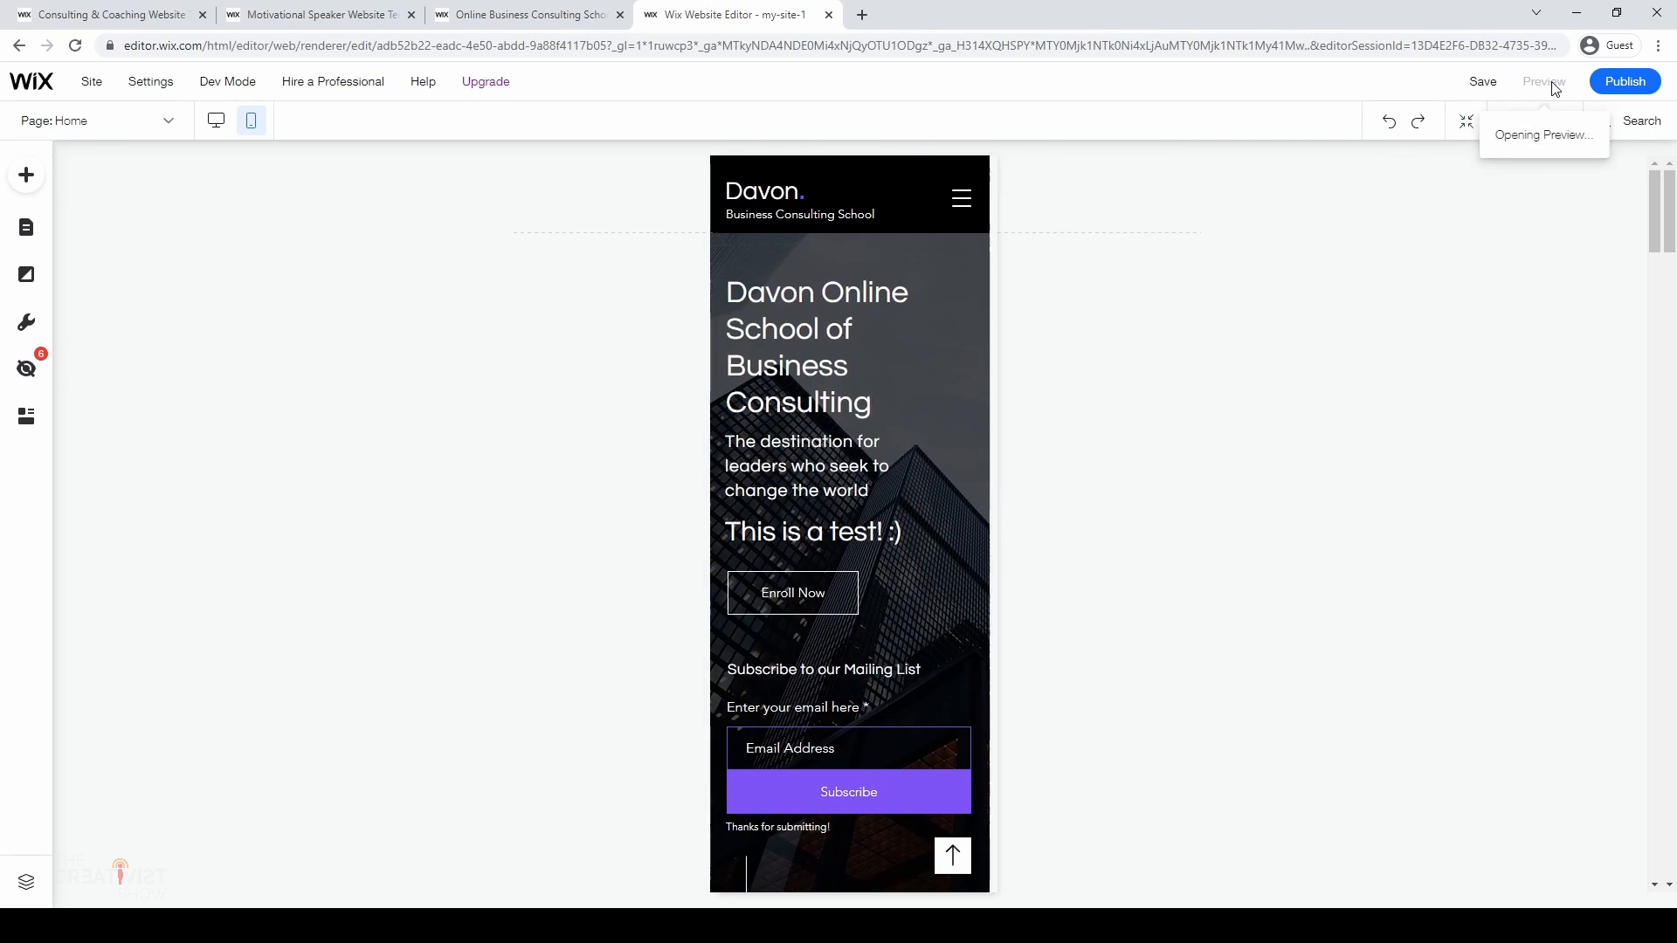
# Step: Scroll the mobile preview, publish the site and open the live published site
pyautogui.click(1540, 81)
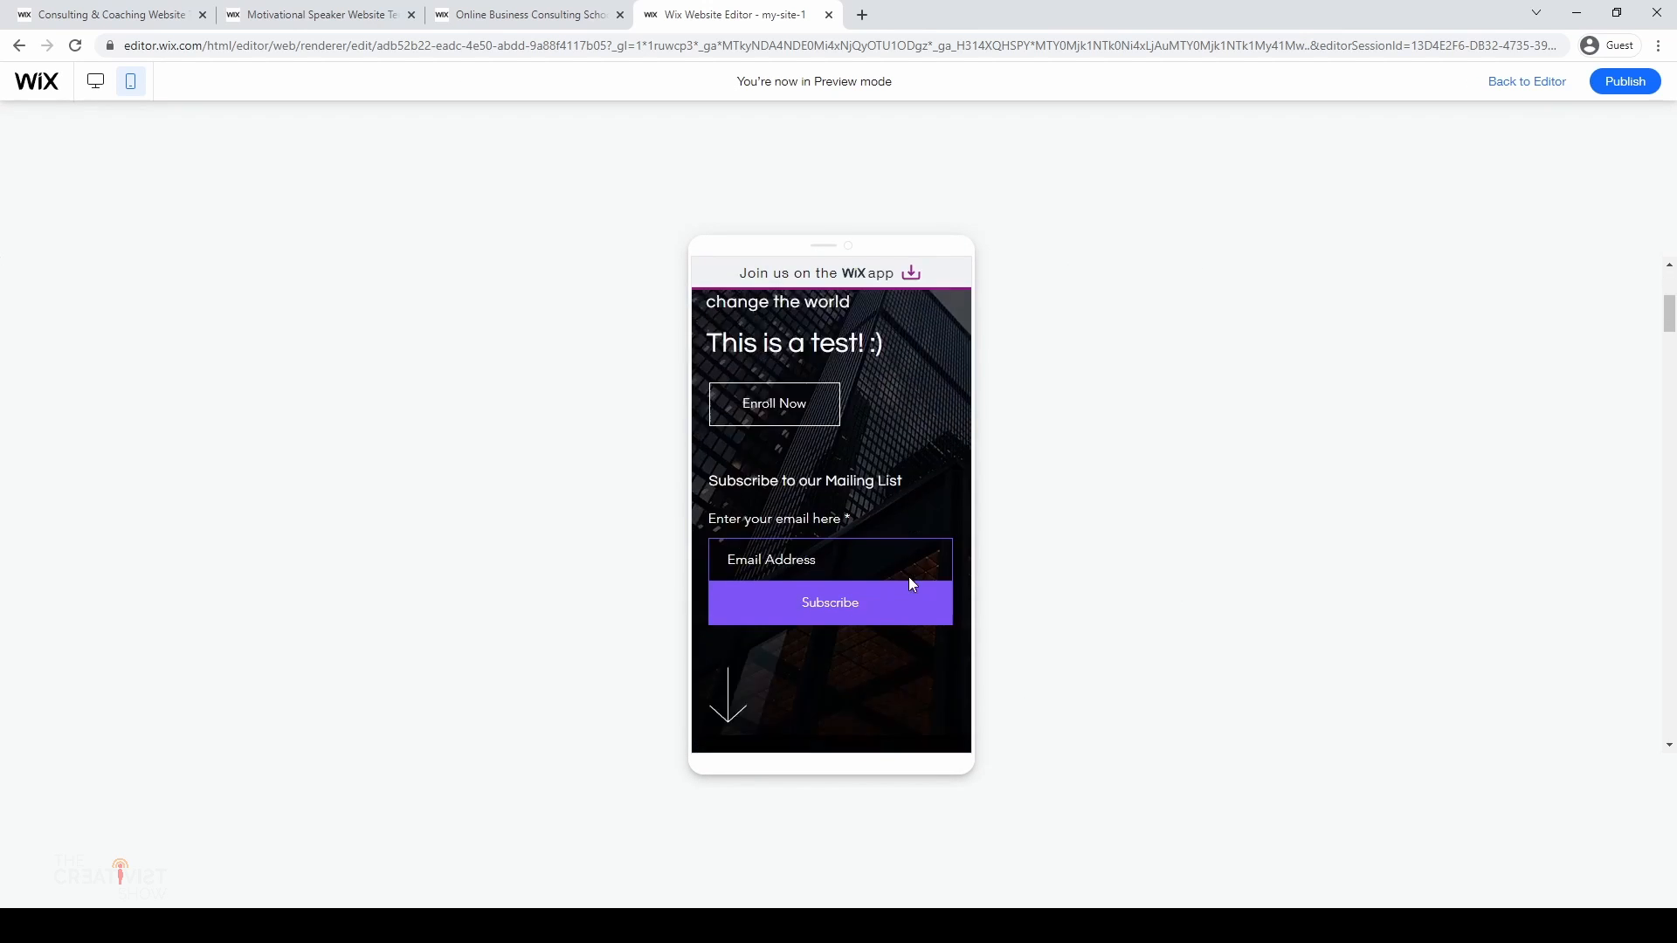
pyautogui.scroll(-3)
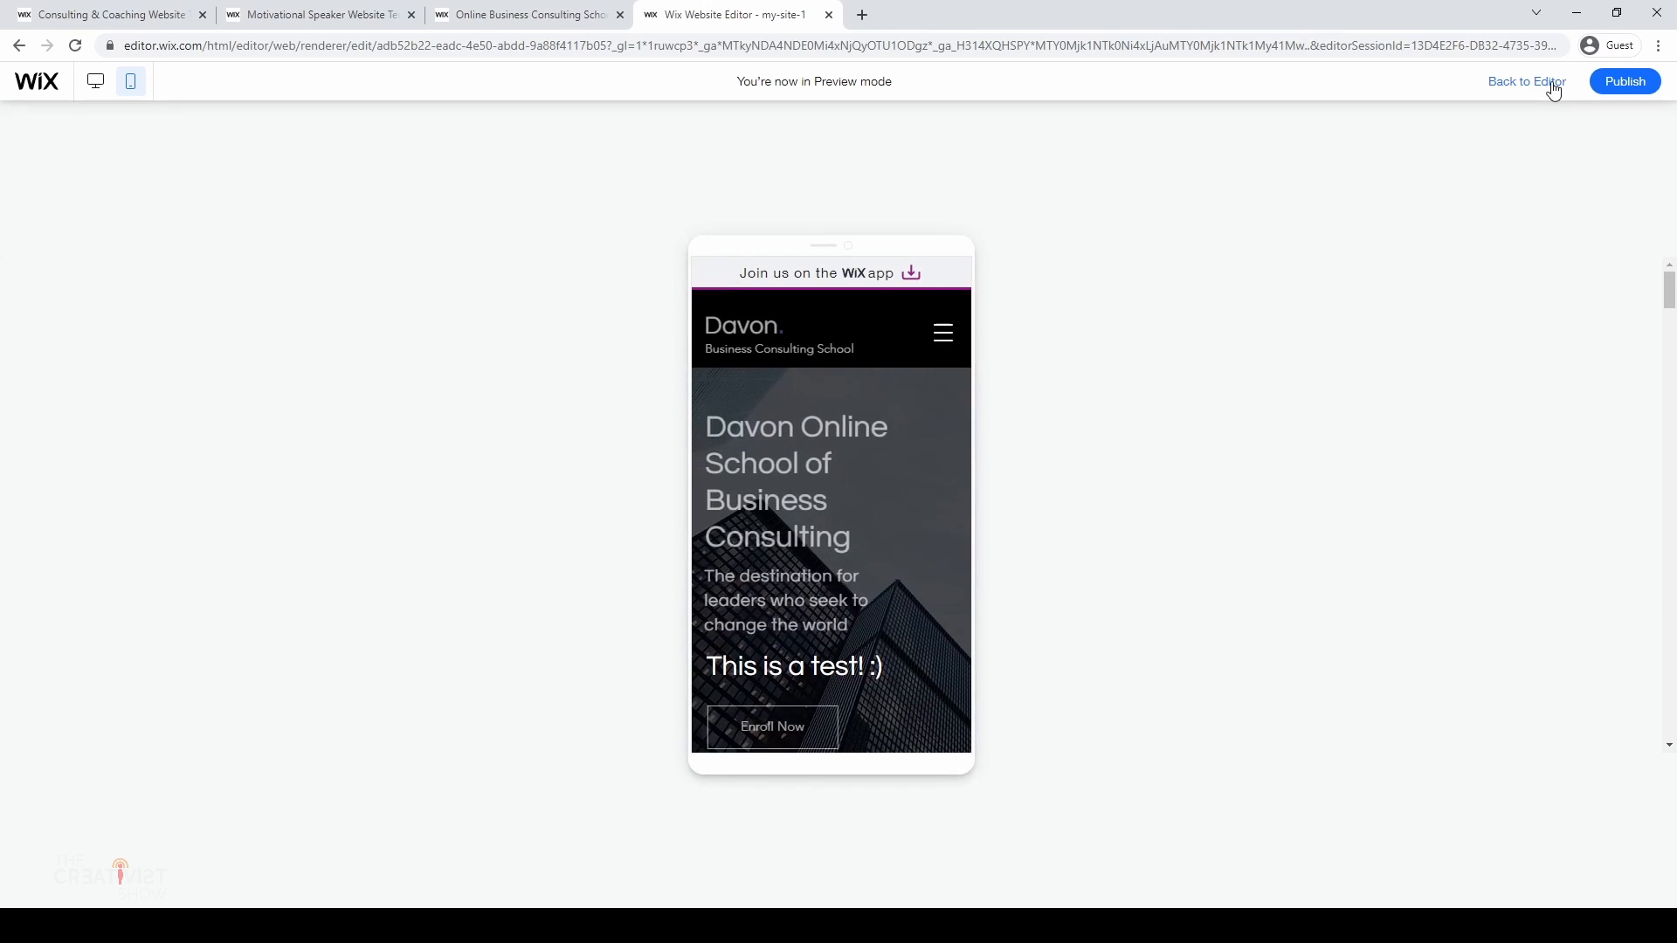
pyautogui.scroll(-3)
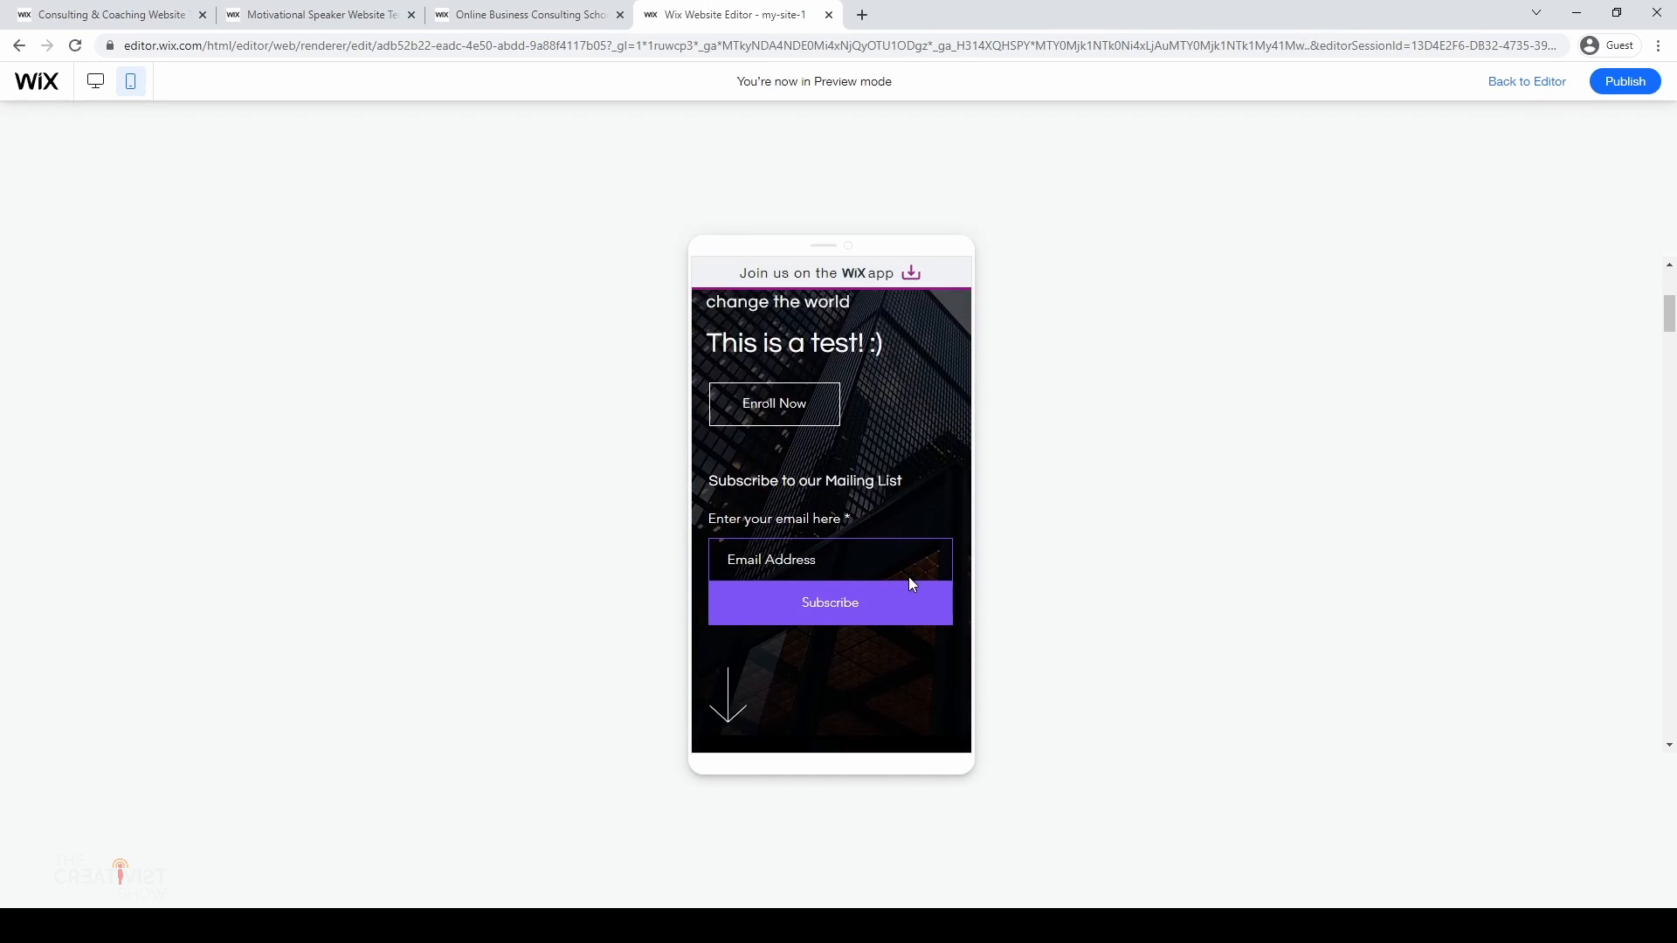
pyautogui.scroll(-3)
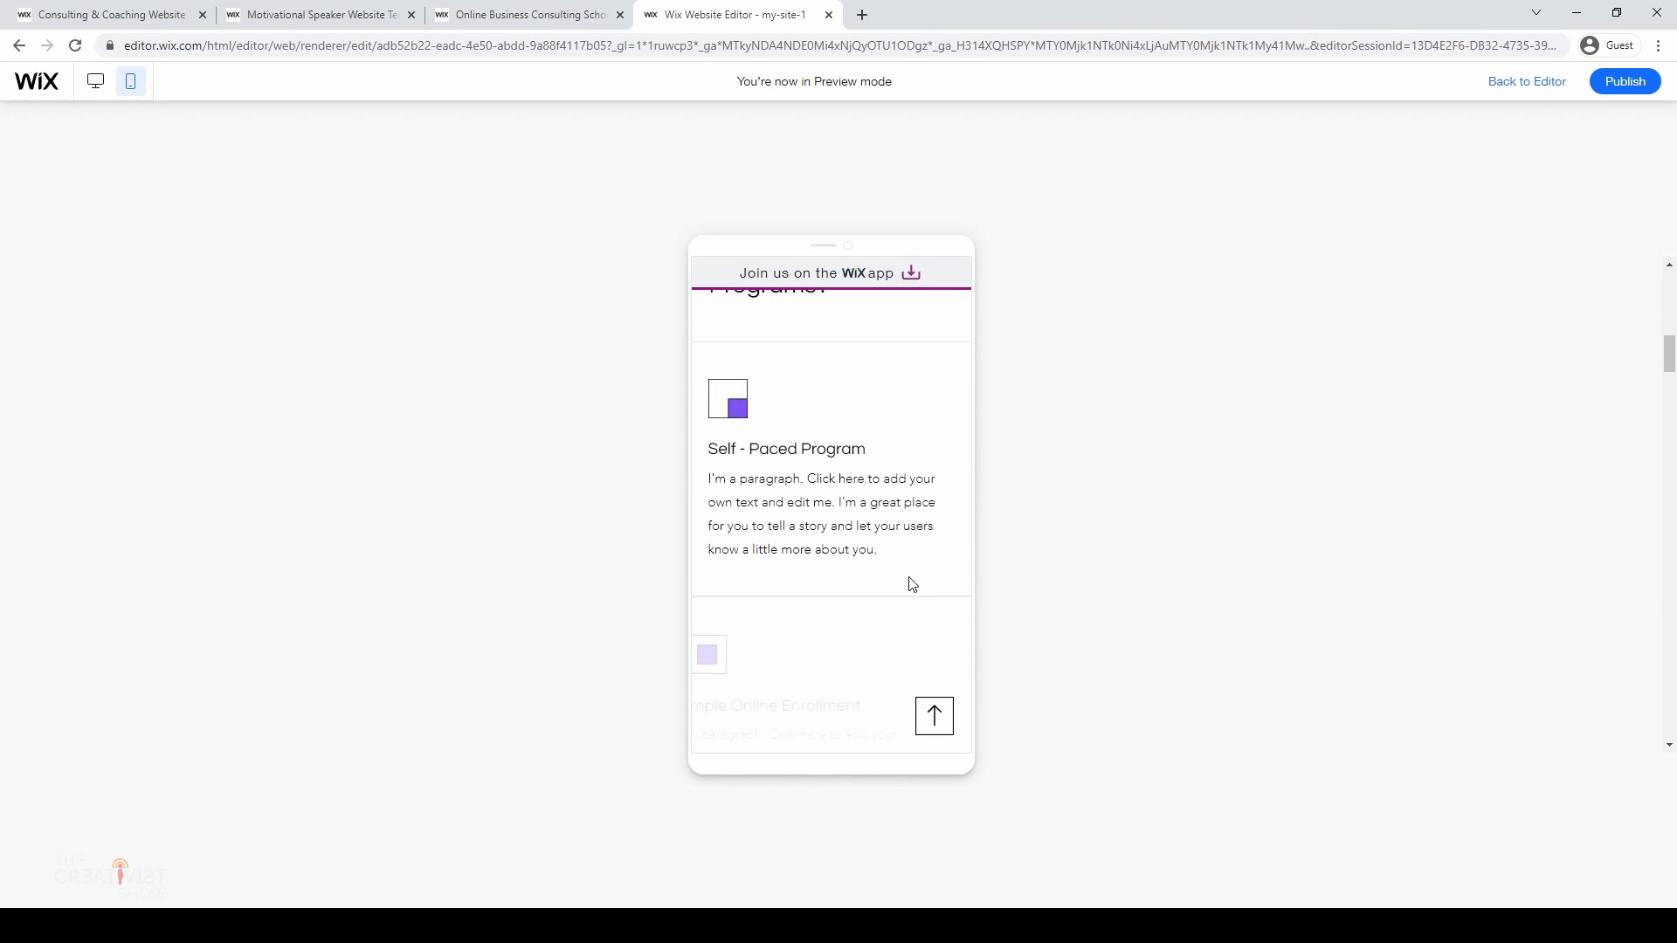
pyautogui.scroll(-3)
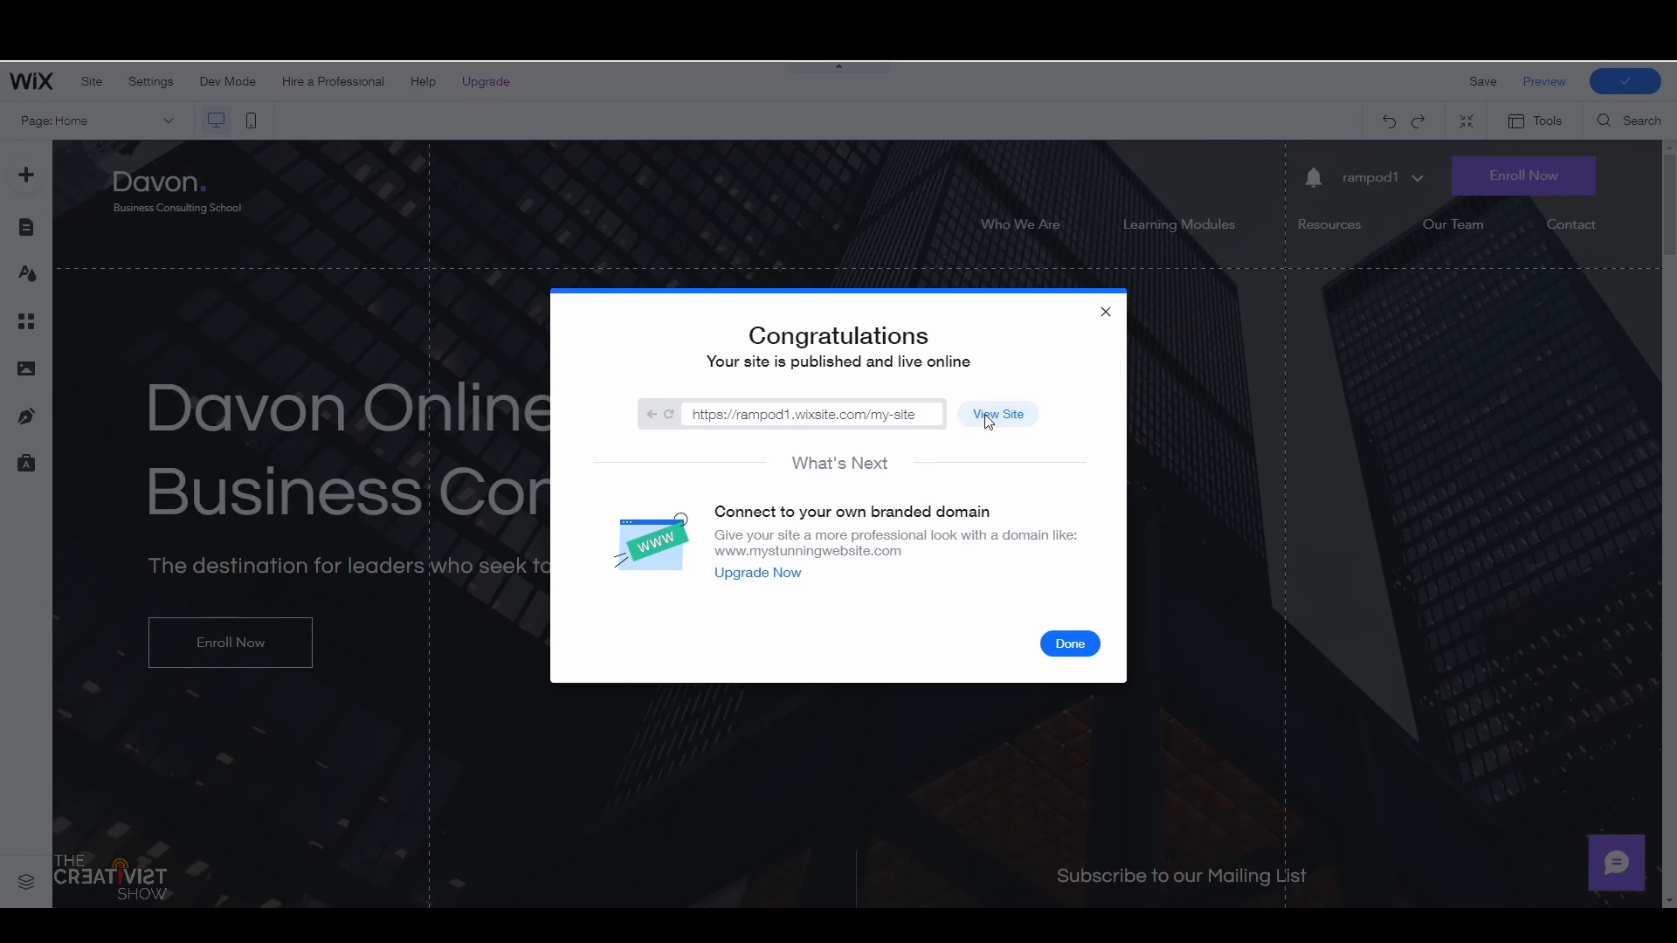
pyautogui.click(996, 418)
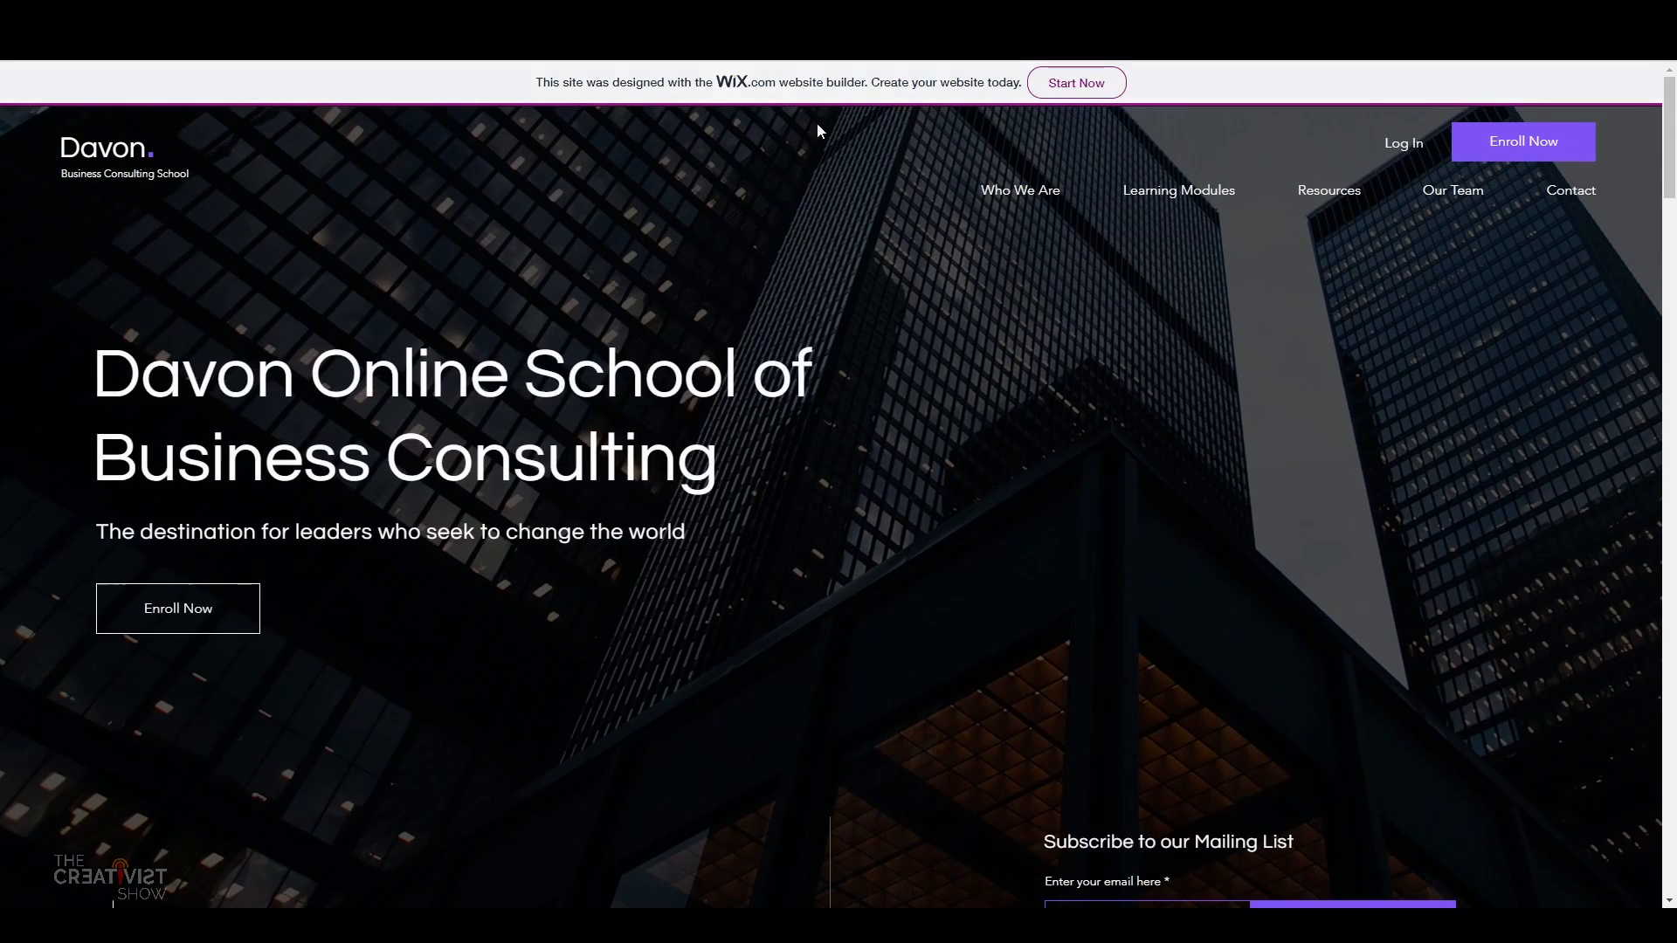
pyautogui.moveTo(853, 256)
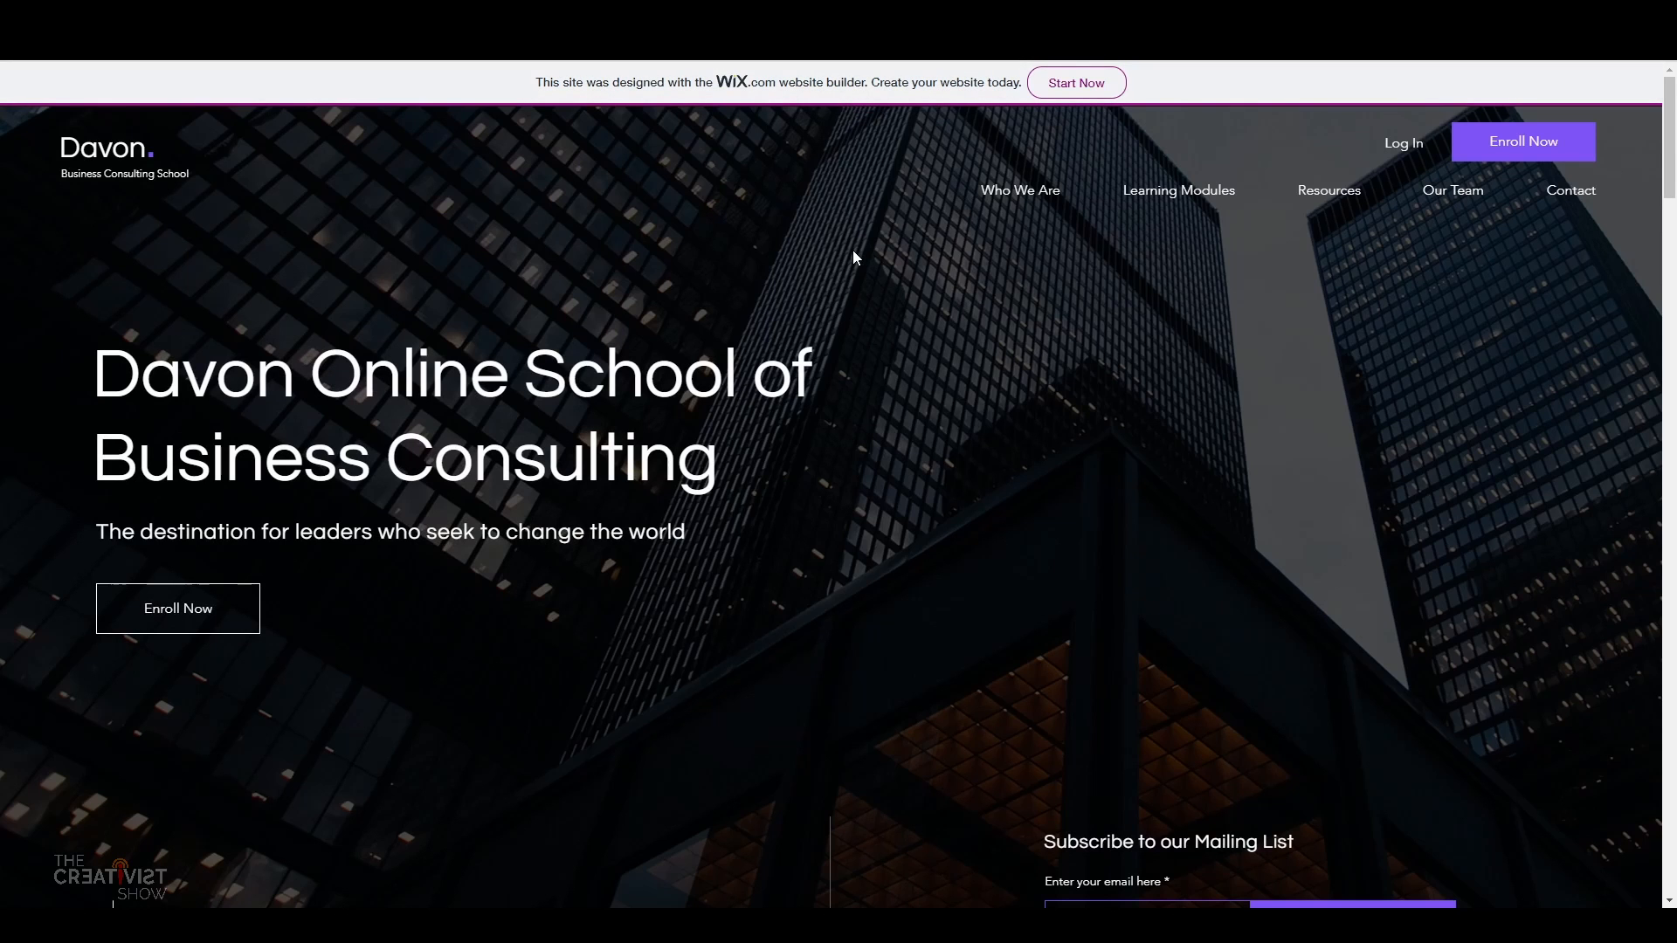
# Step: Open Upgrade, compare the premium plans and pick the first listed site to upgrade
pyautogui.click(1076, 82)
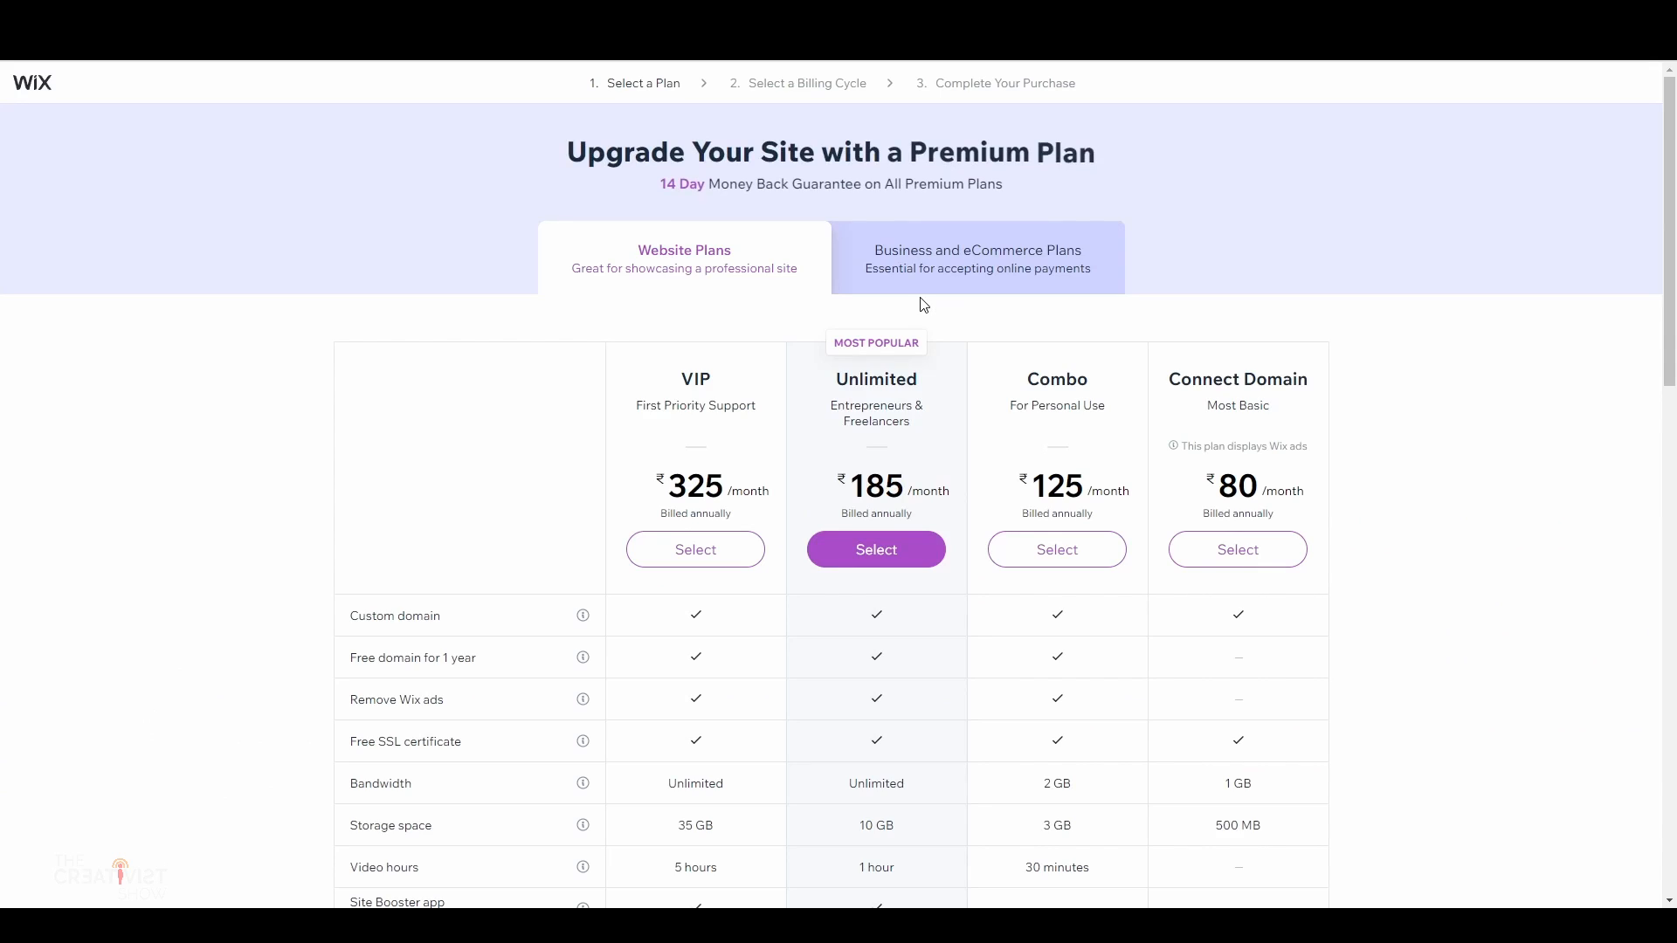
pyautogui.scroll(-3)
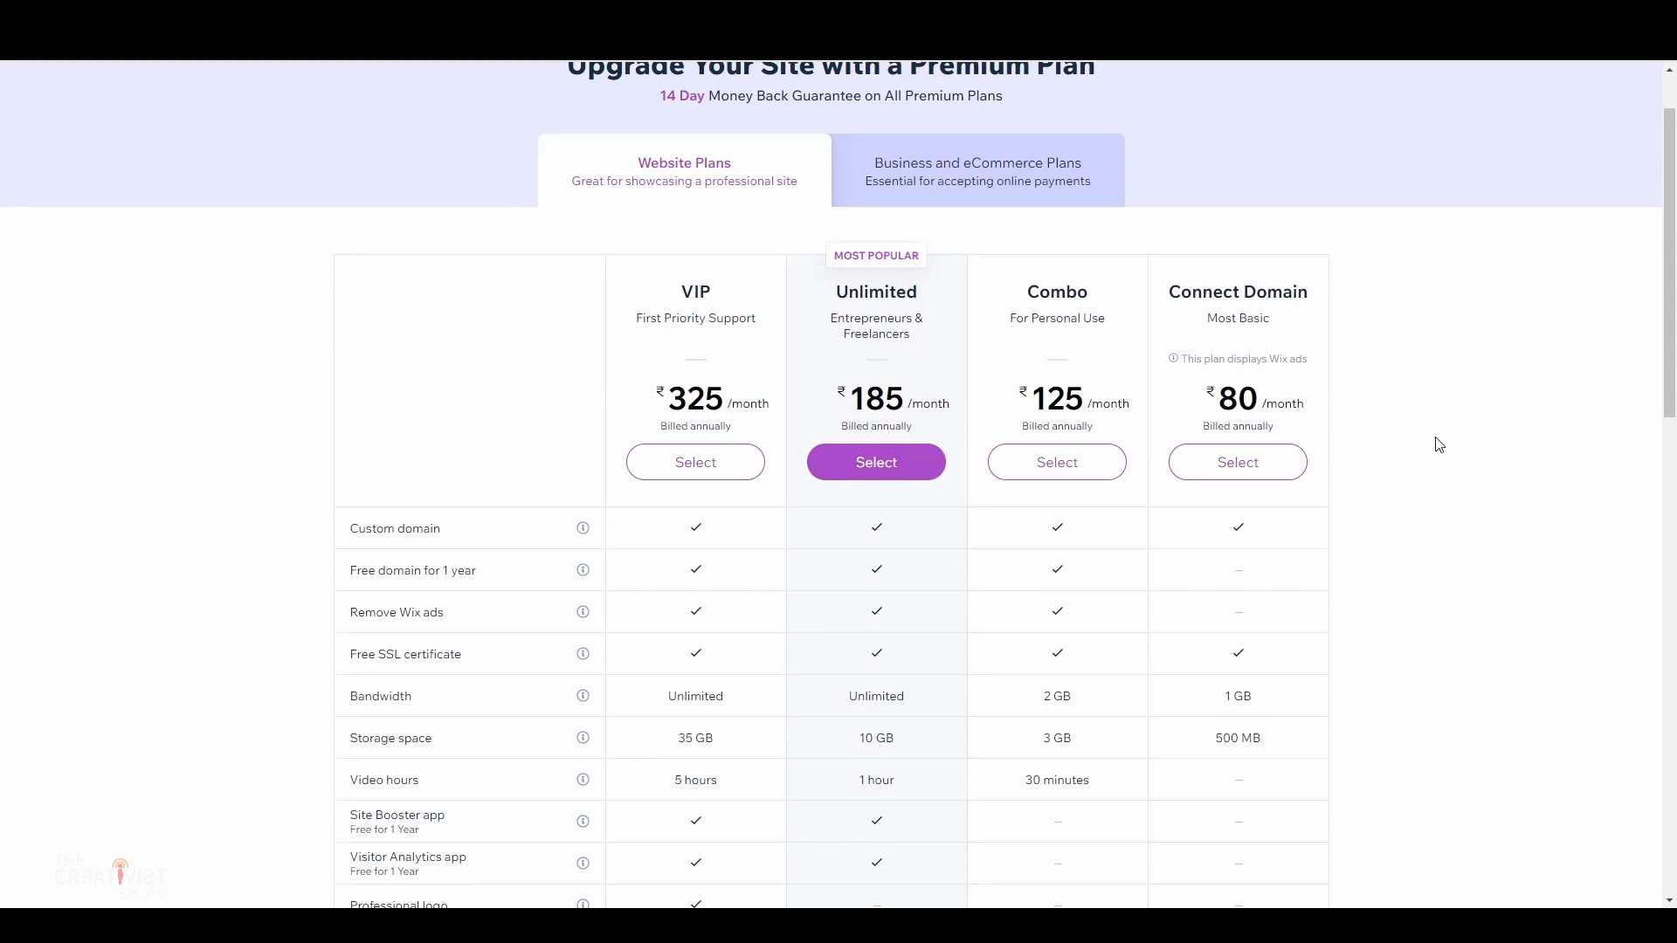
pyautogui.moveTo(796, 535)
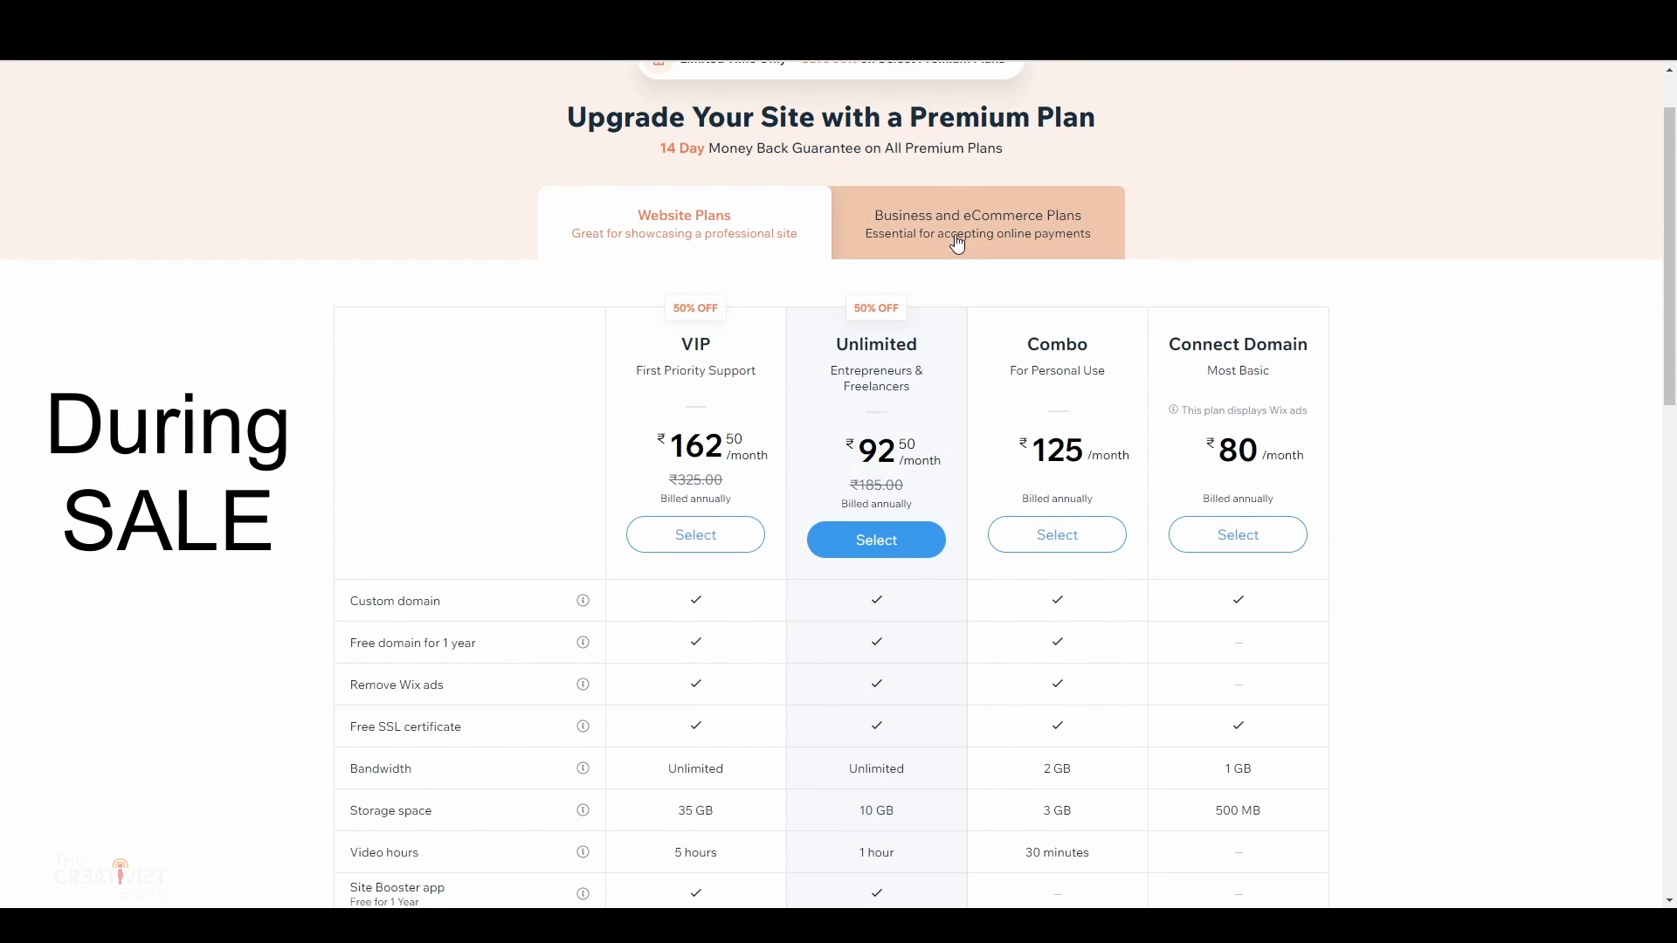
pyautogui.click(875, 539)
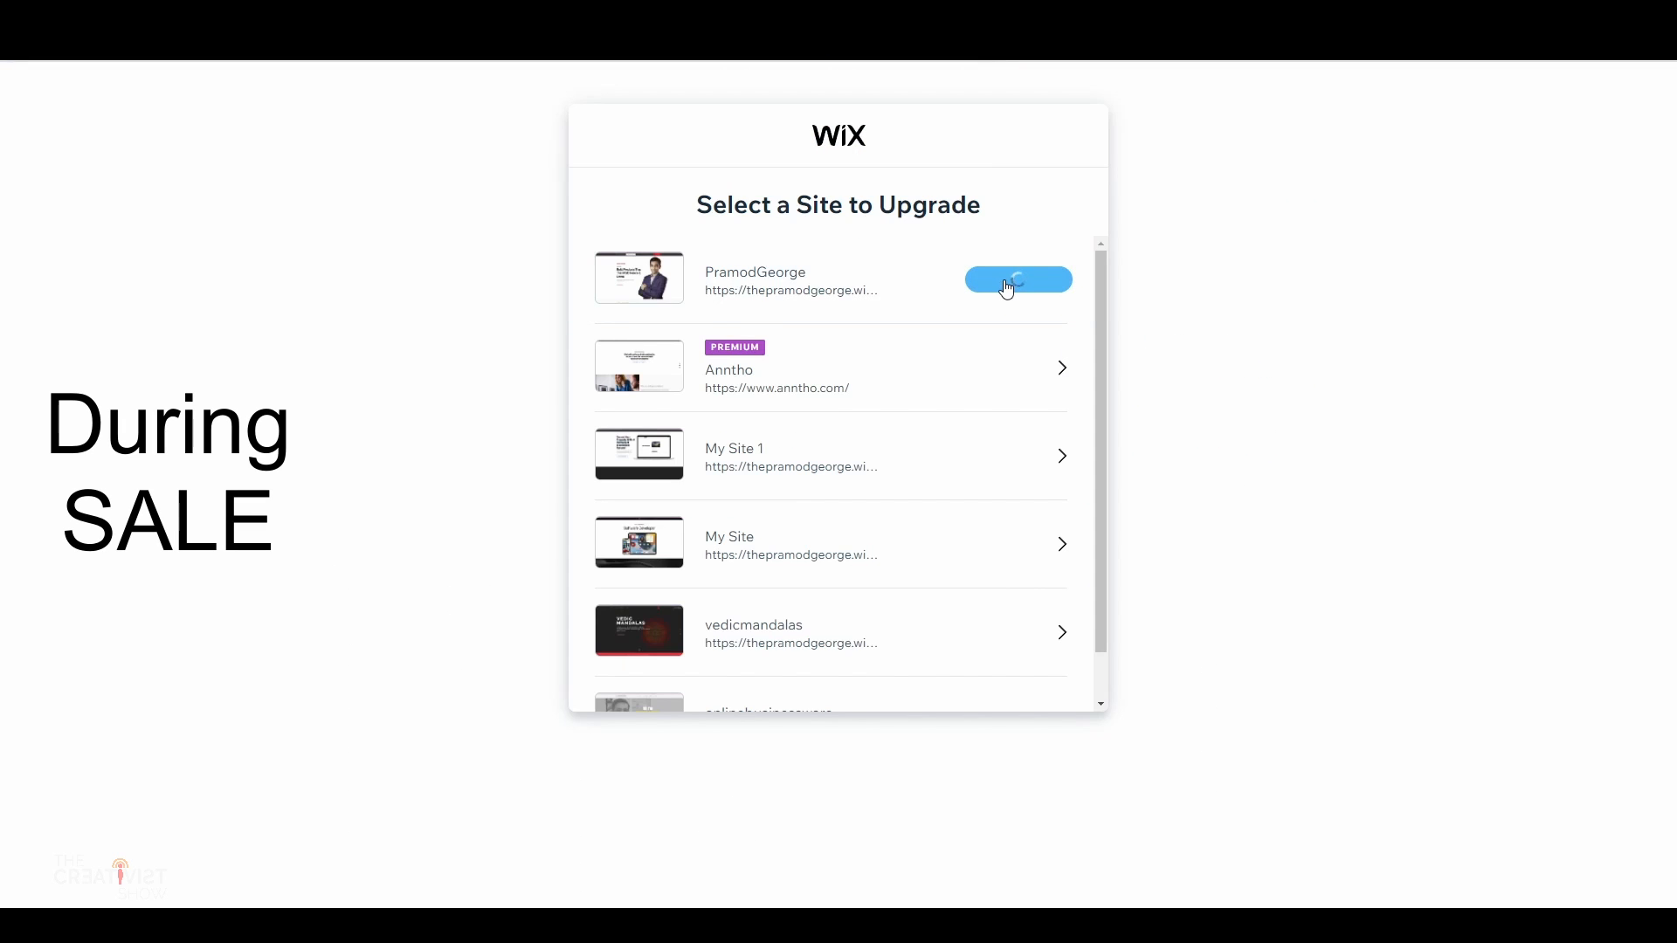
pyautogui.click(1017, 279)
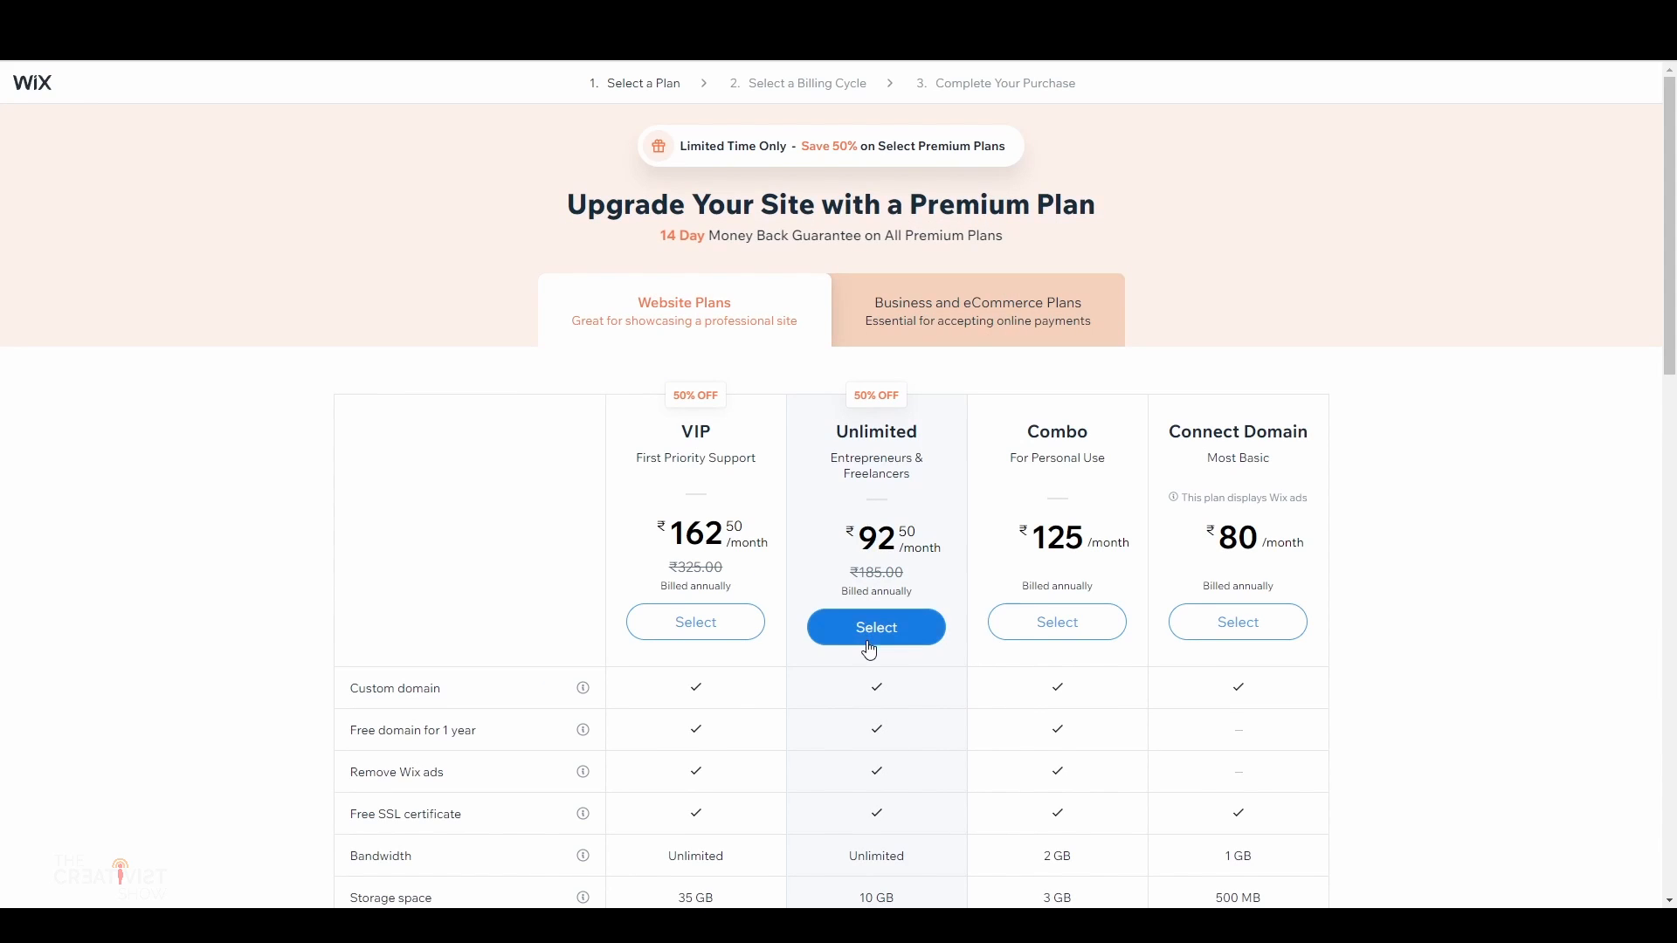
# Step: Select the Unlimited plan on a 2 Years billing cycle and continue to checkout
pyautogui.click(875, 627)
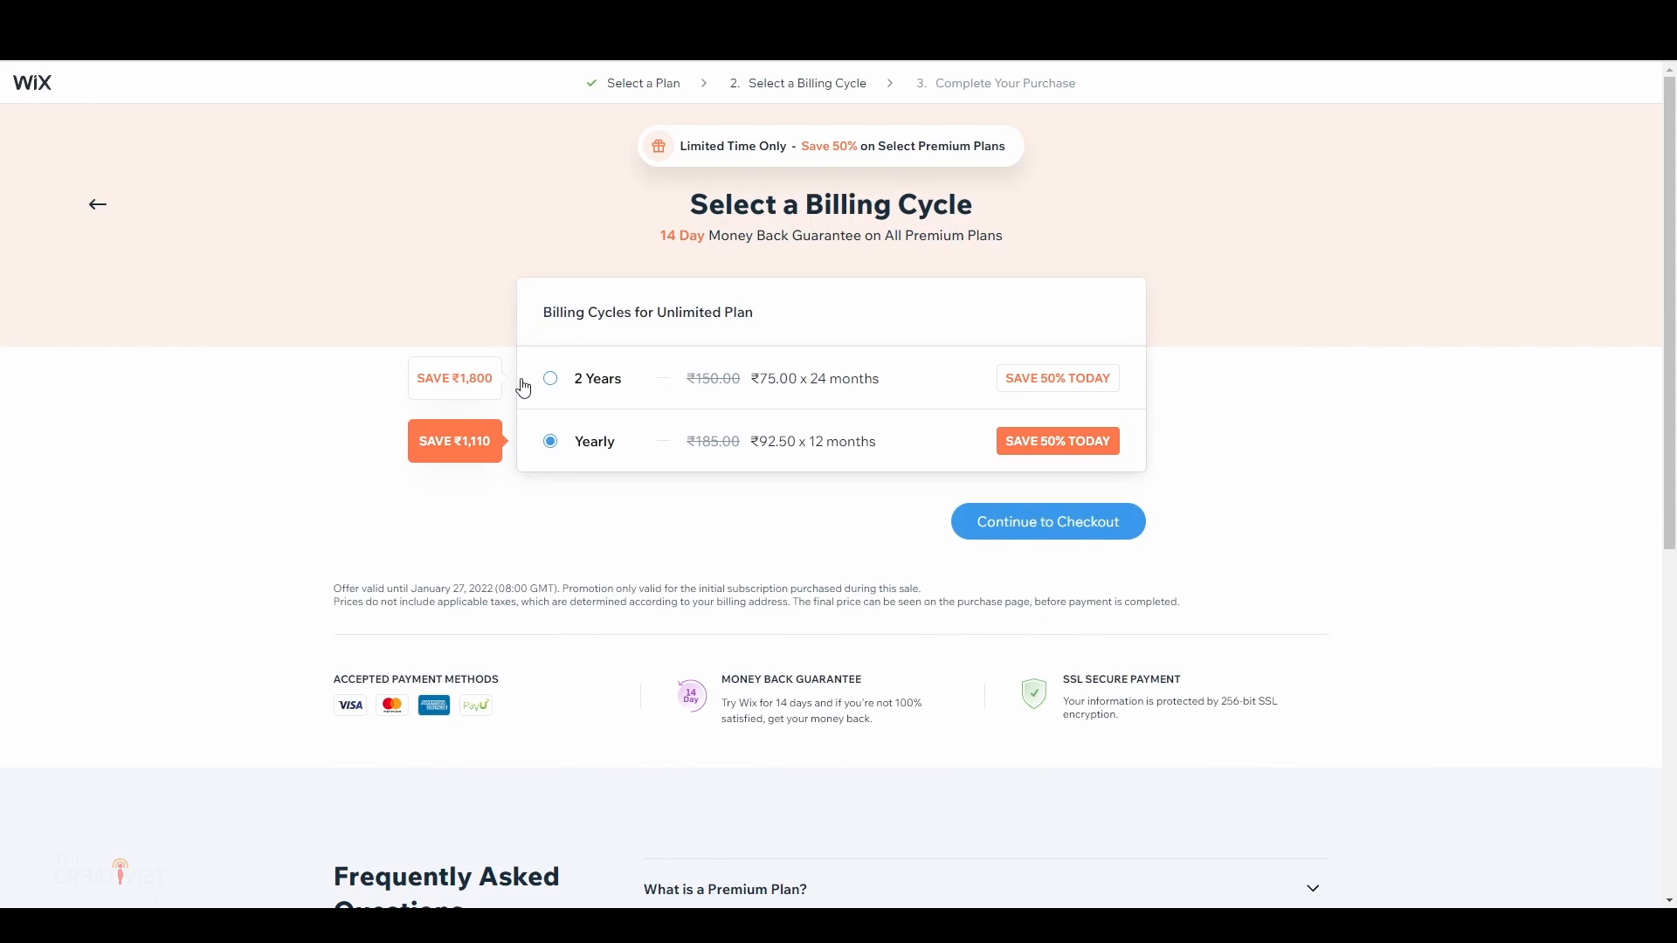
pyautogui.click(549, 378)
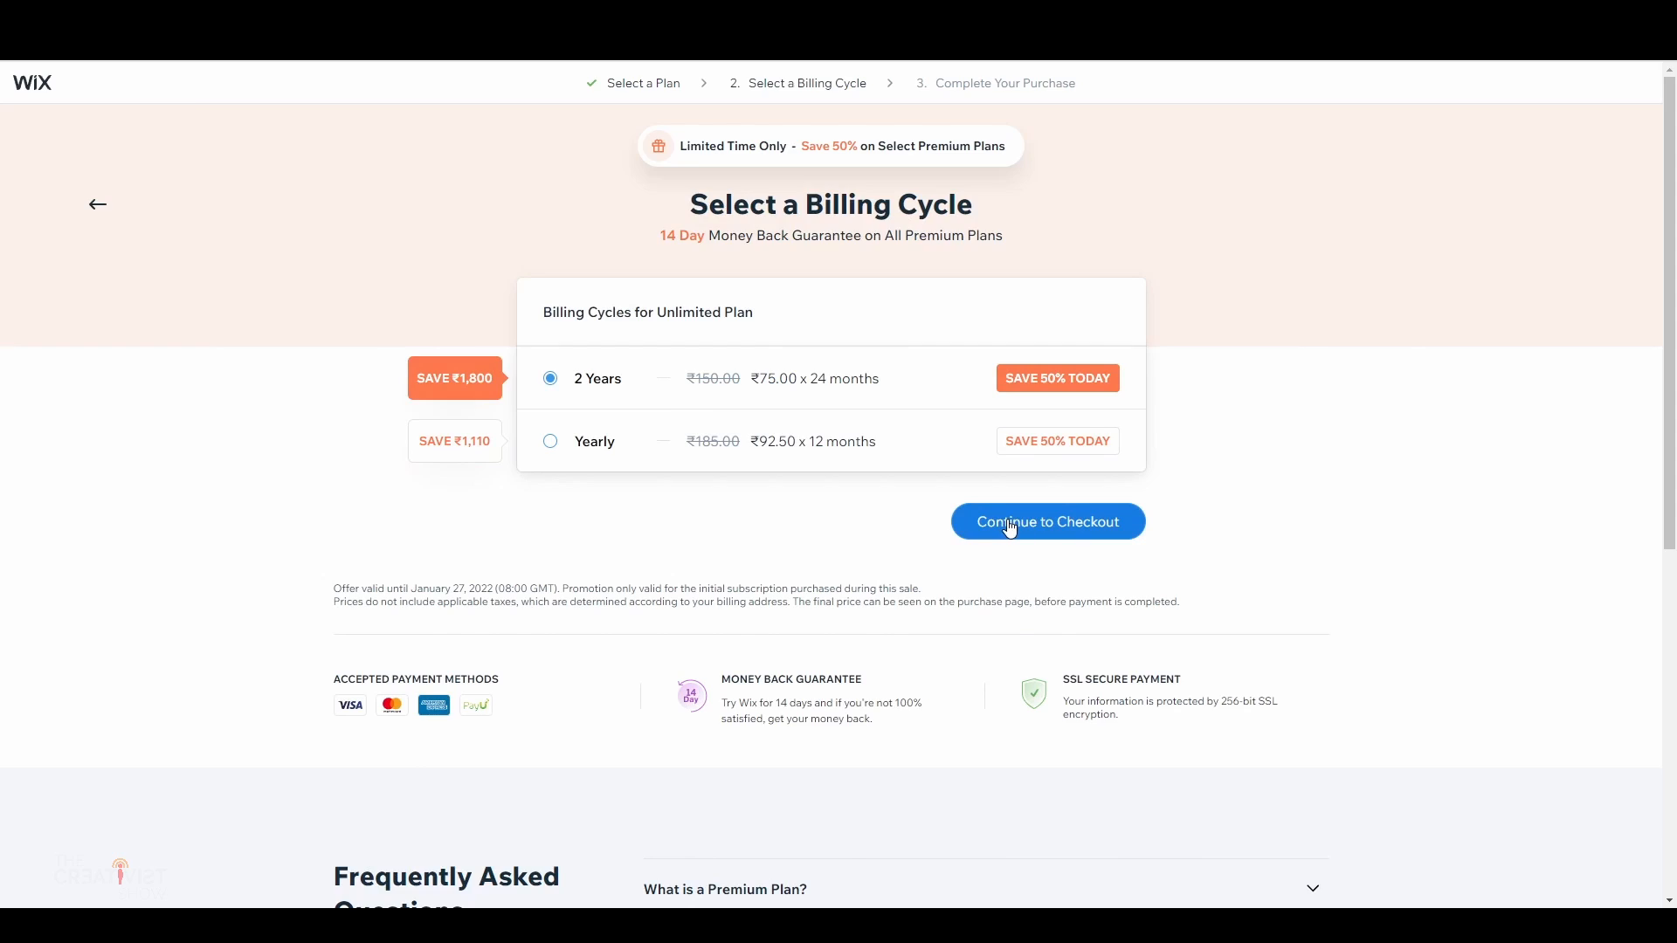
pyautogui.click(1047, 522)
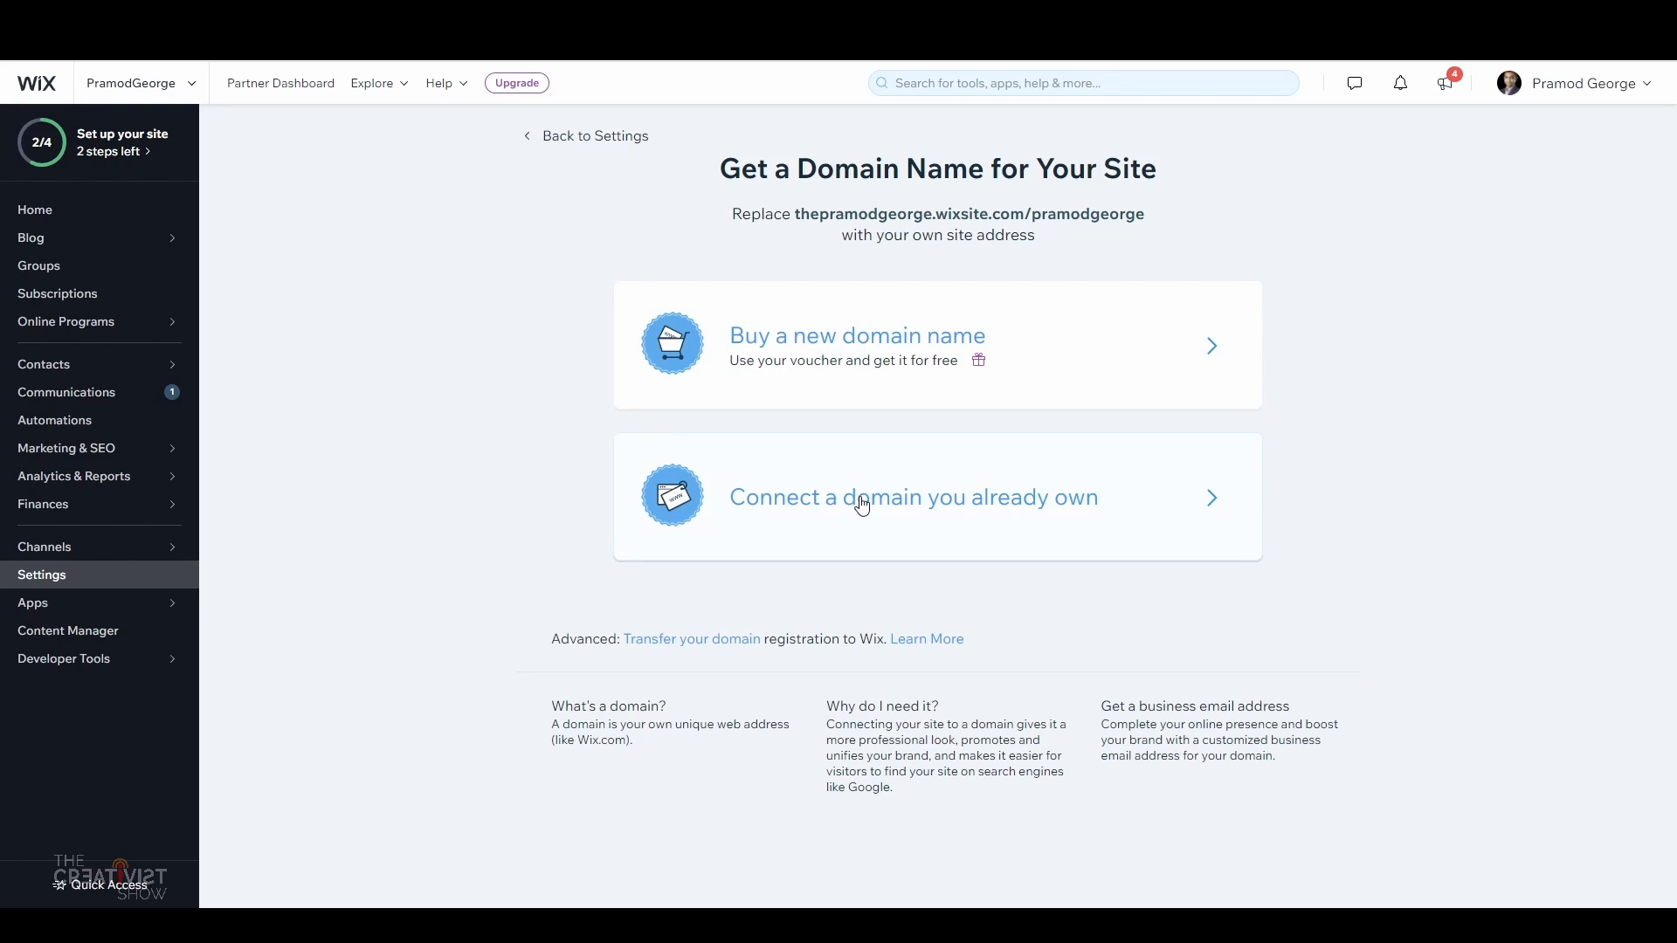
# Step: Begin connecting an owned domain, entering PRAMODGEORGE as the name, and continue to the next step
pyautogui.click(911, 496)
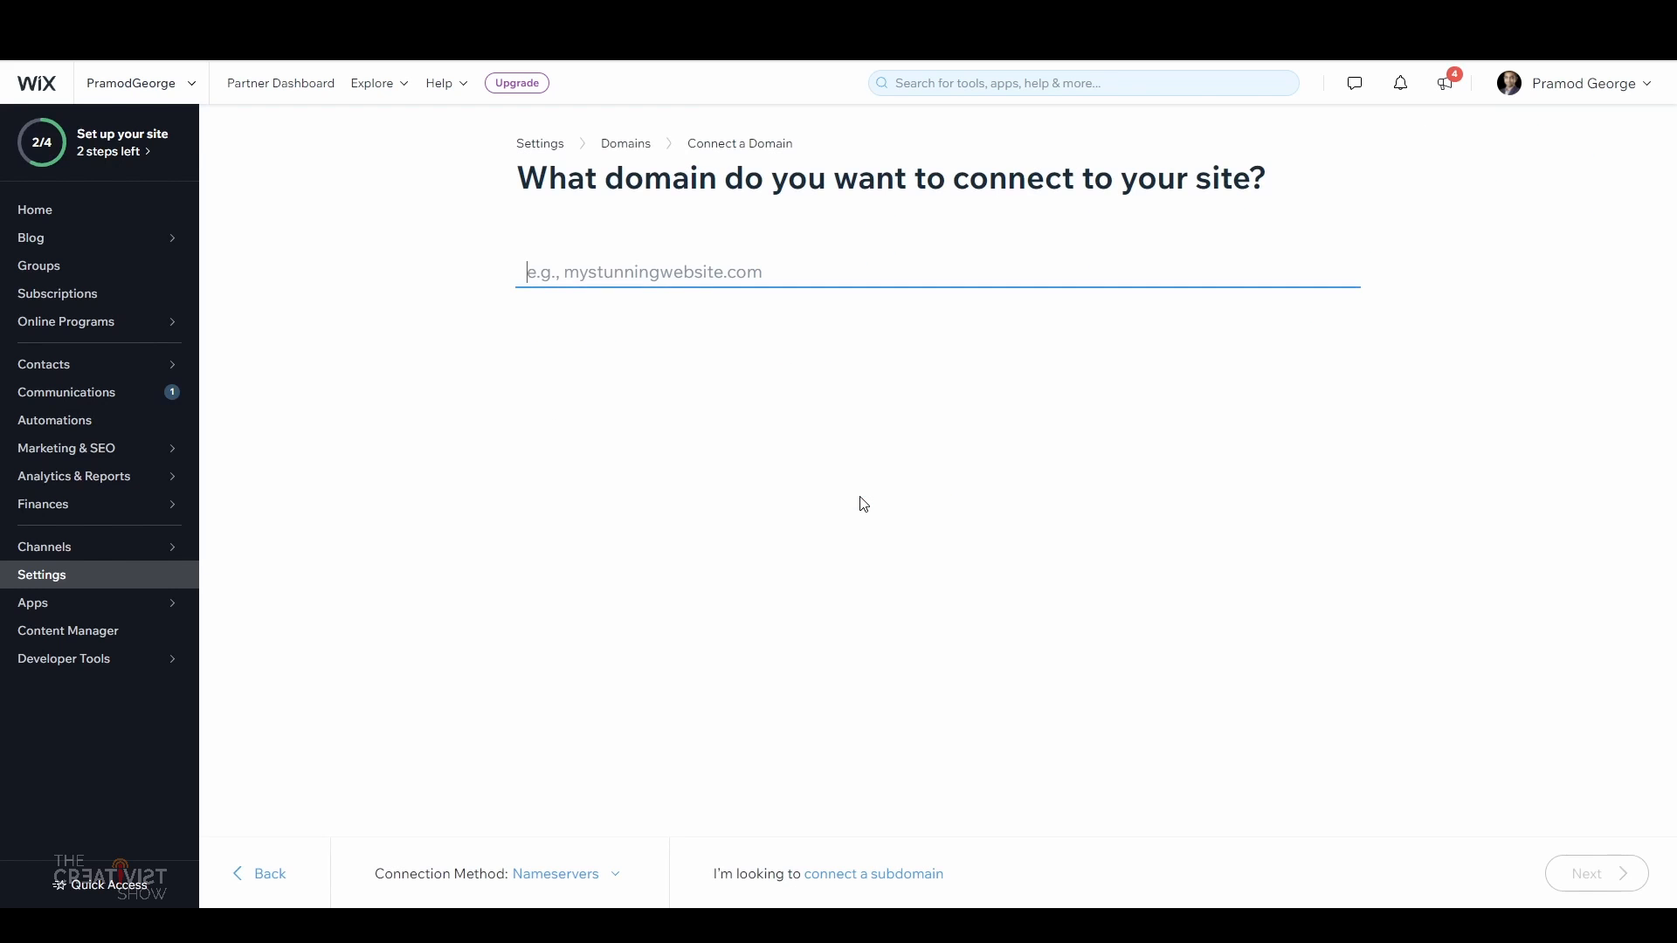
pyautogui.write('PRAMODGEORGE')
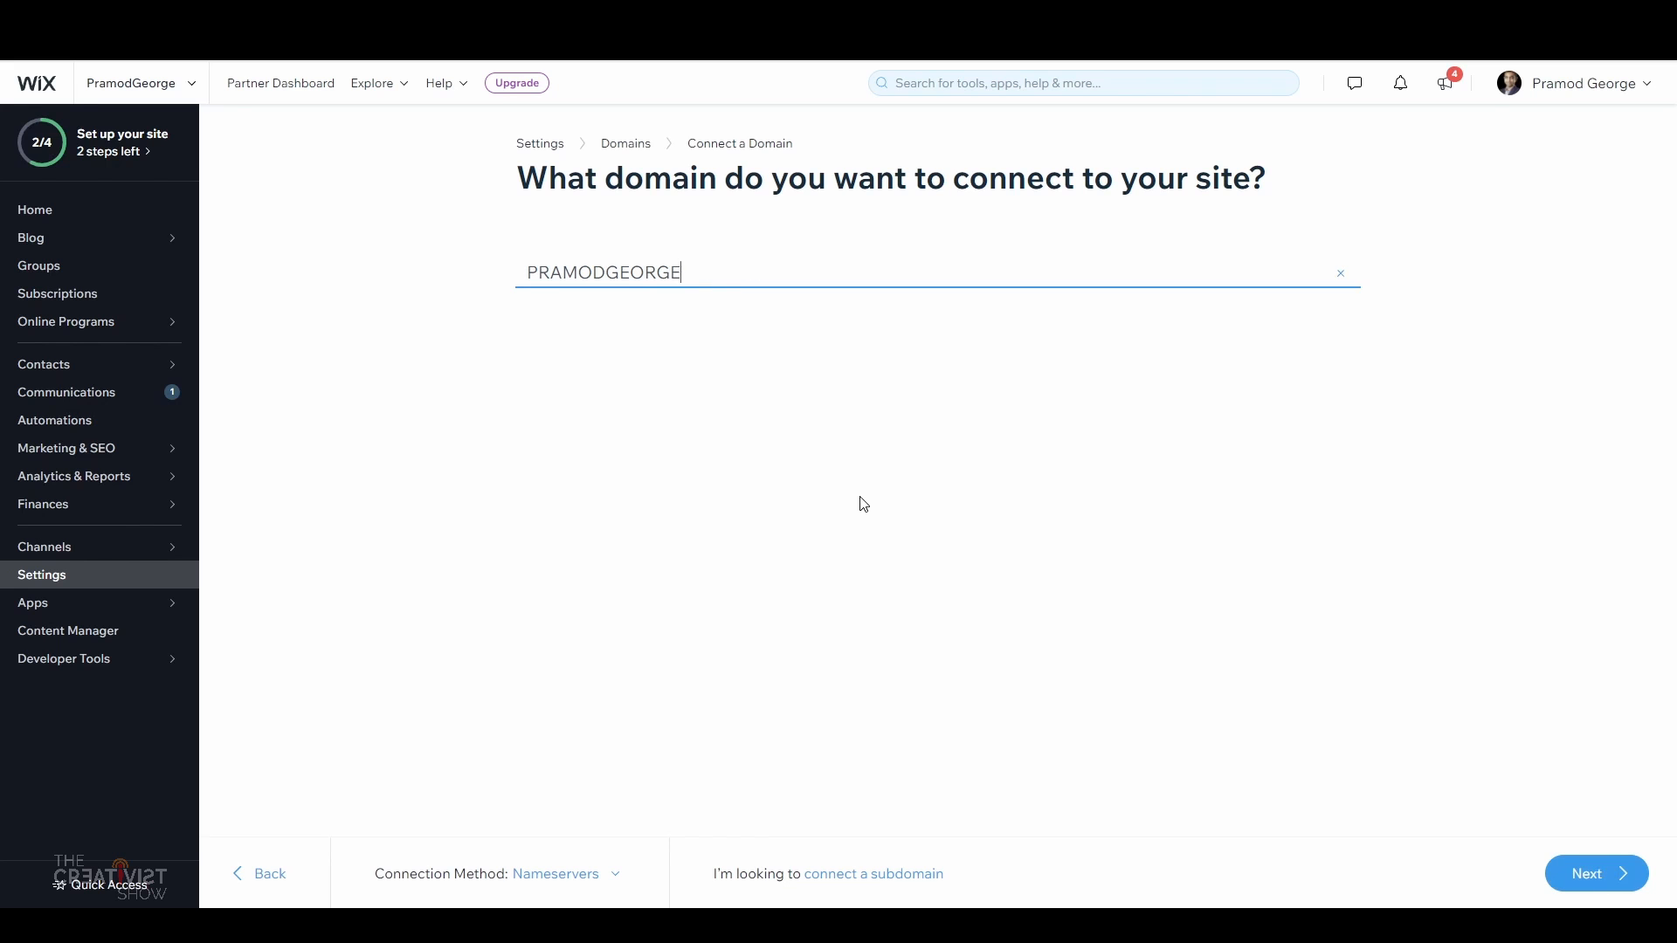
pyautogui.click(1594, 873)
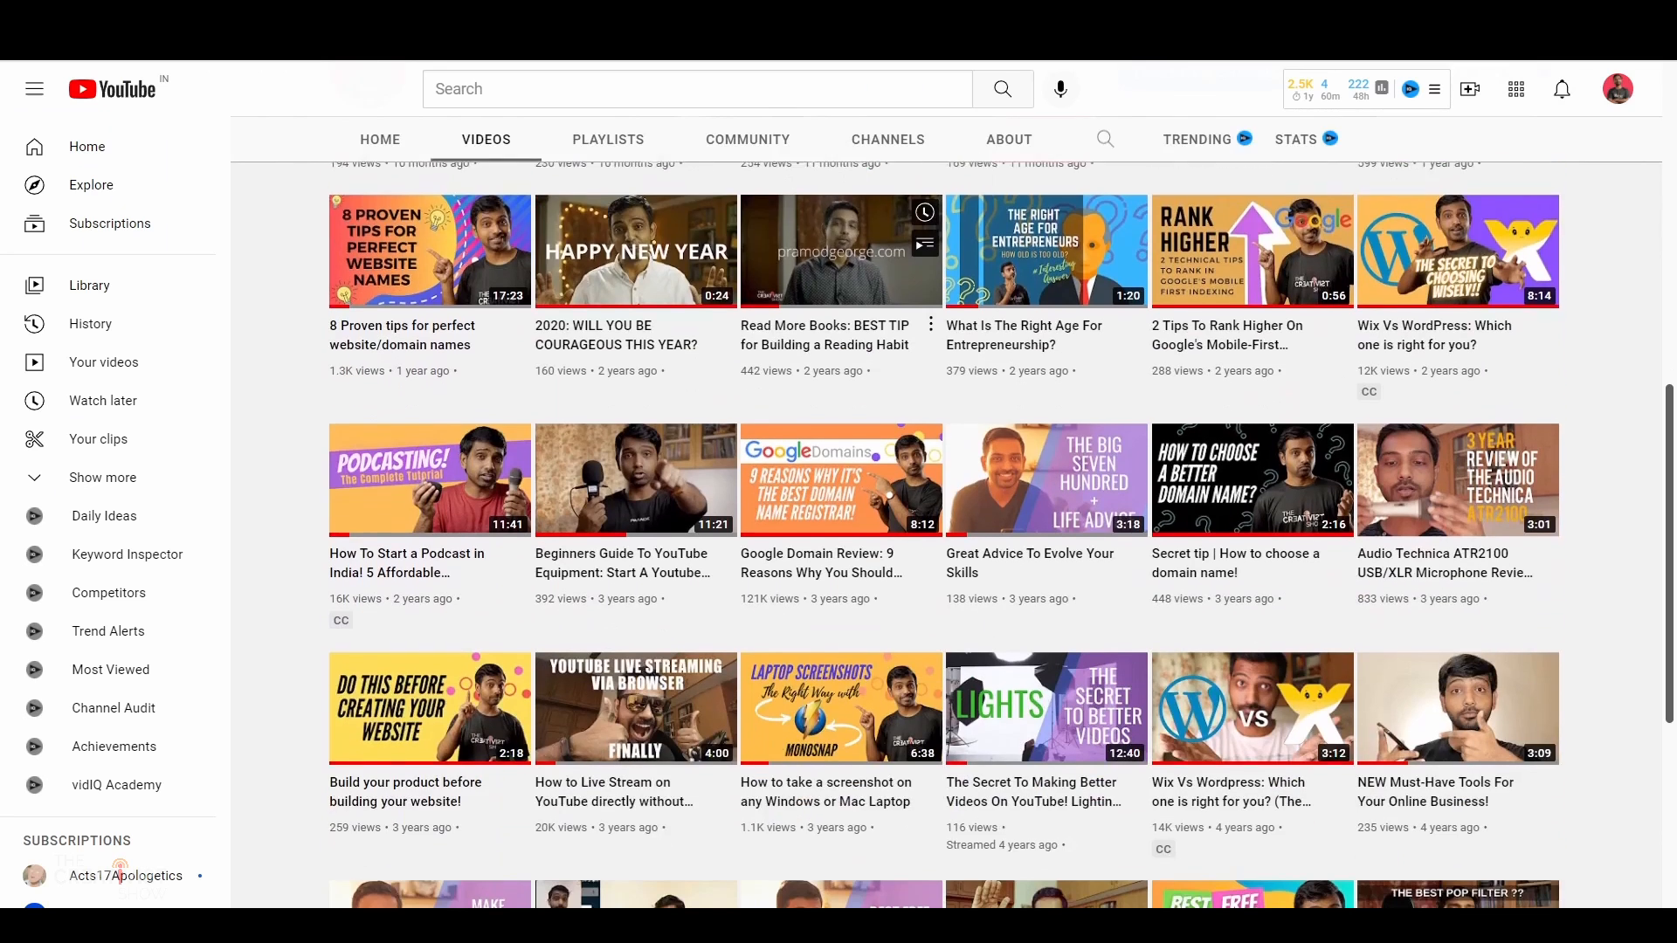
# Step: Play the '8 Proven tips for perfect website/domain names' video from the channel's Videos list
pyautogui.scroll(-3)
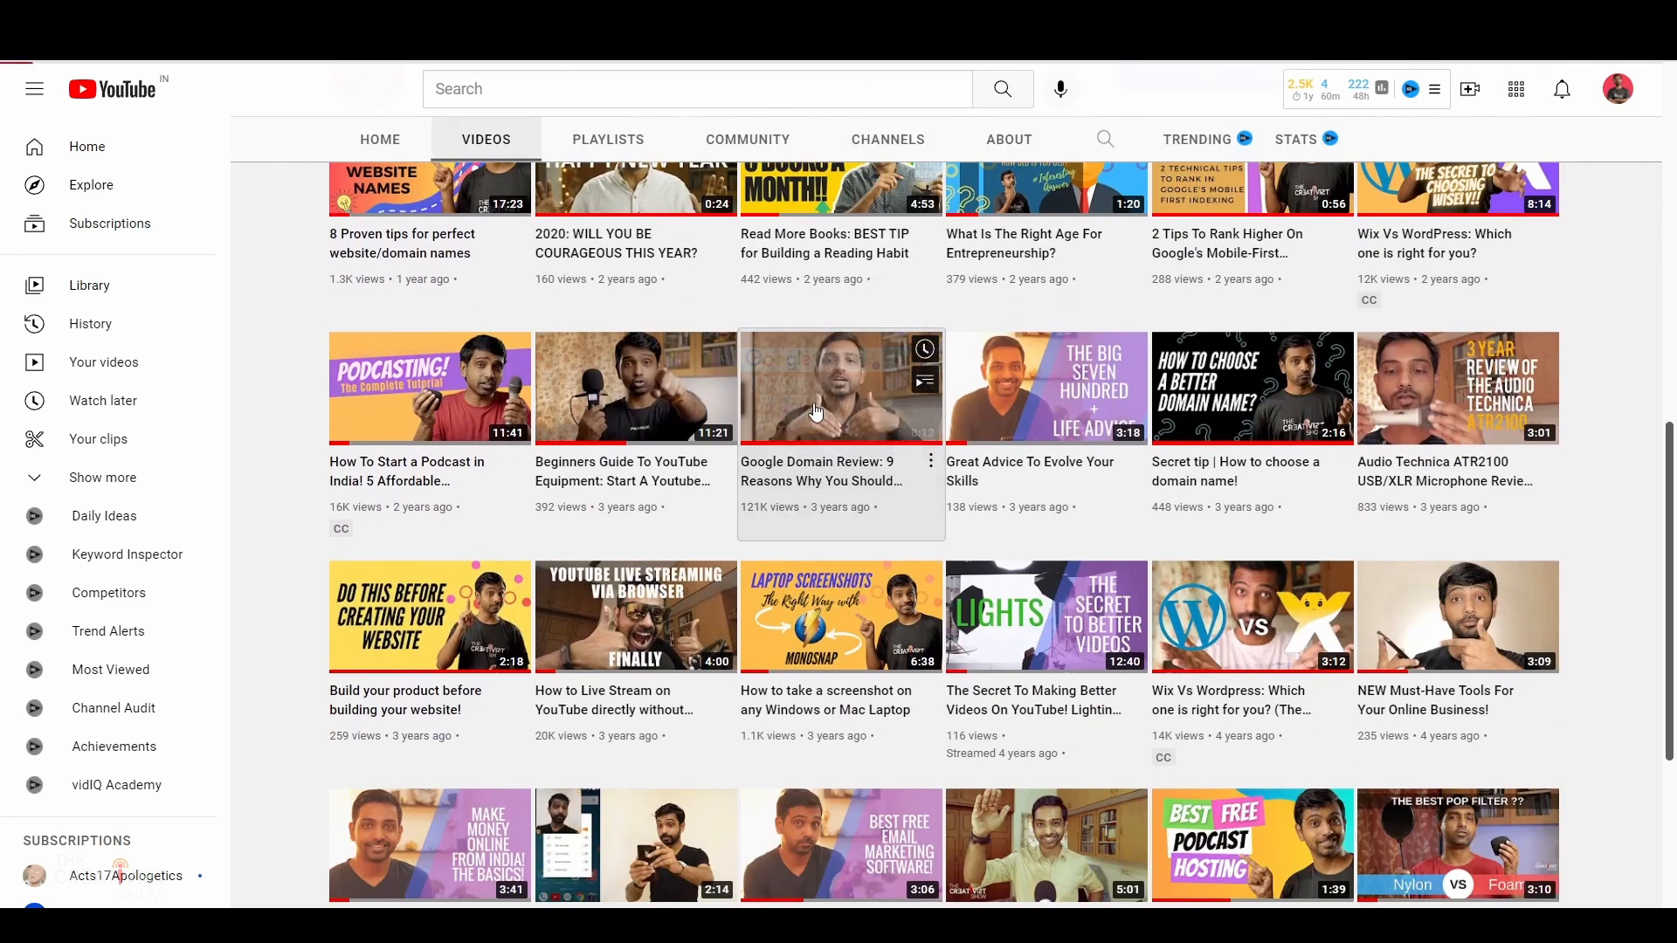
pyautogui.click(840, 387)
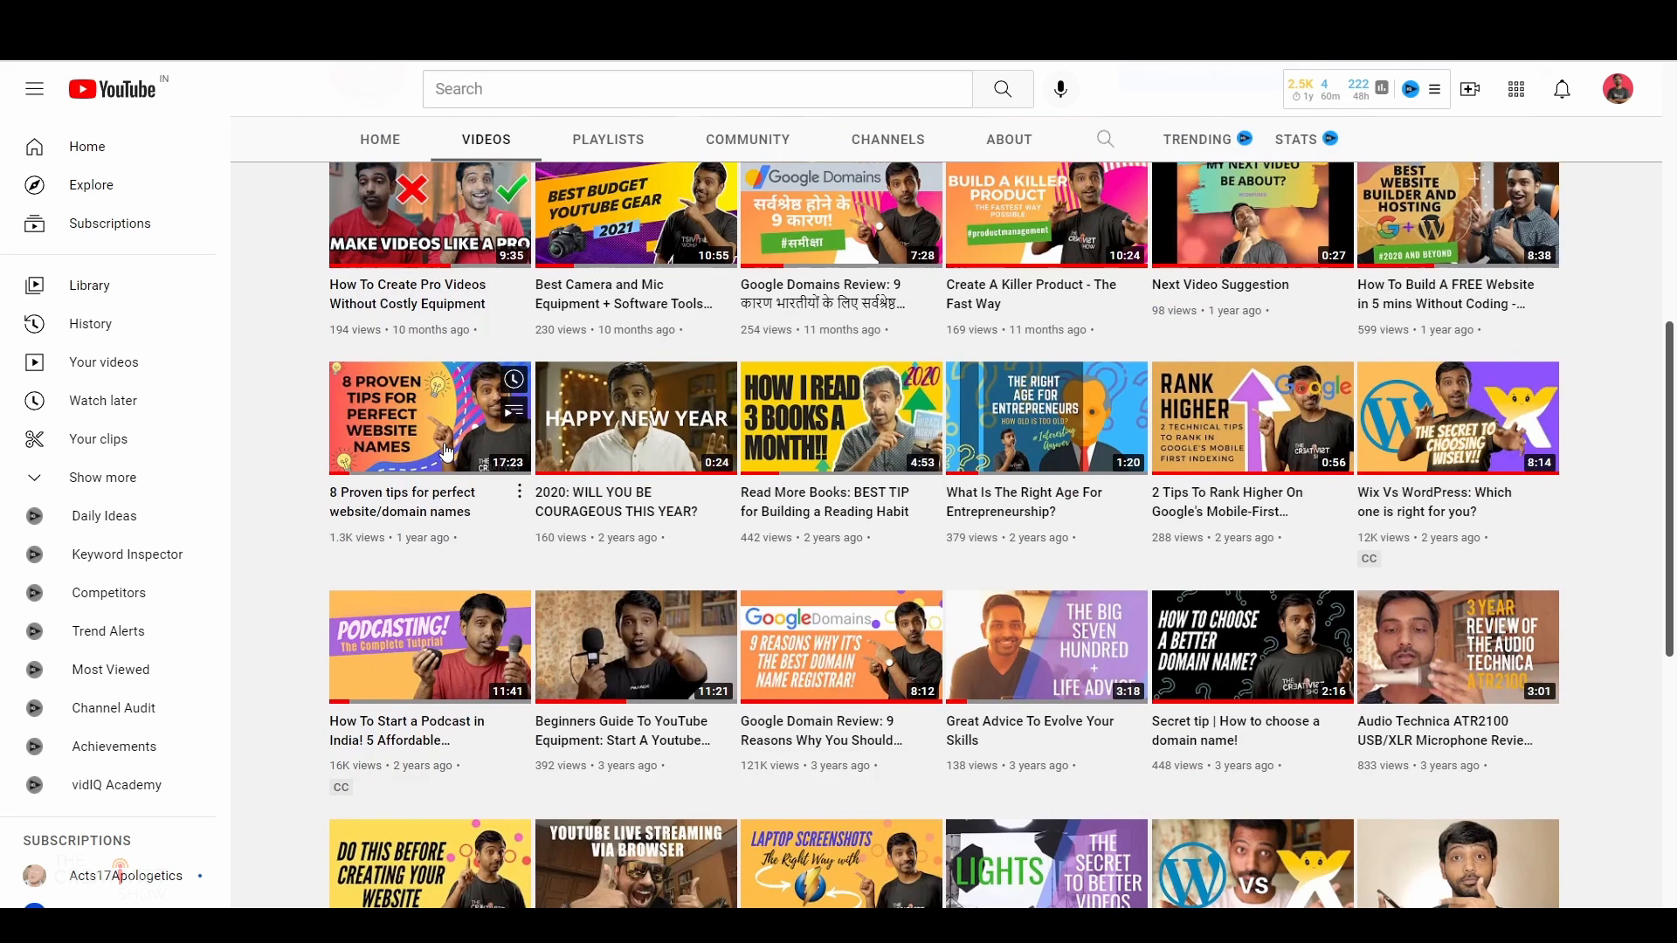
pyautogui.click(430, 417)
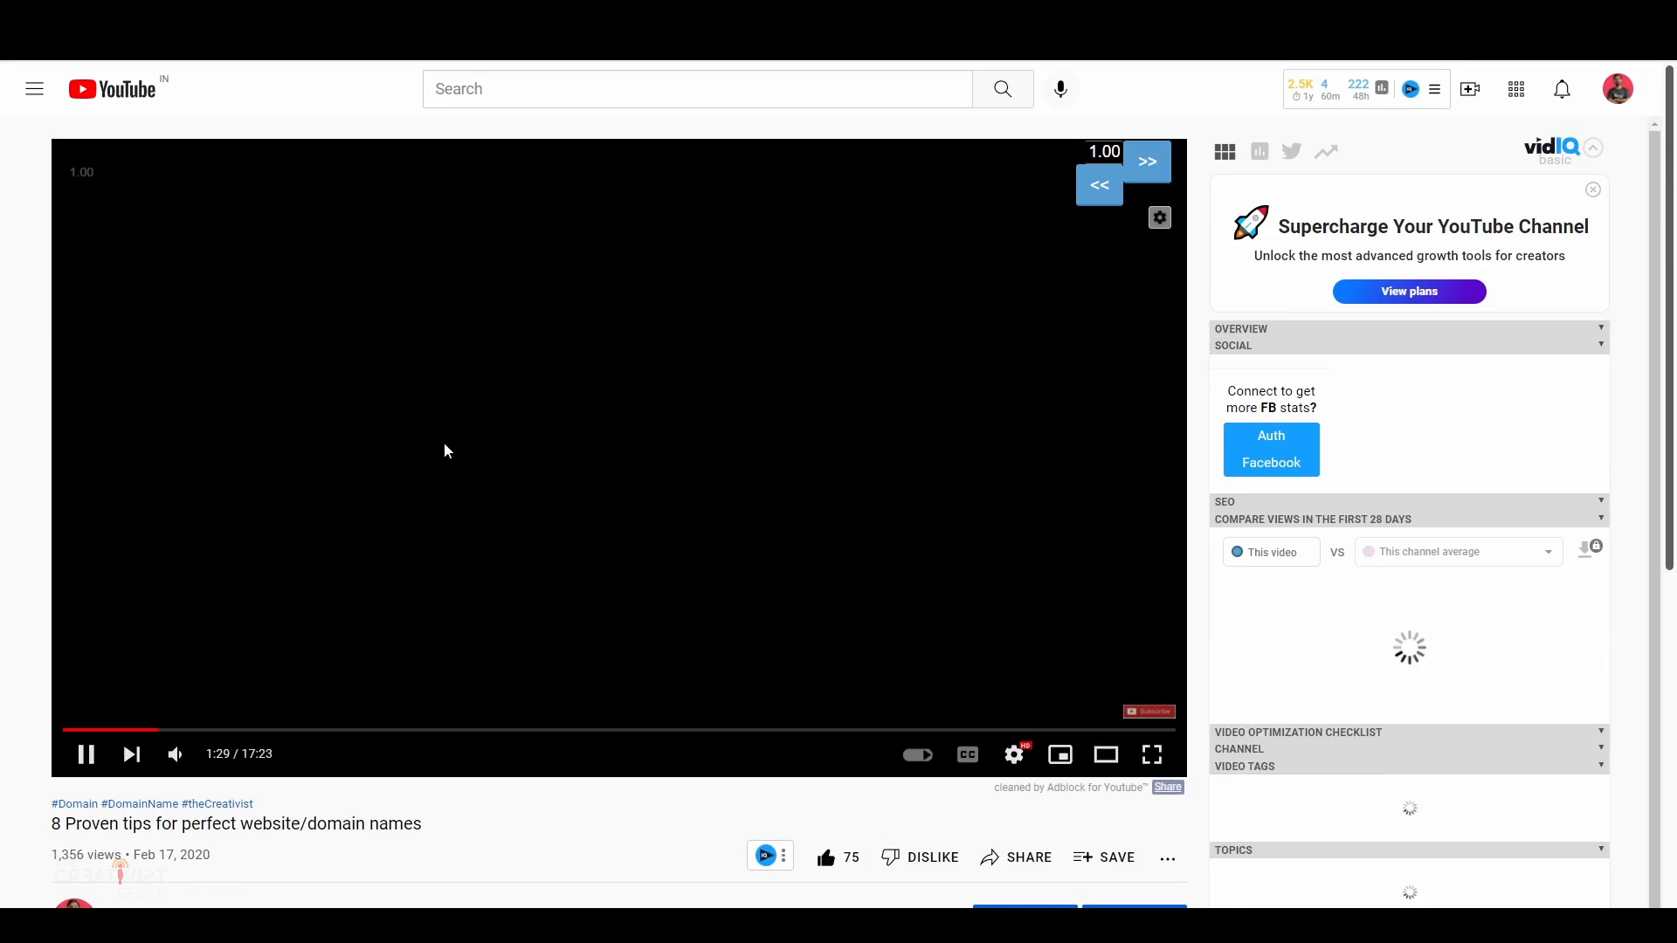